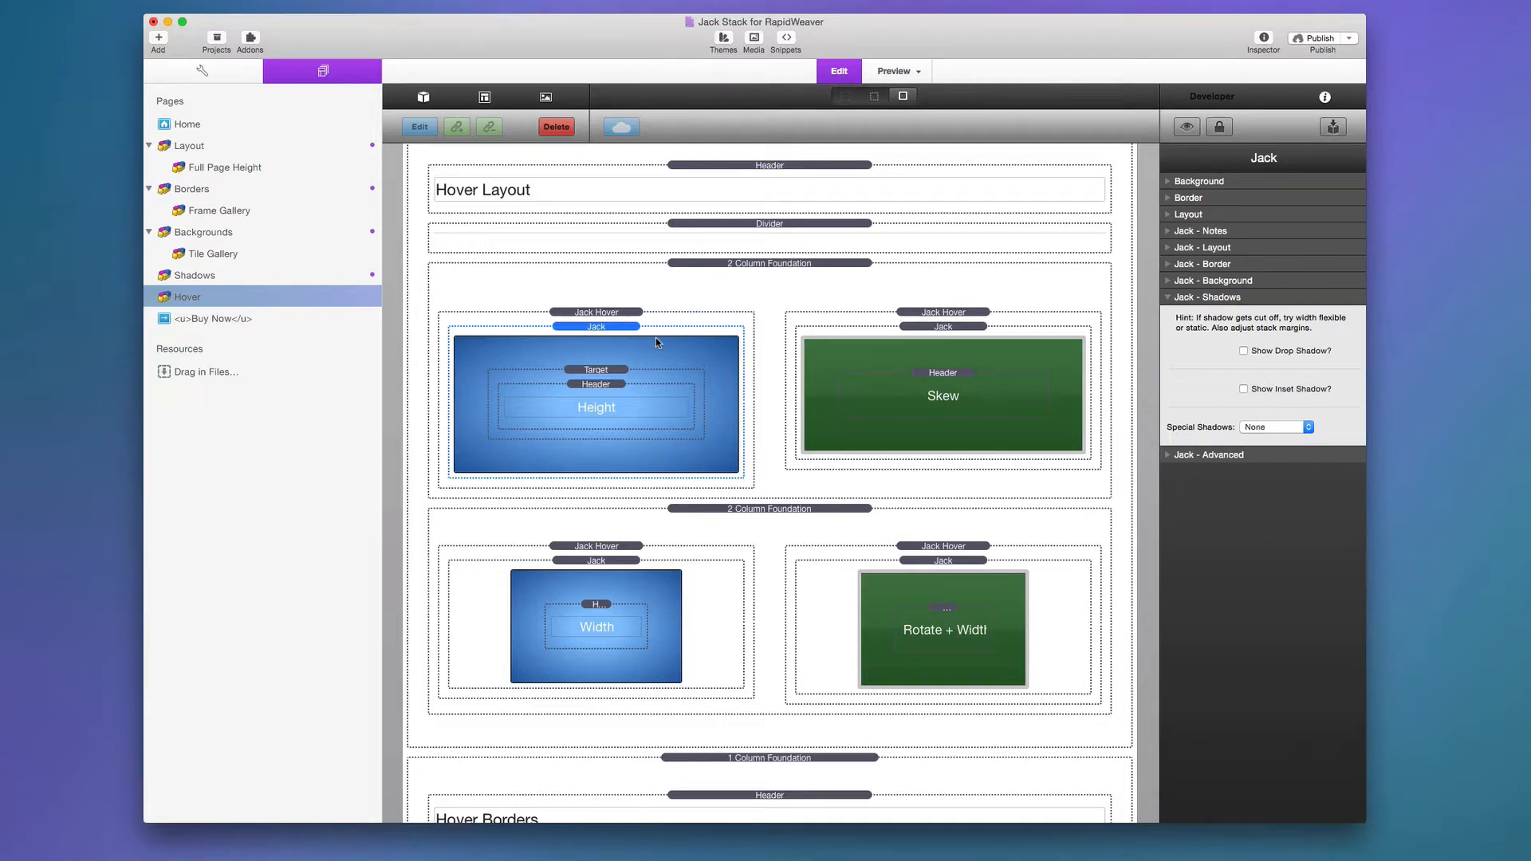
mouse_move(654, 332)
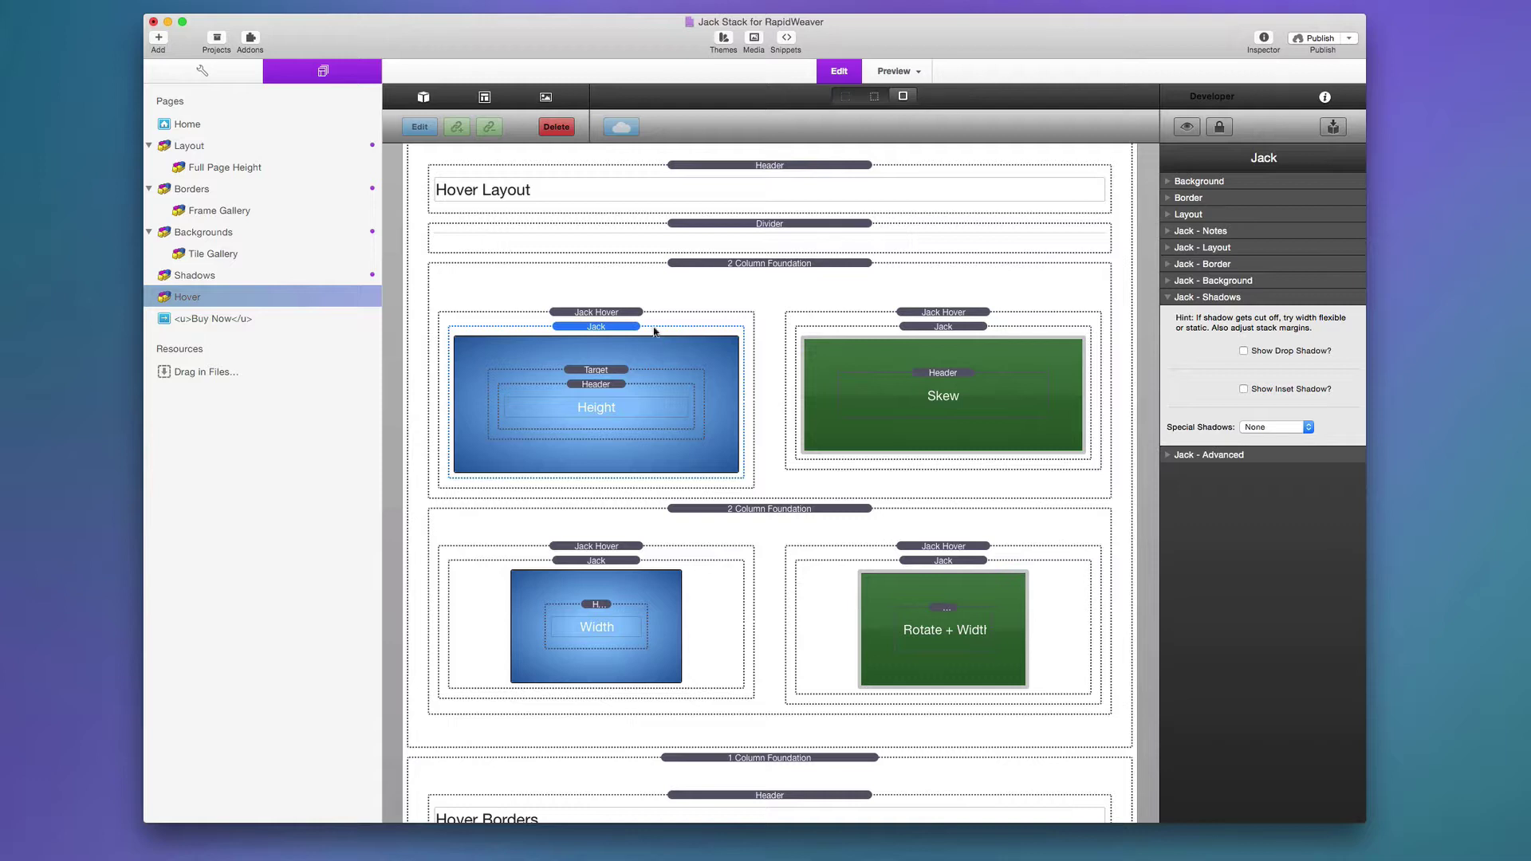
- Select the outer Jack Hover stack and keep its 500 ms animation easing as ease-out
click(595, 313)
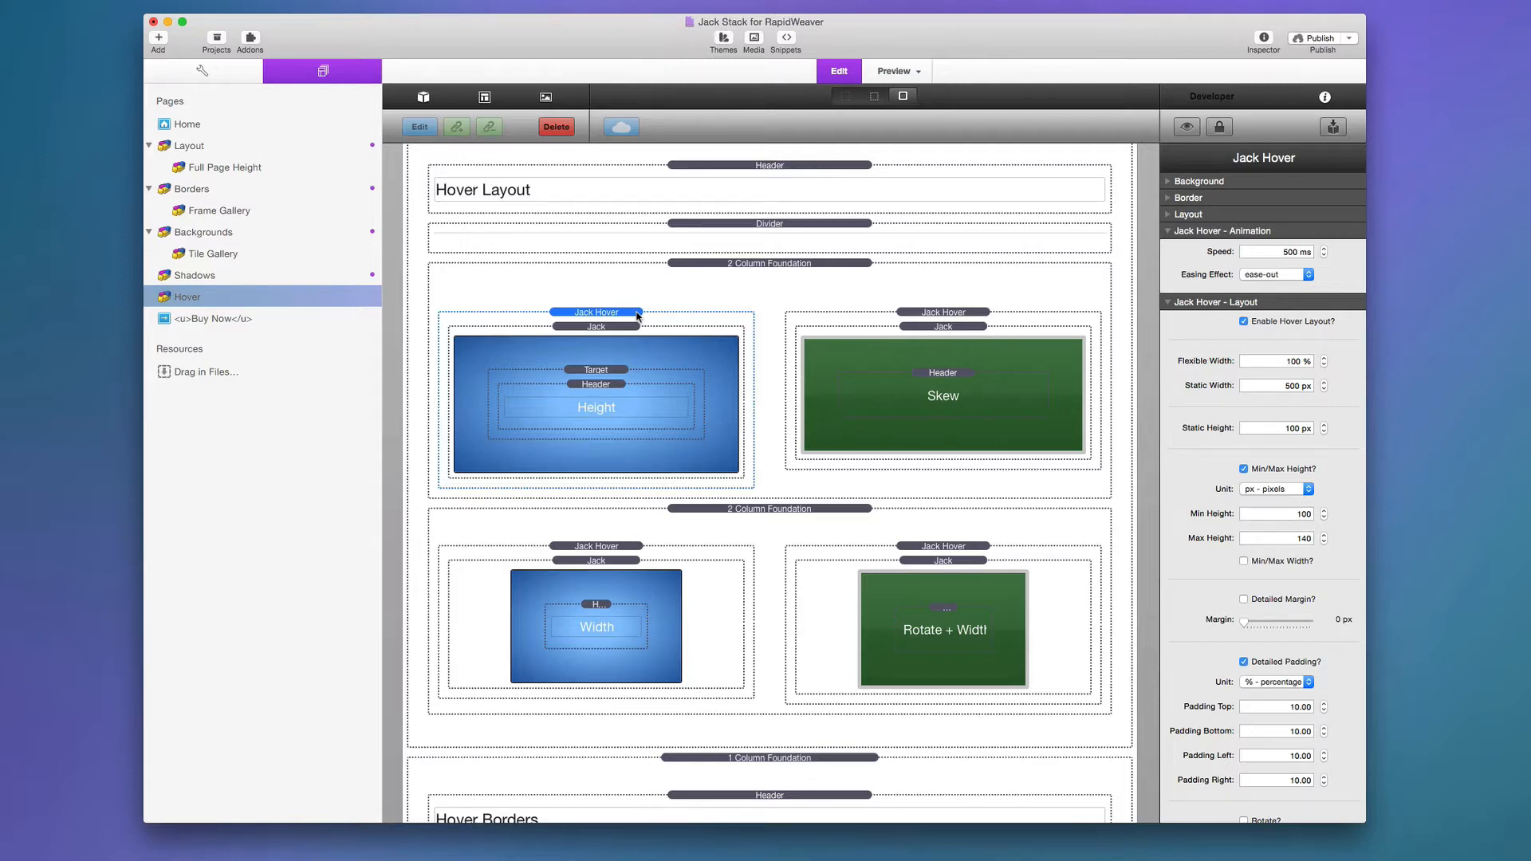
click(596, 326)
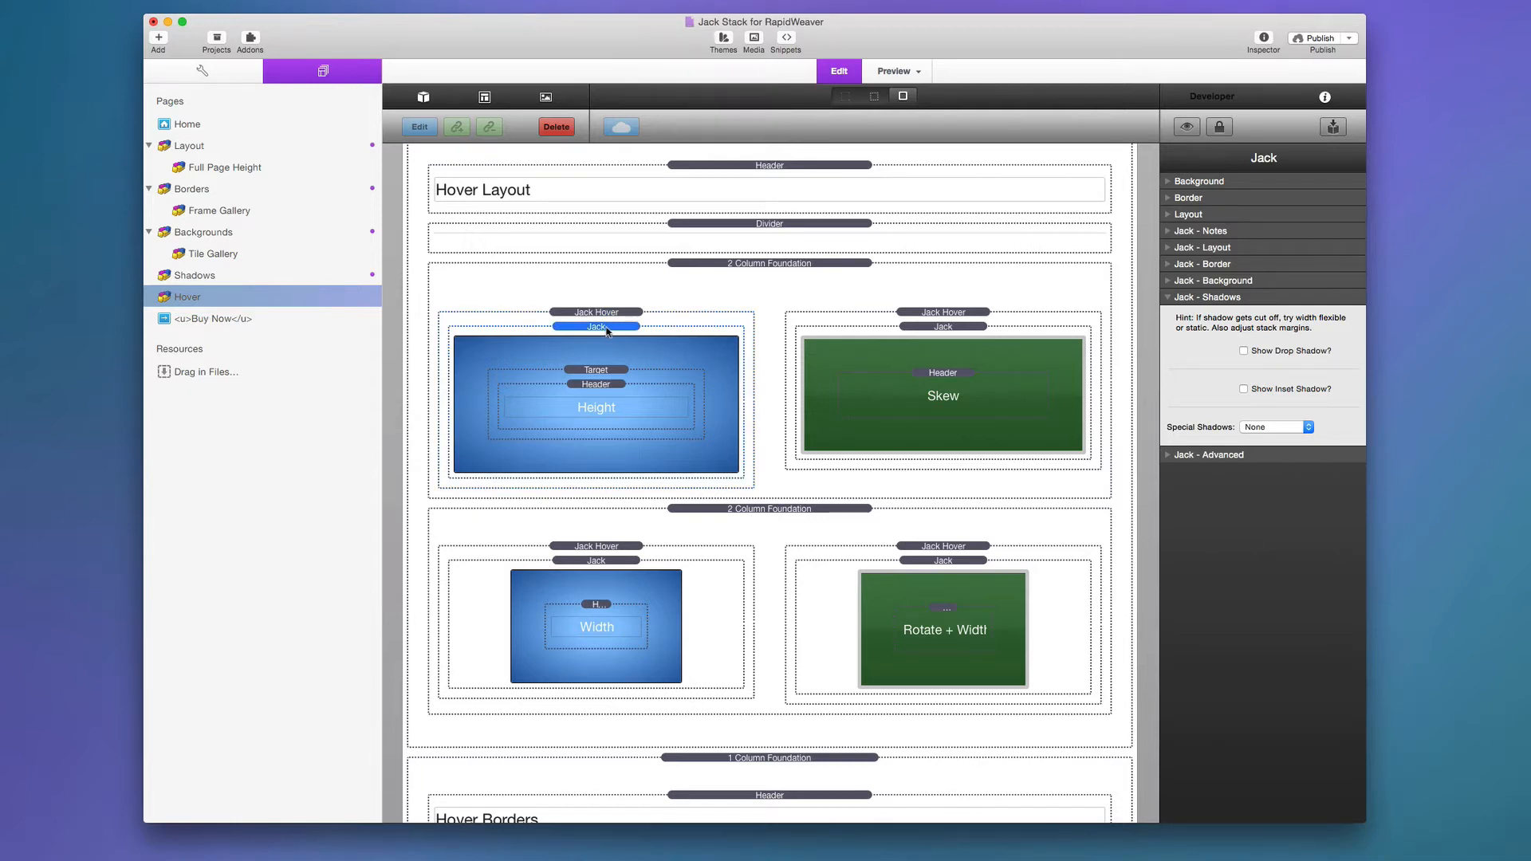
mouse_move(688, 354)
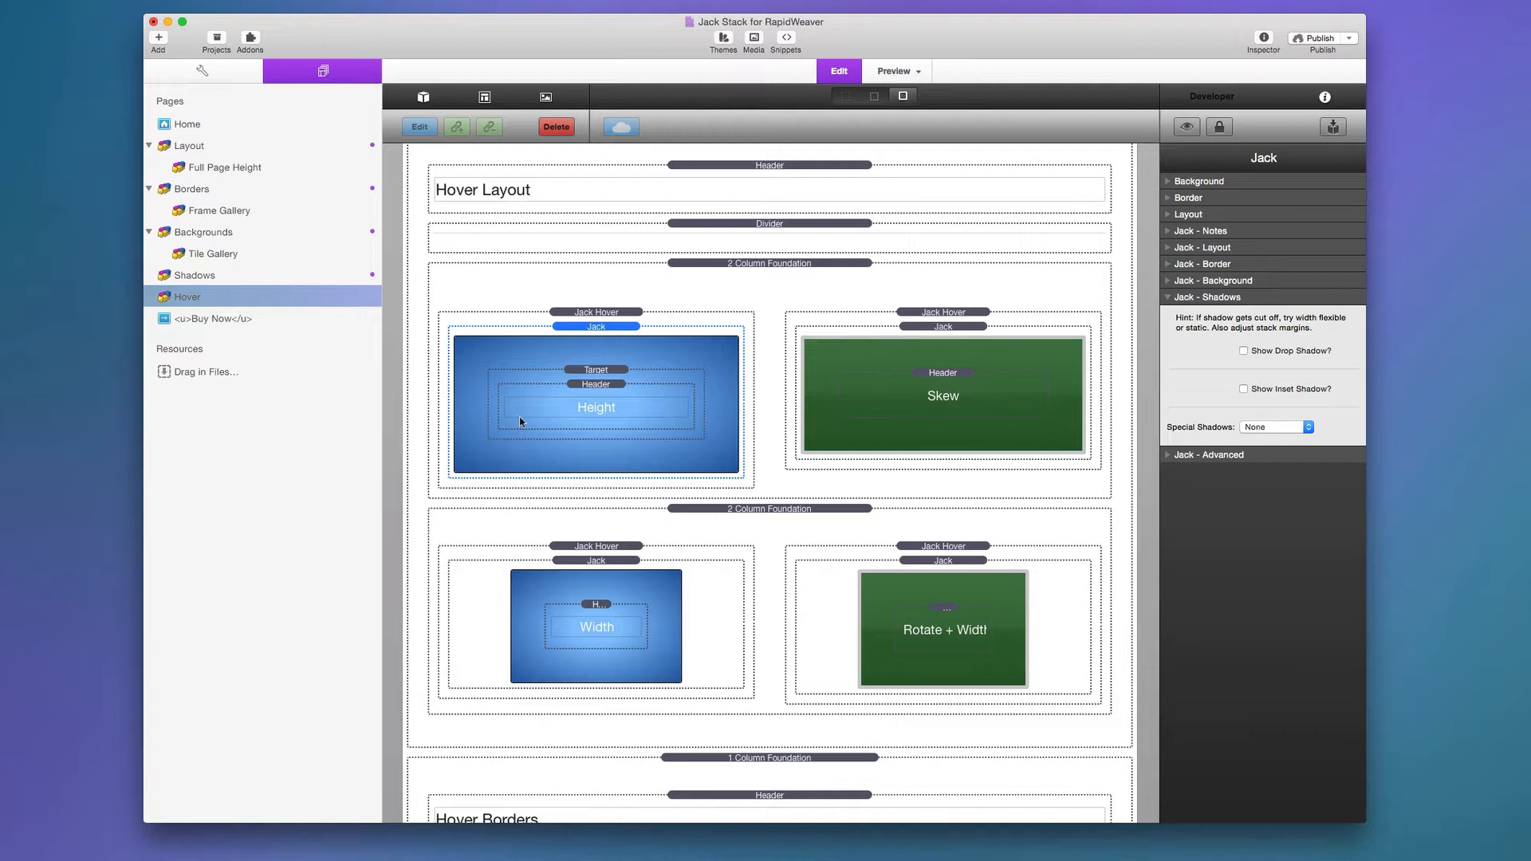
mouse_move(536, 363)
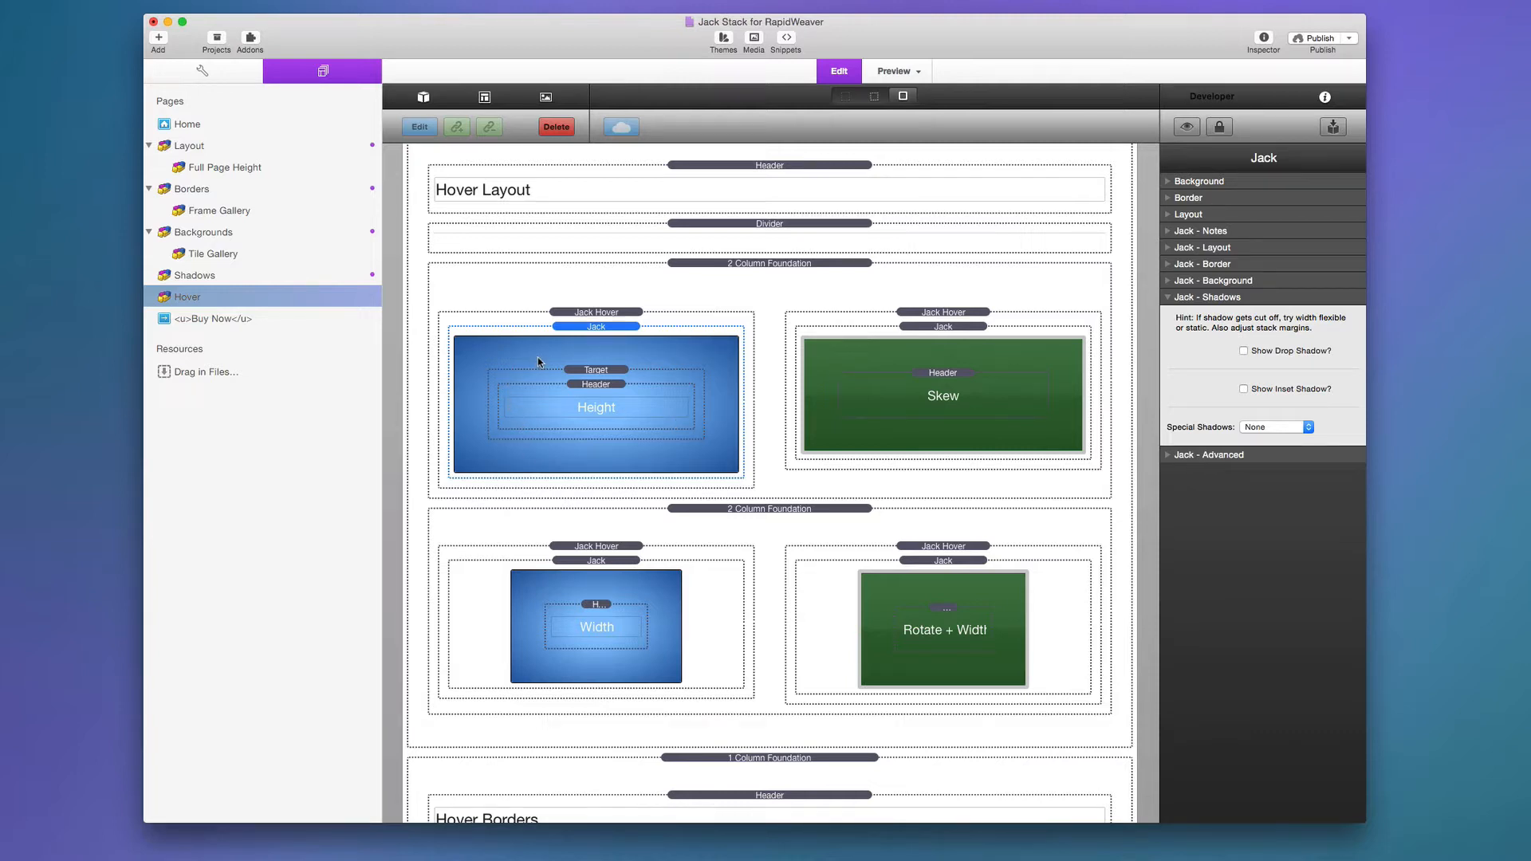
mouse_move(639, 436)
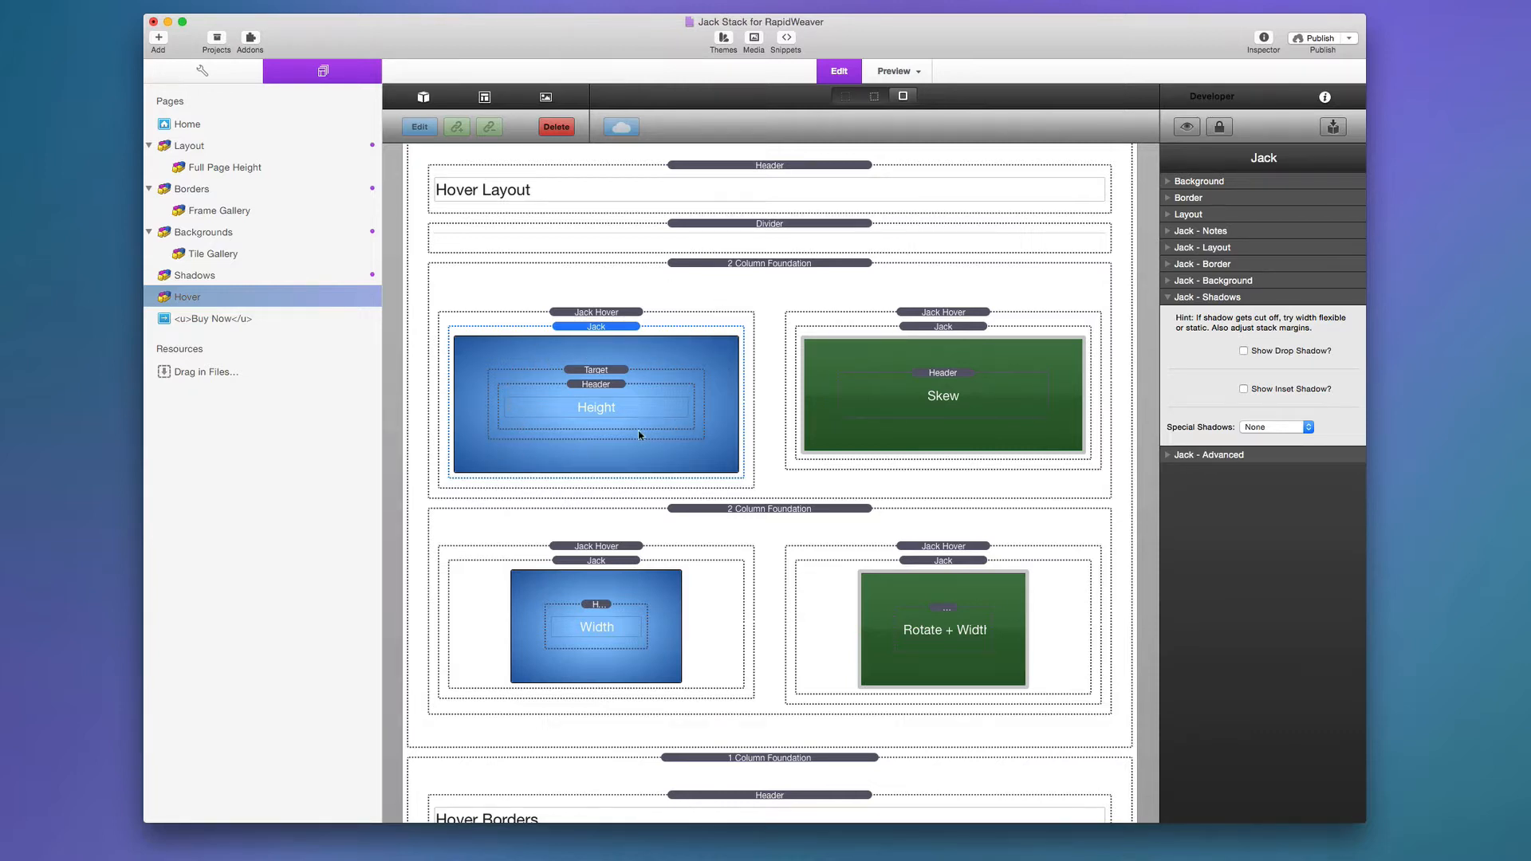
mouse_move(578, 356)
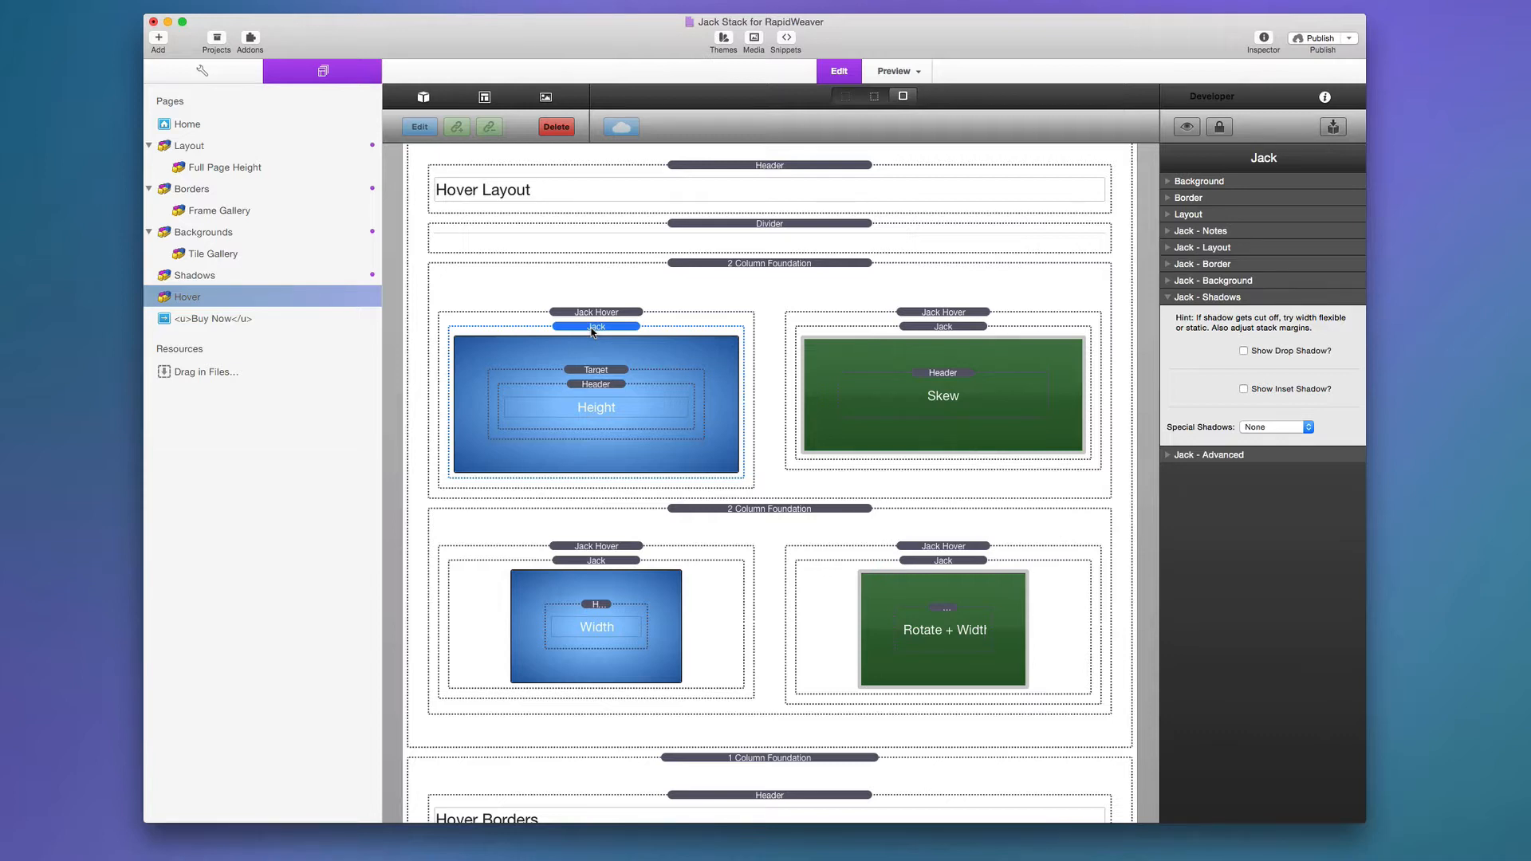
click(596, 313)
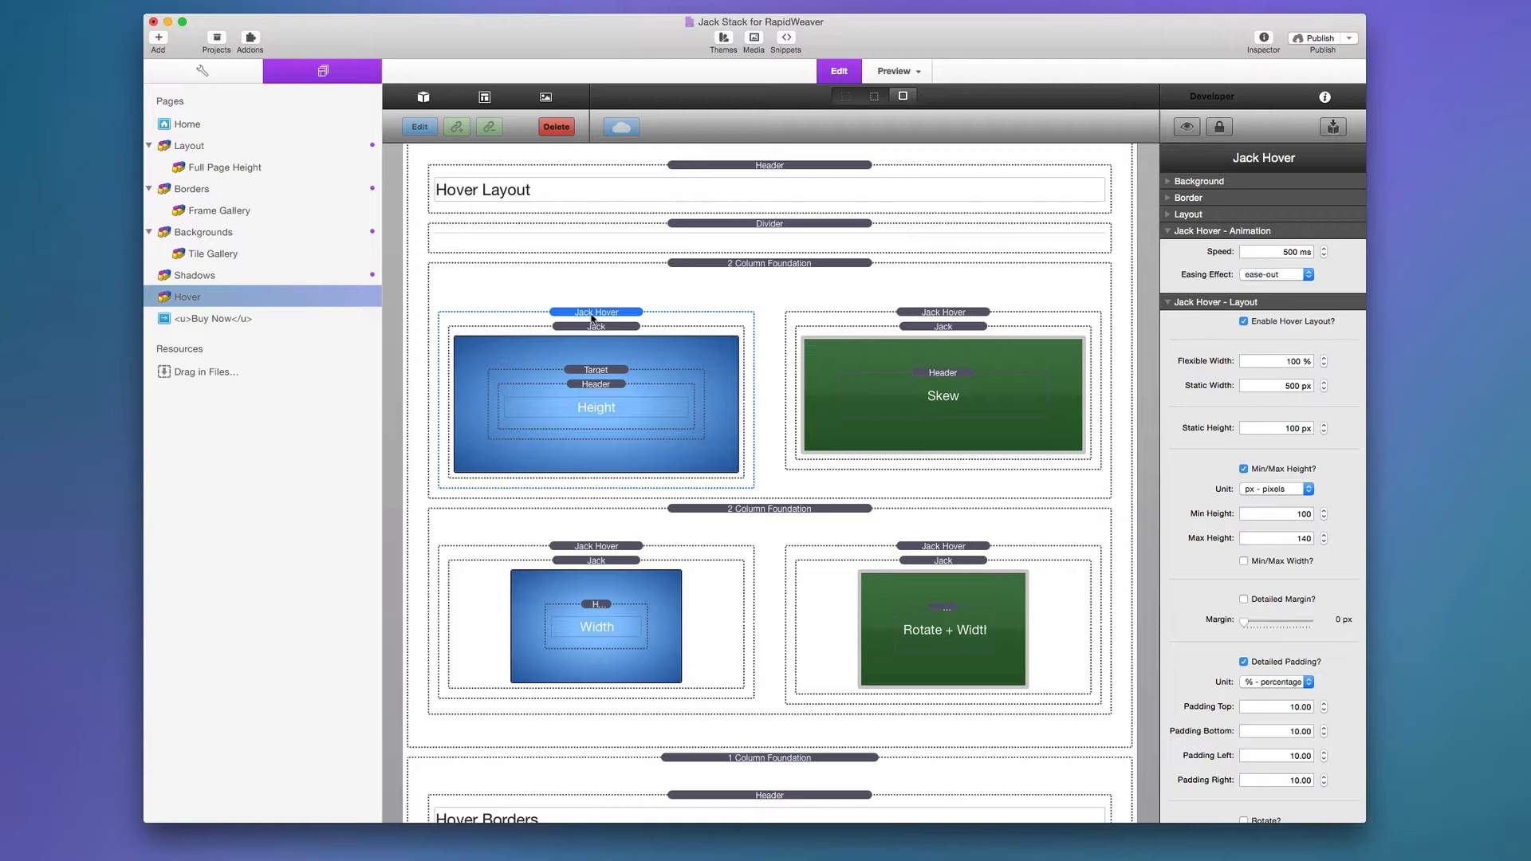
mouse_move(1213, 403)
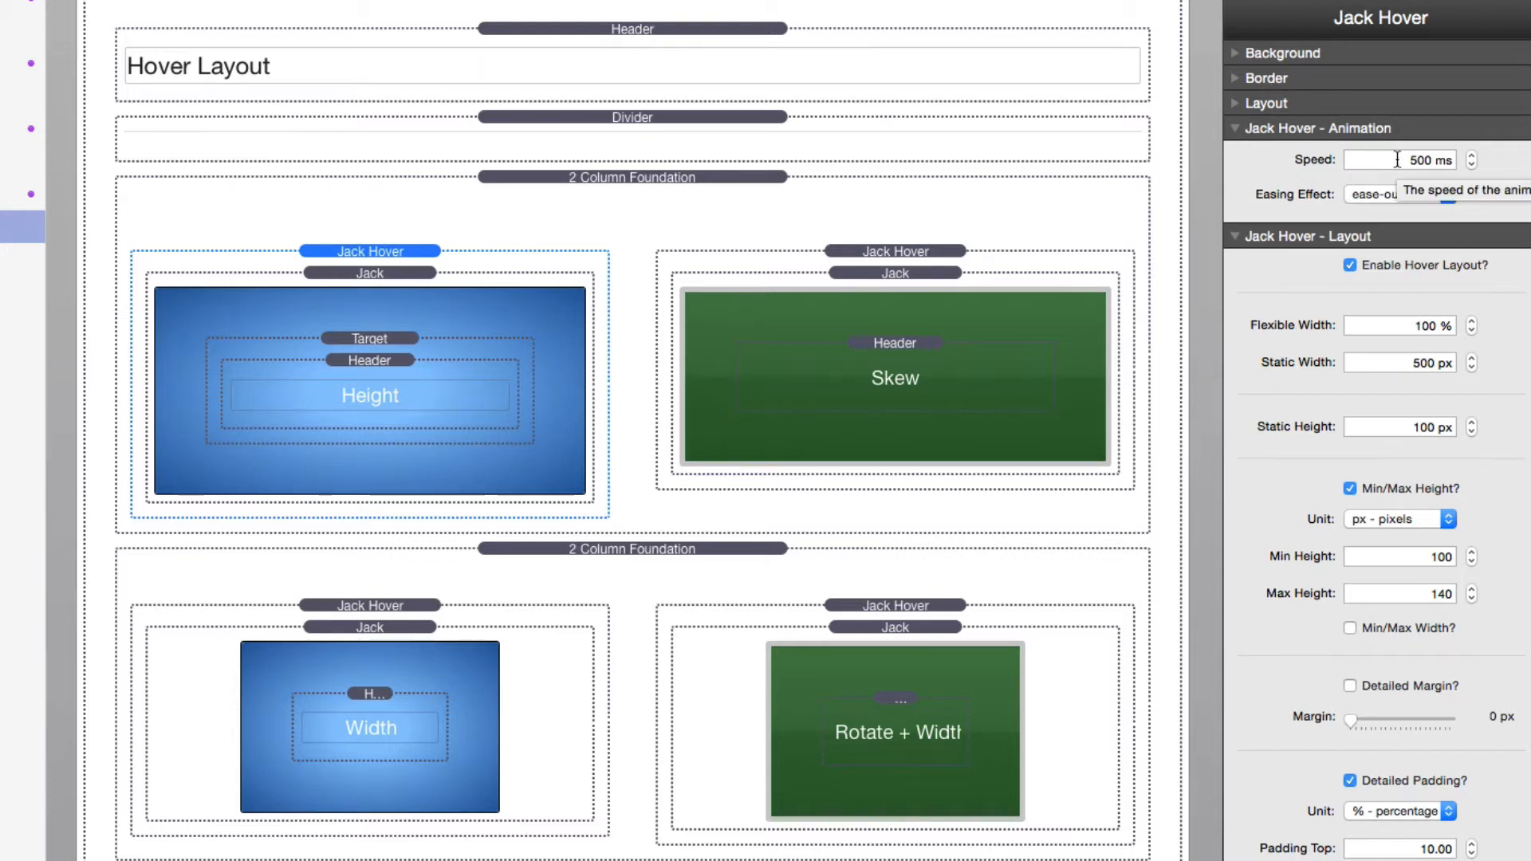
mouse_move(1322, 203)
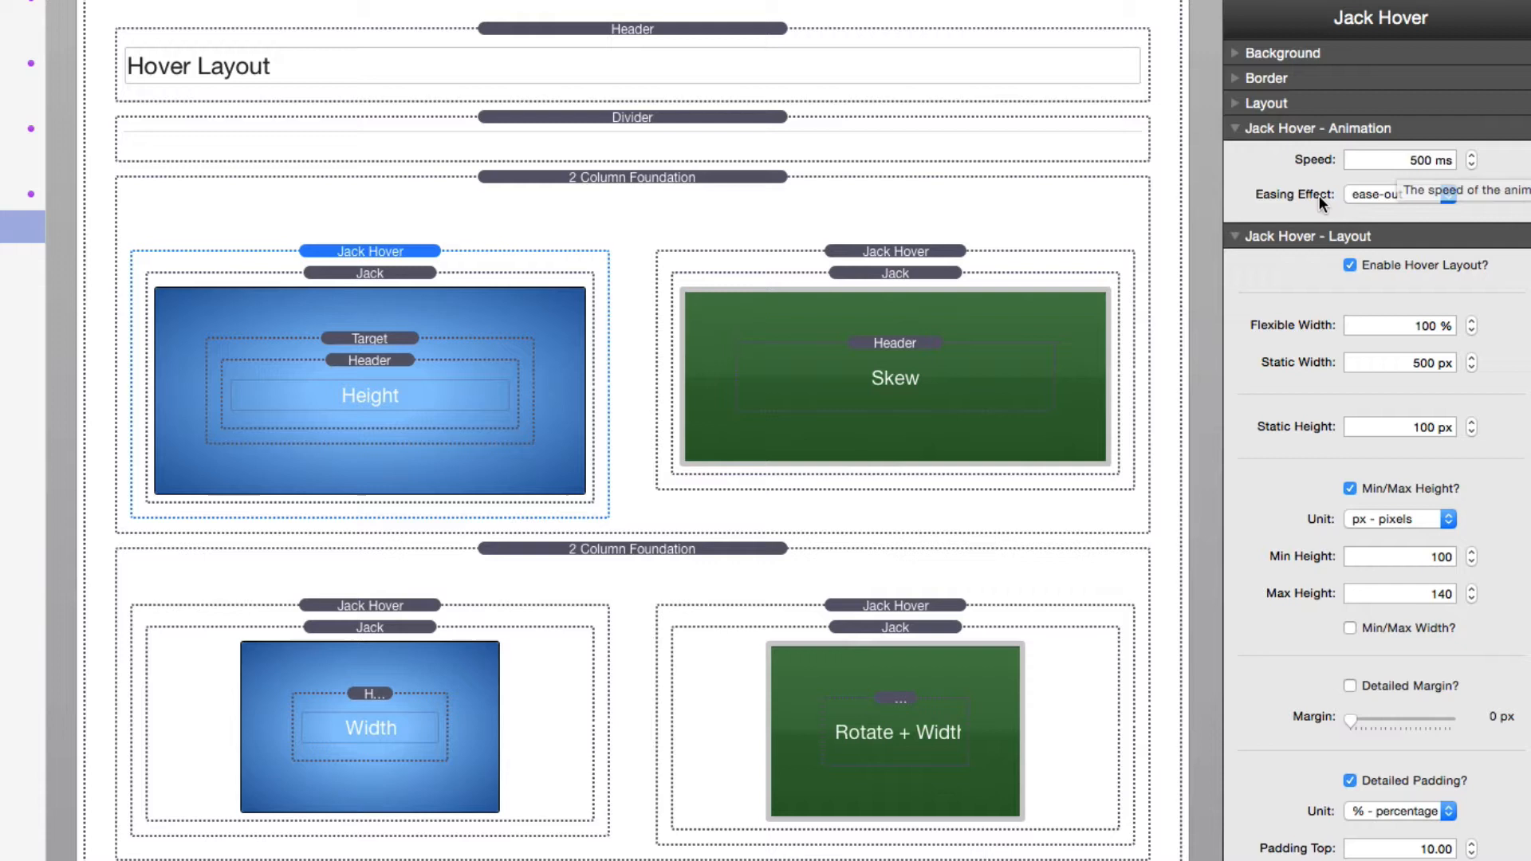
click(1377, 194)
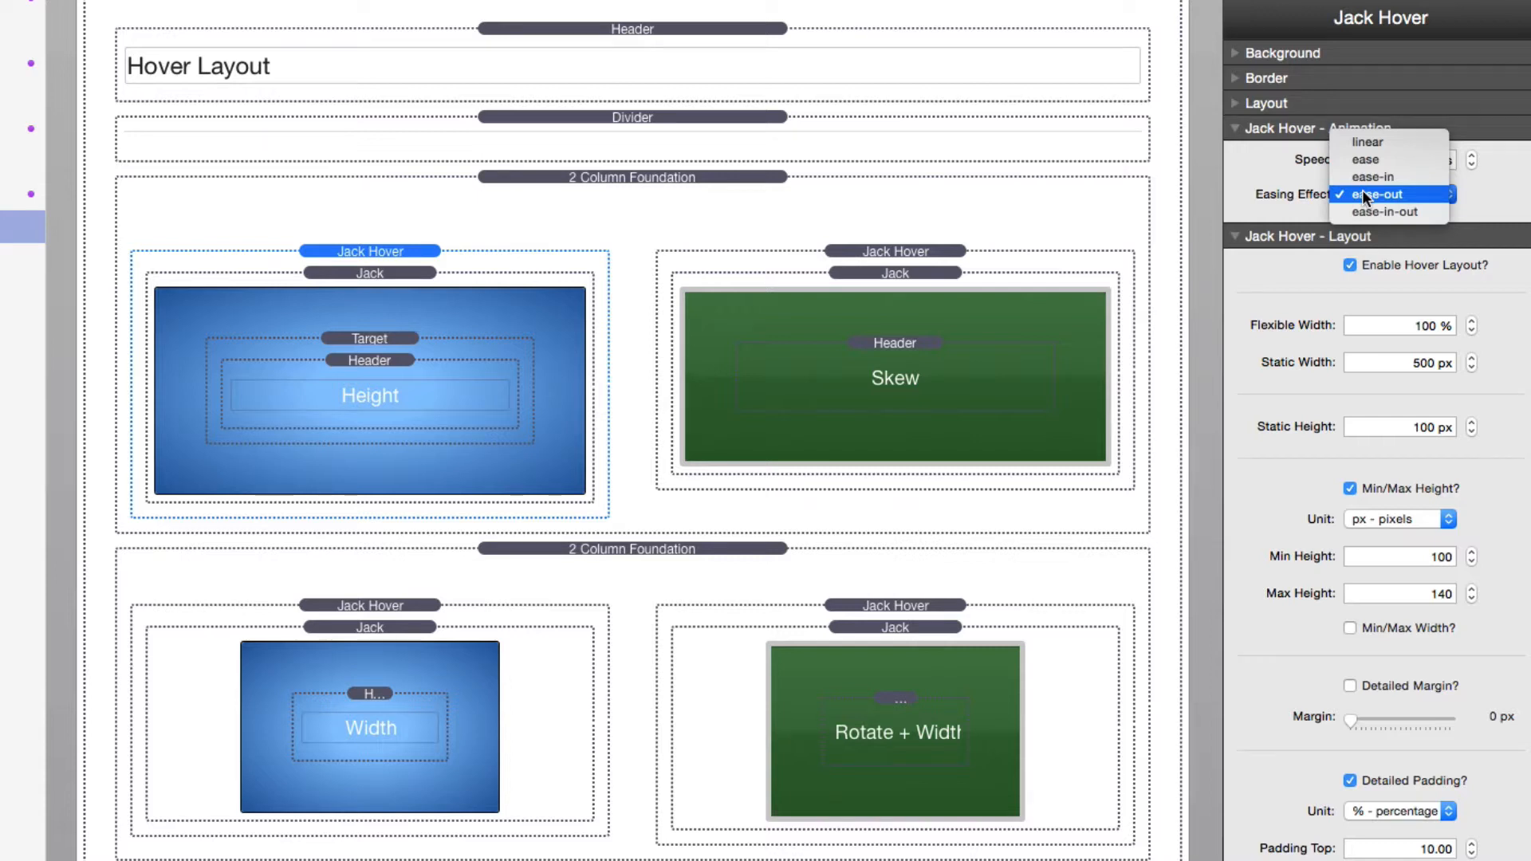
mouse_move(1380, 195)
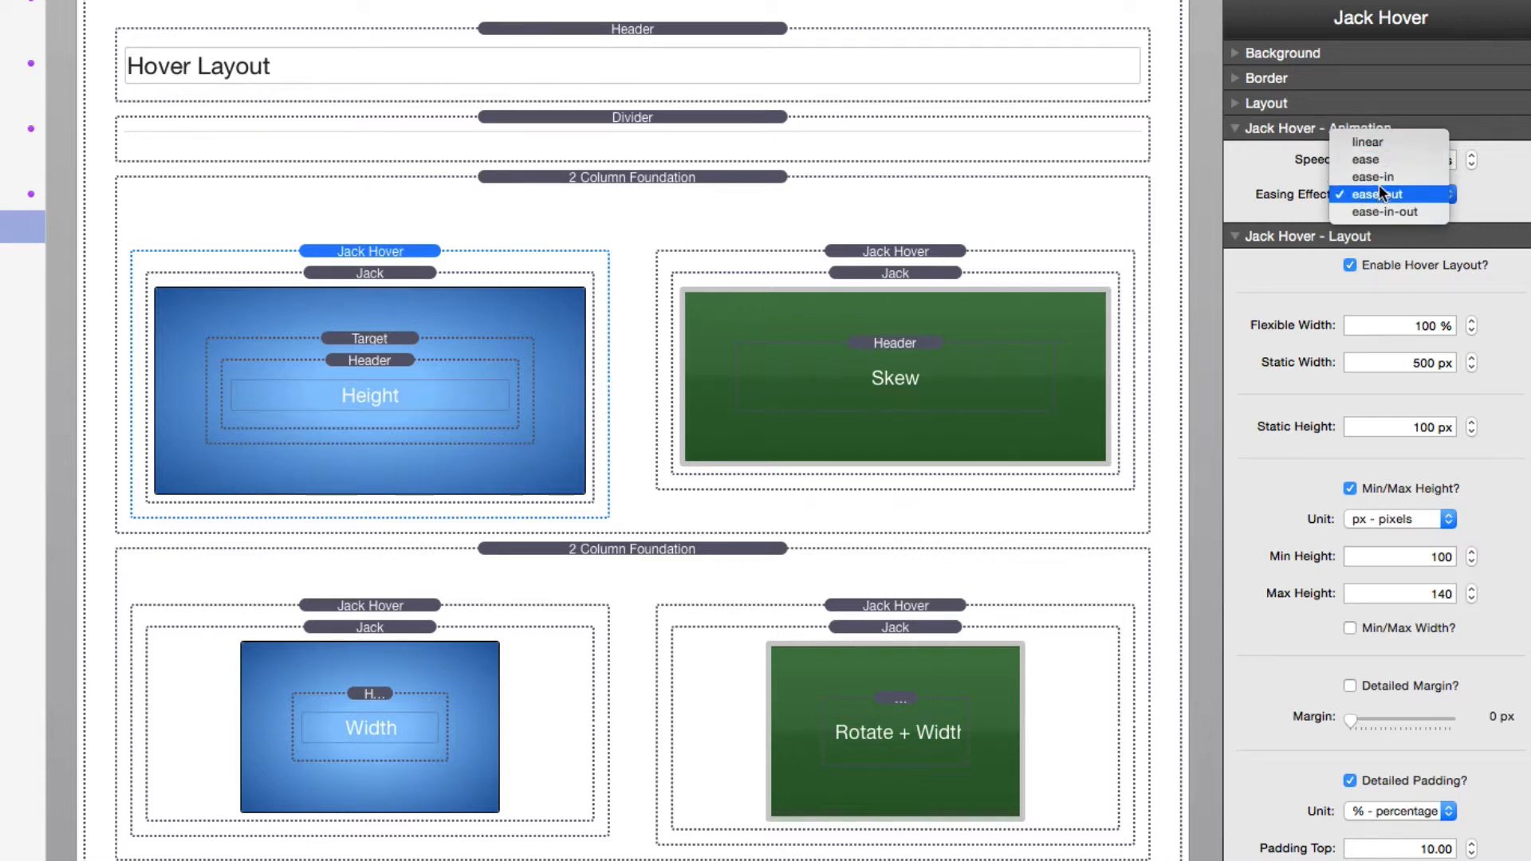
mouse_move(1357, 202)
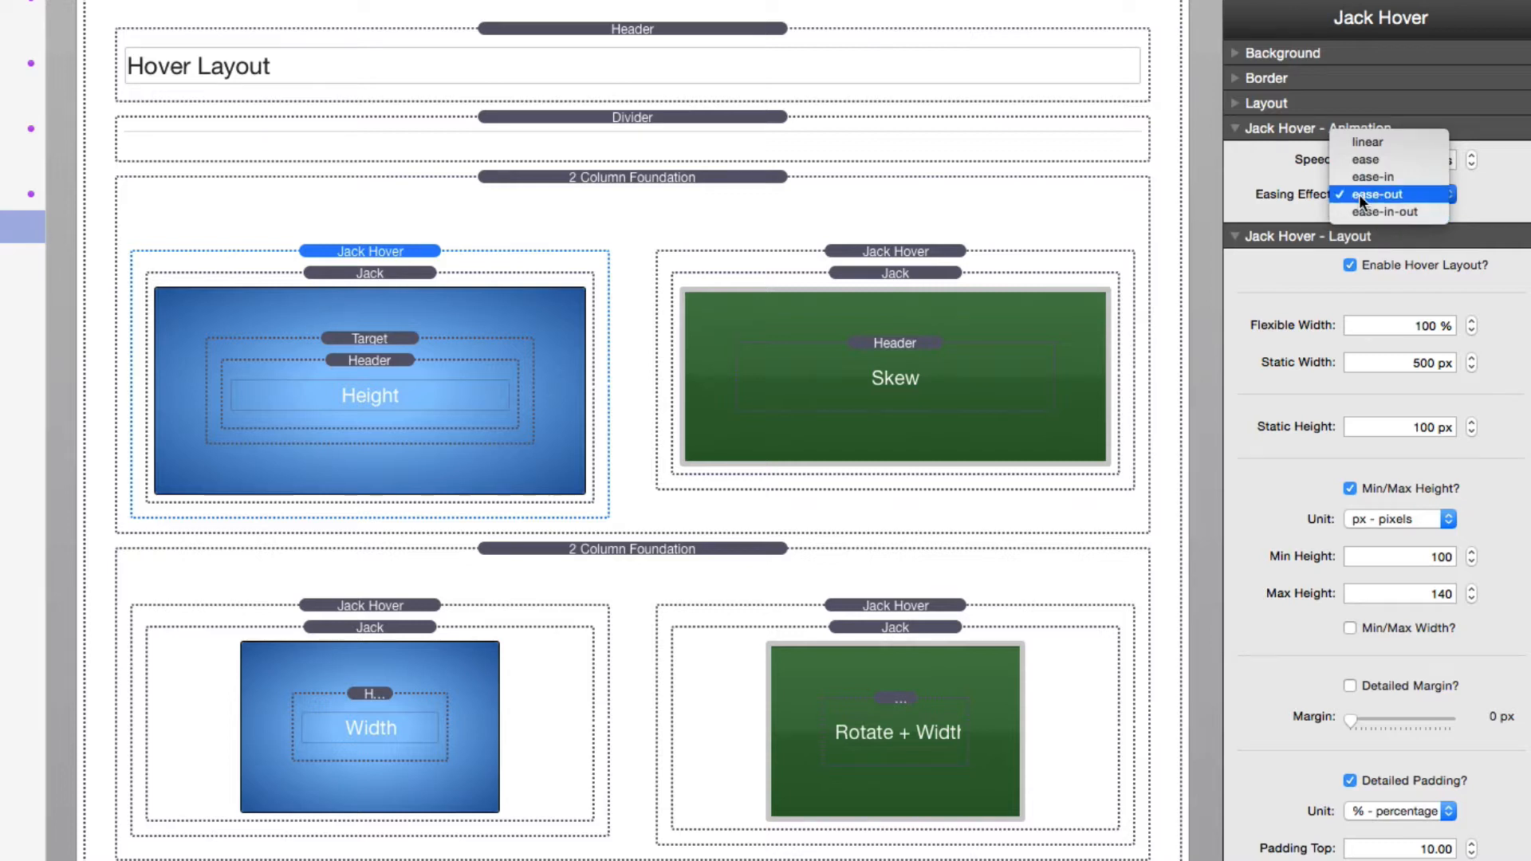
click(1378, 195)
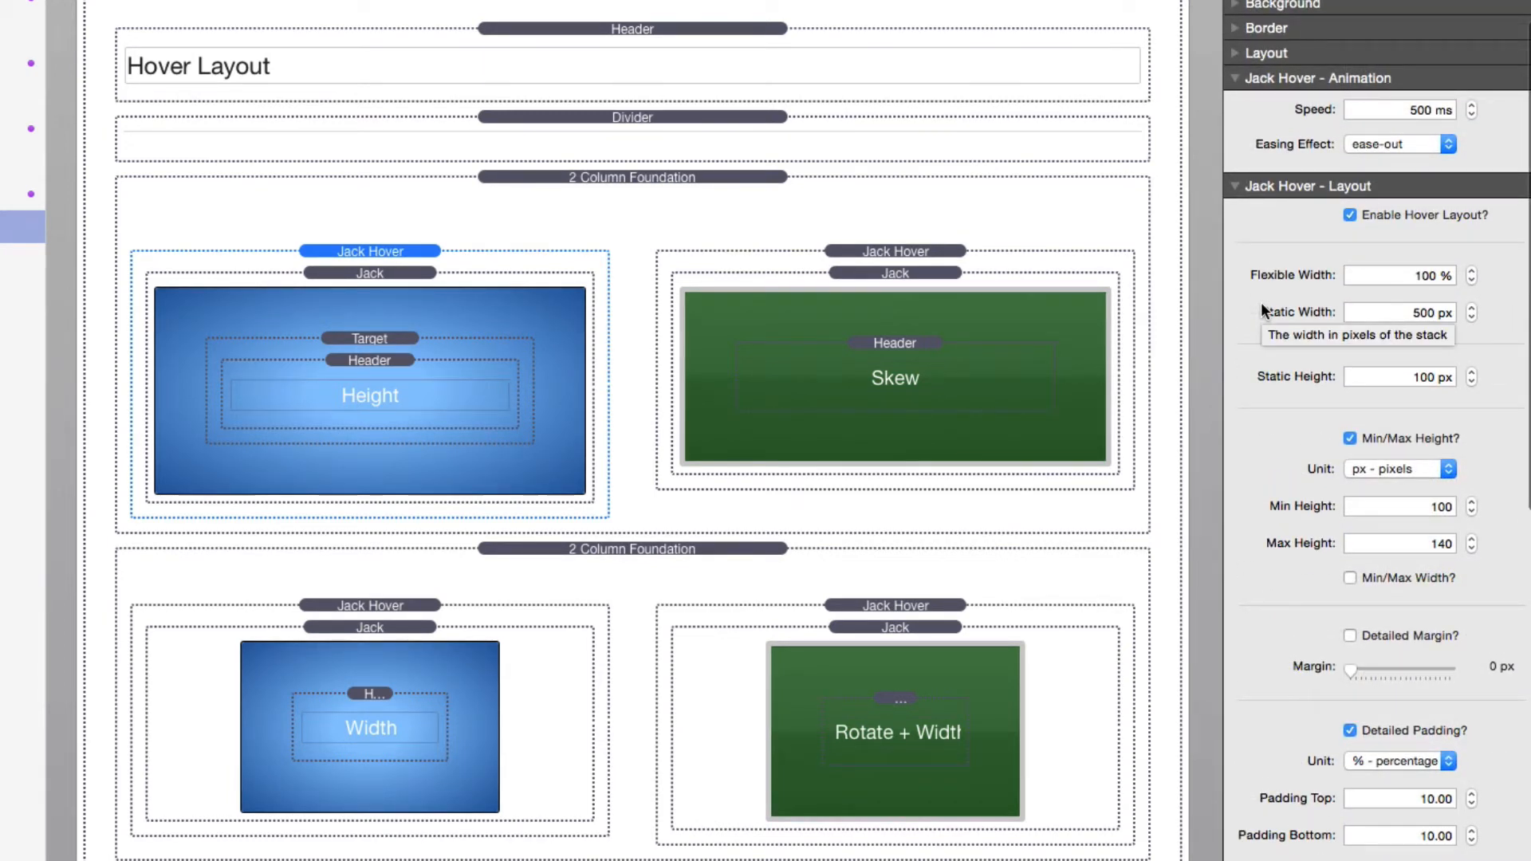
mouse_move(1382, 218)
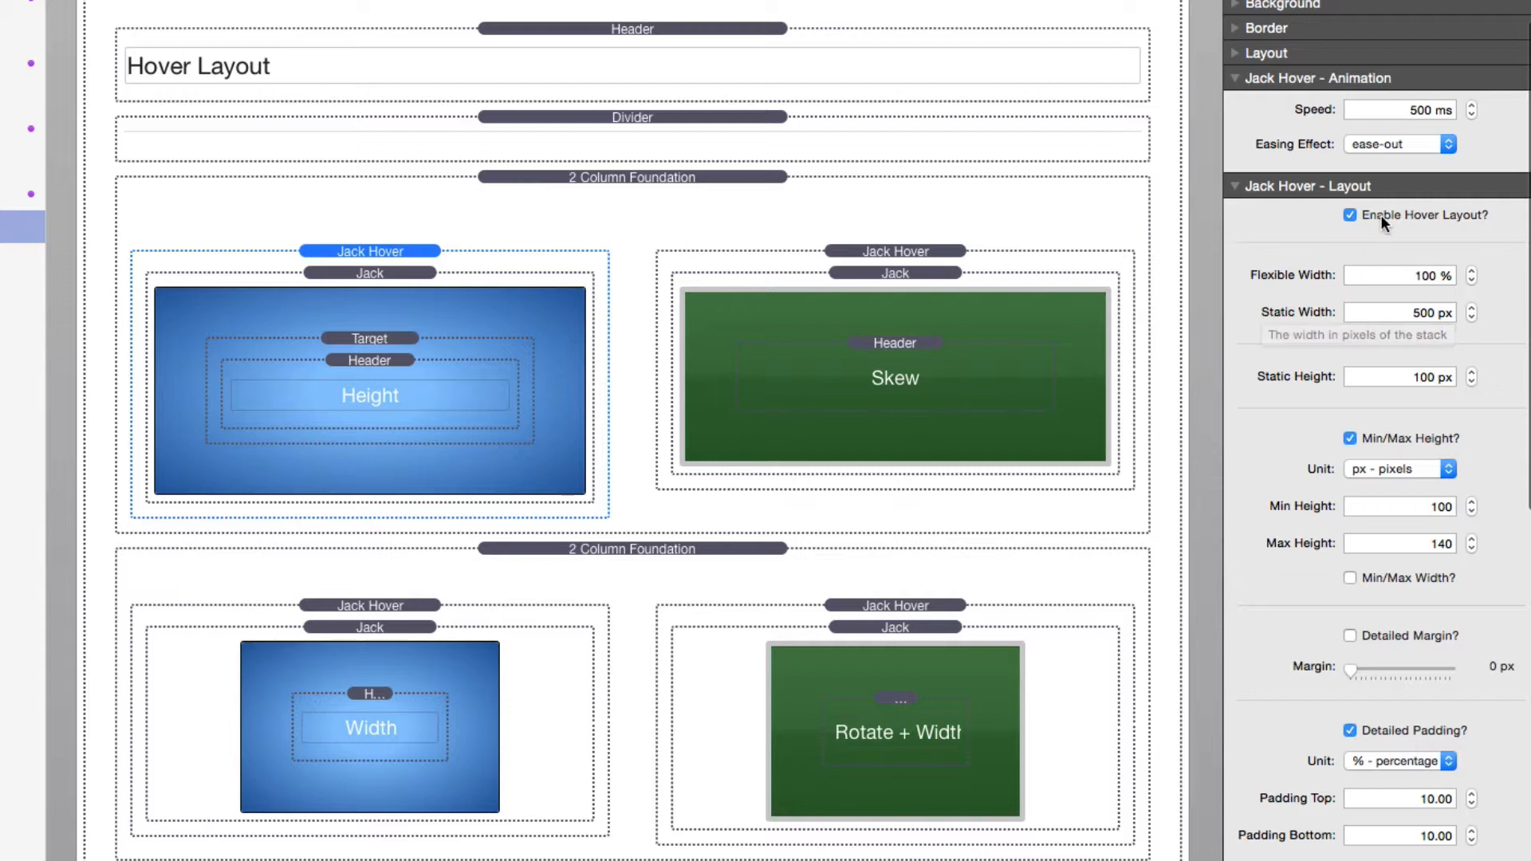
mouse_move(1385, 222)
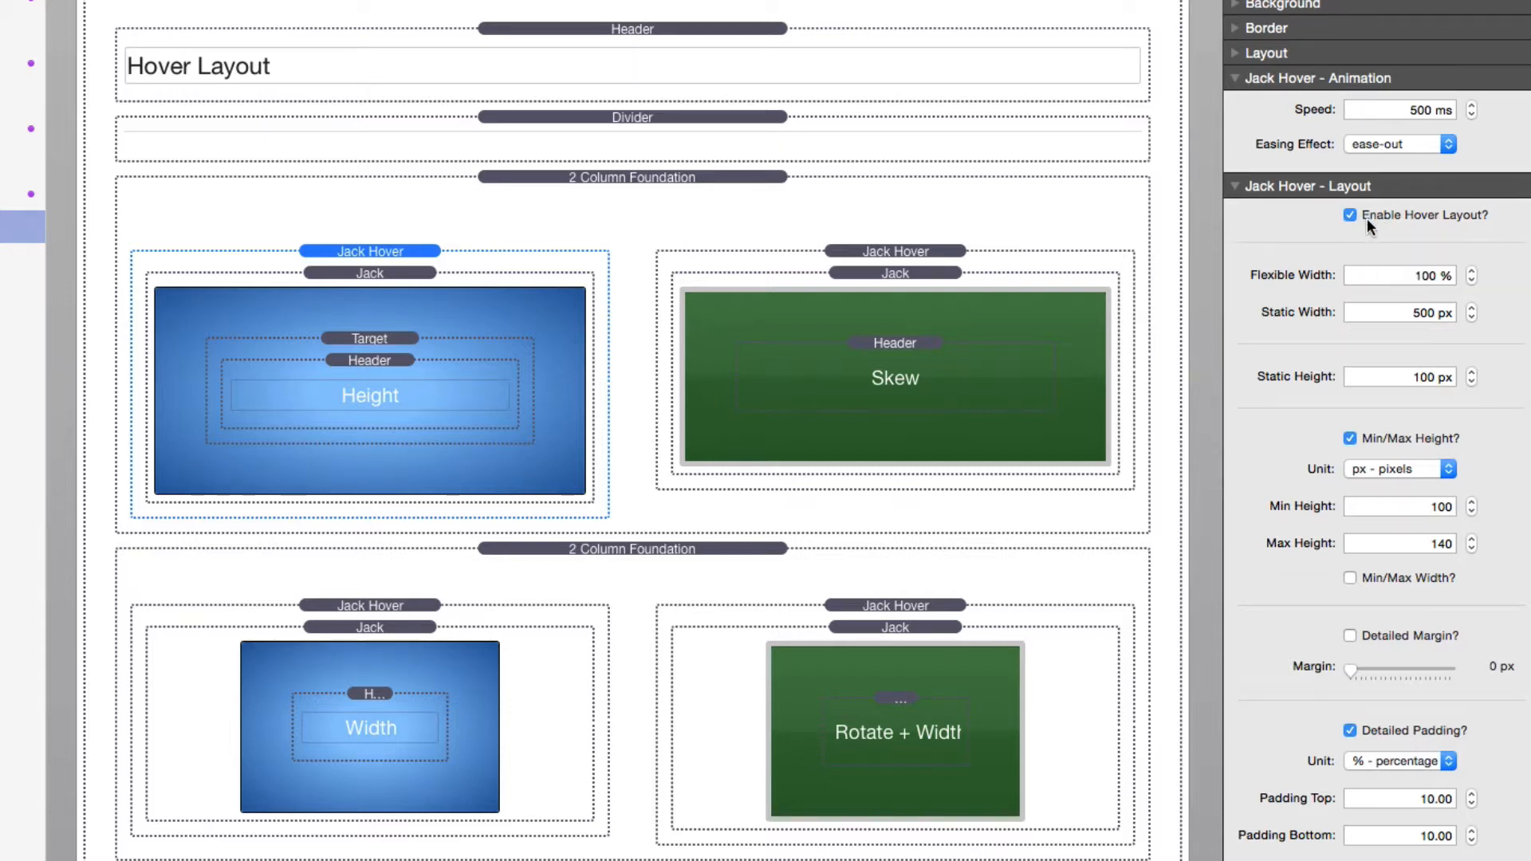
mouse_move(1367, 225)
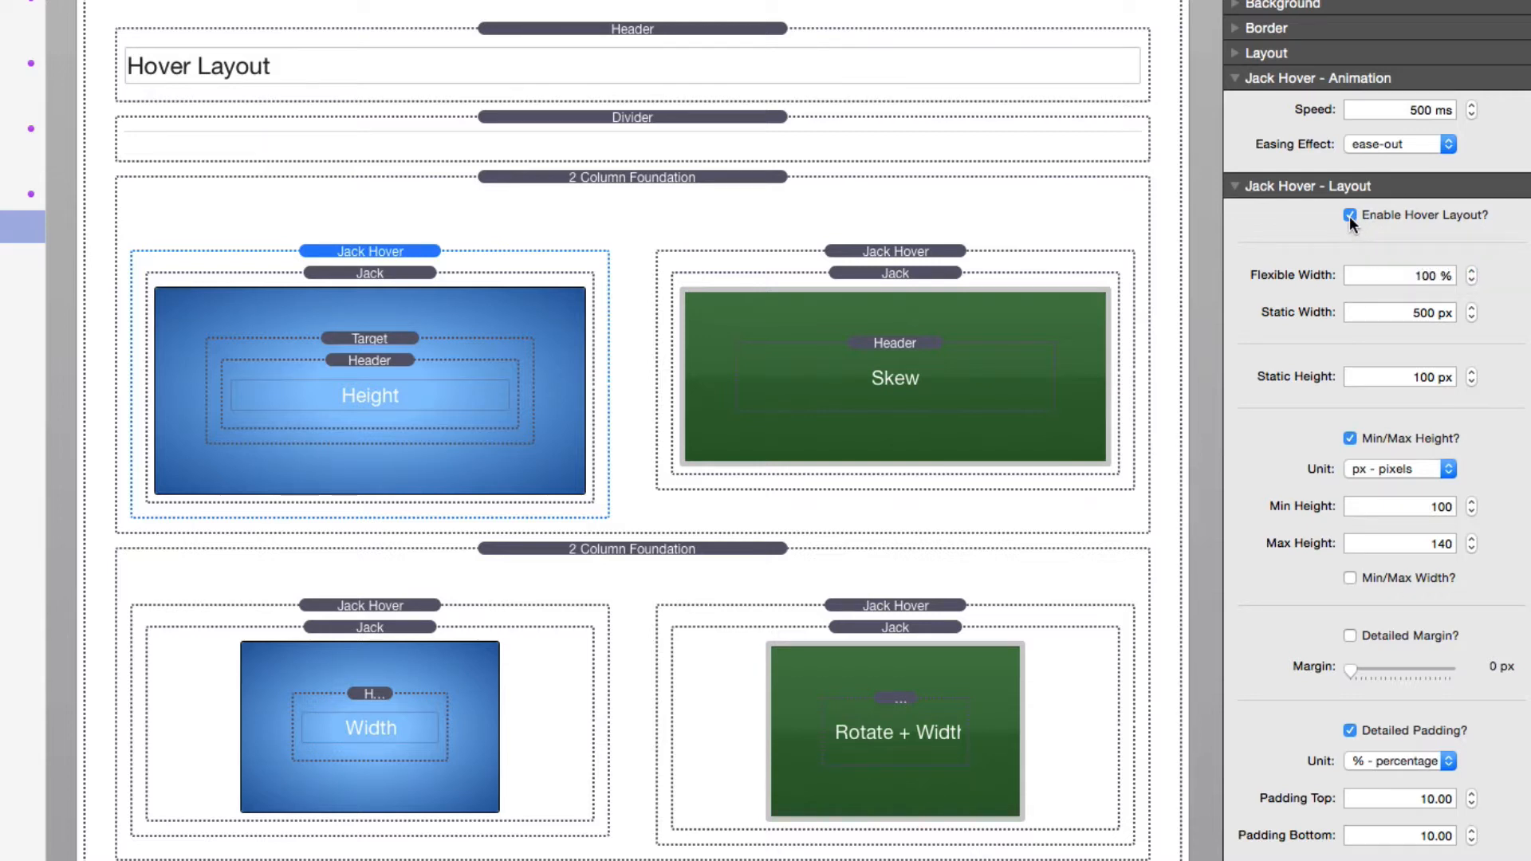
mouse_move(1352, 223)
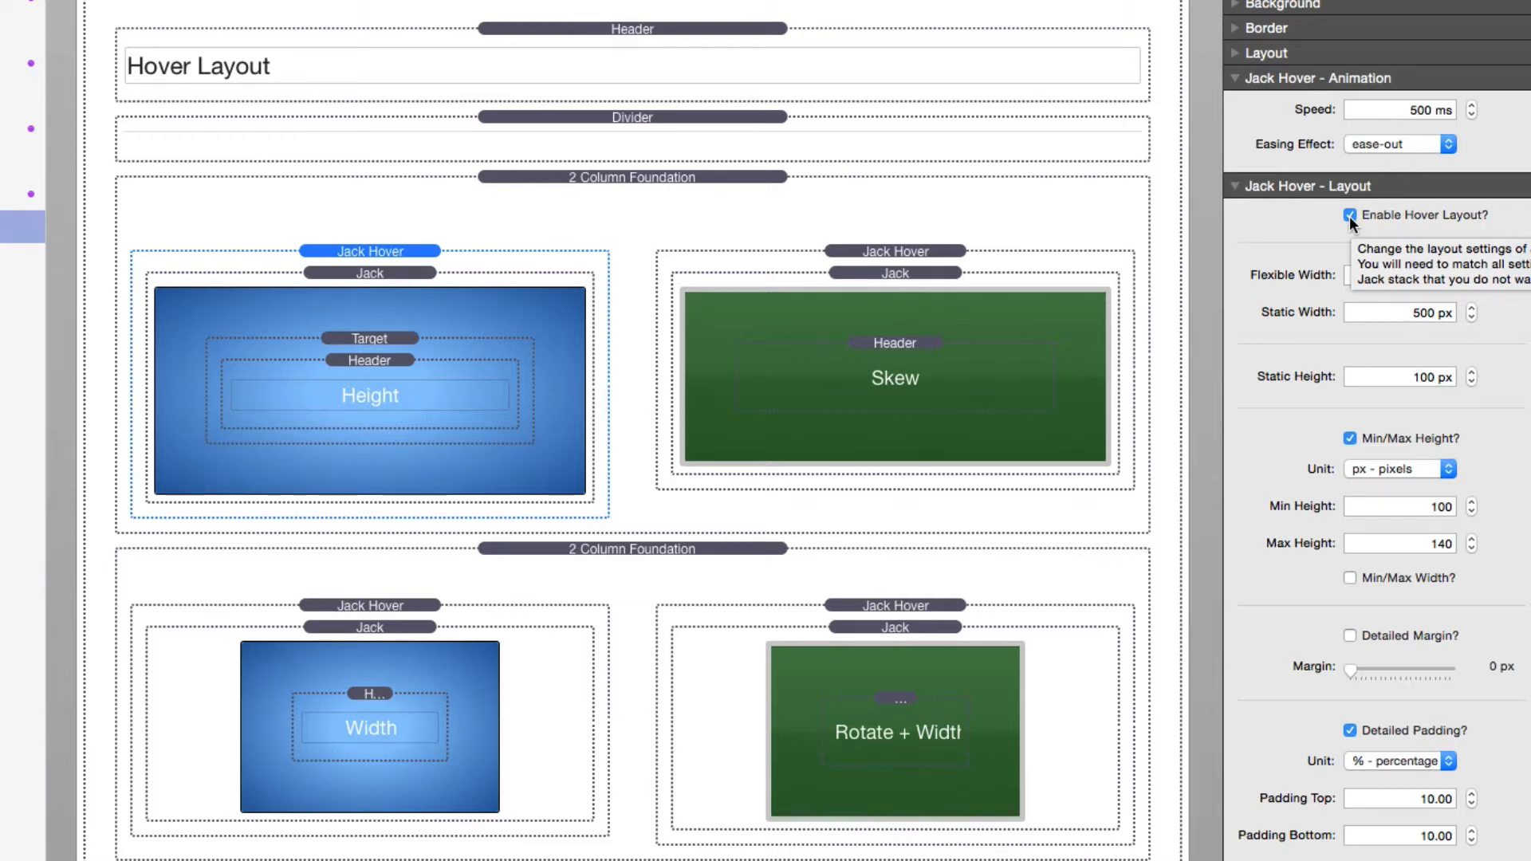
scroll(down, 3)
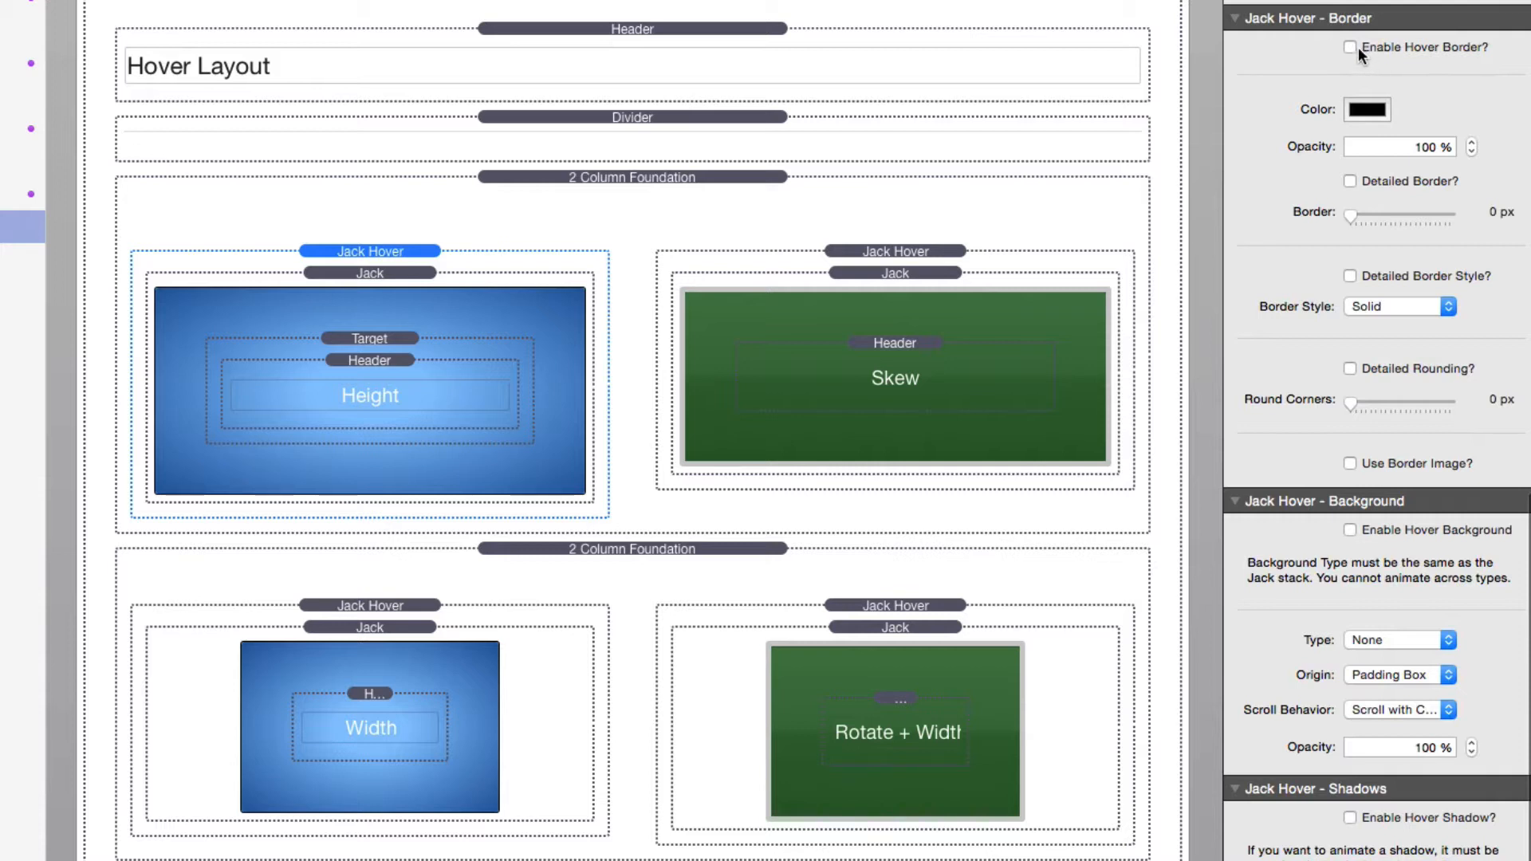
mouse_move(1192, 414)
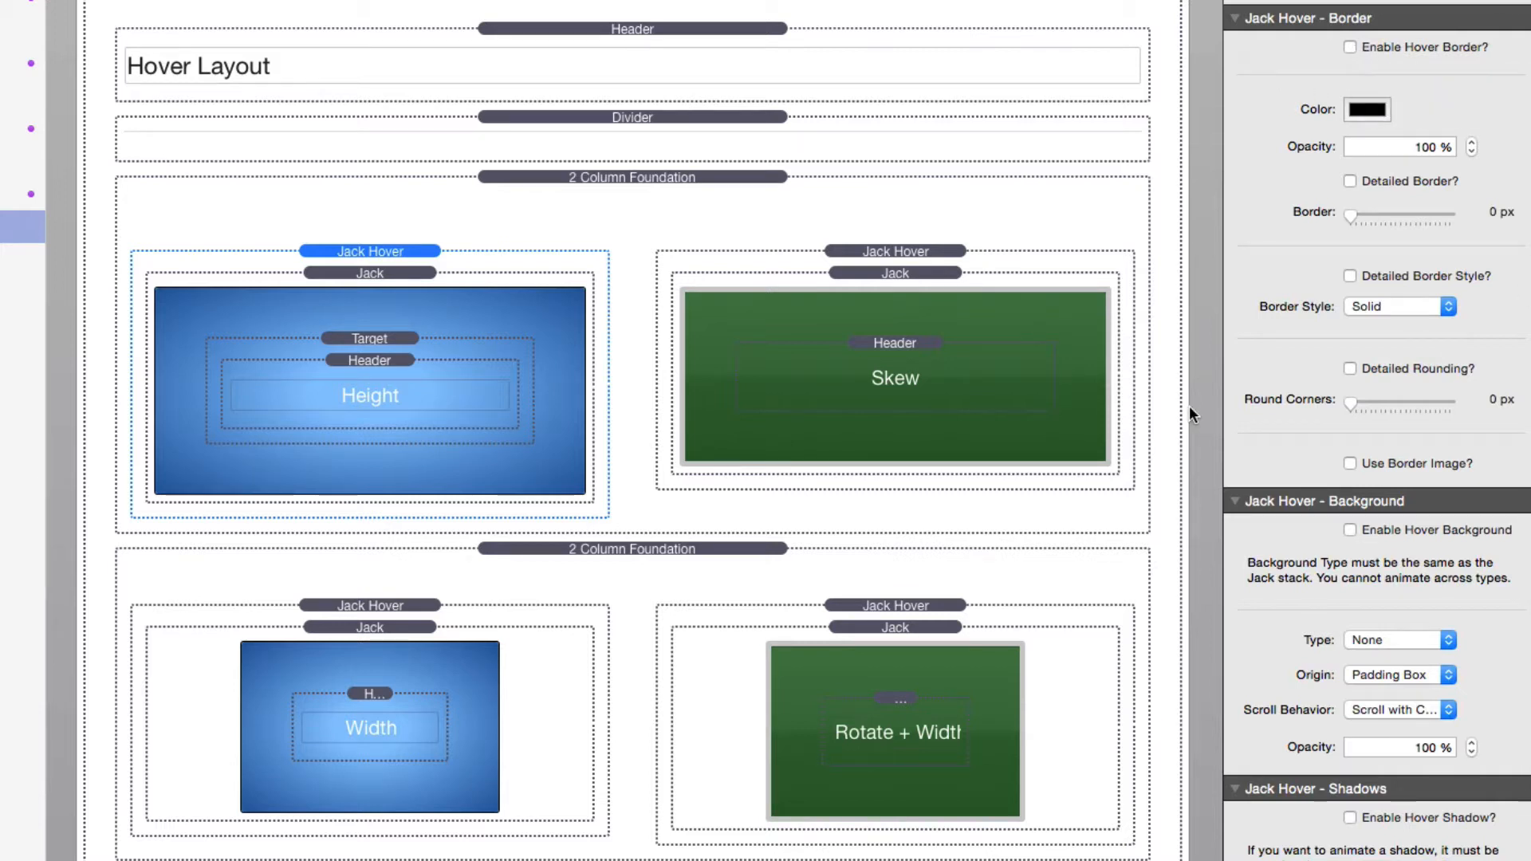
mouse_move(1401, 225)
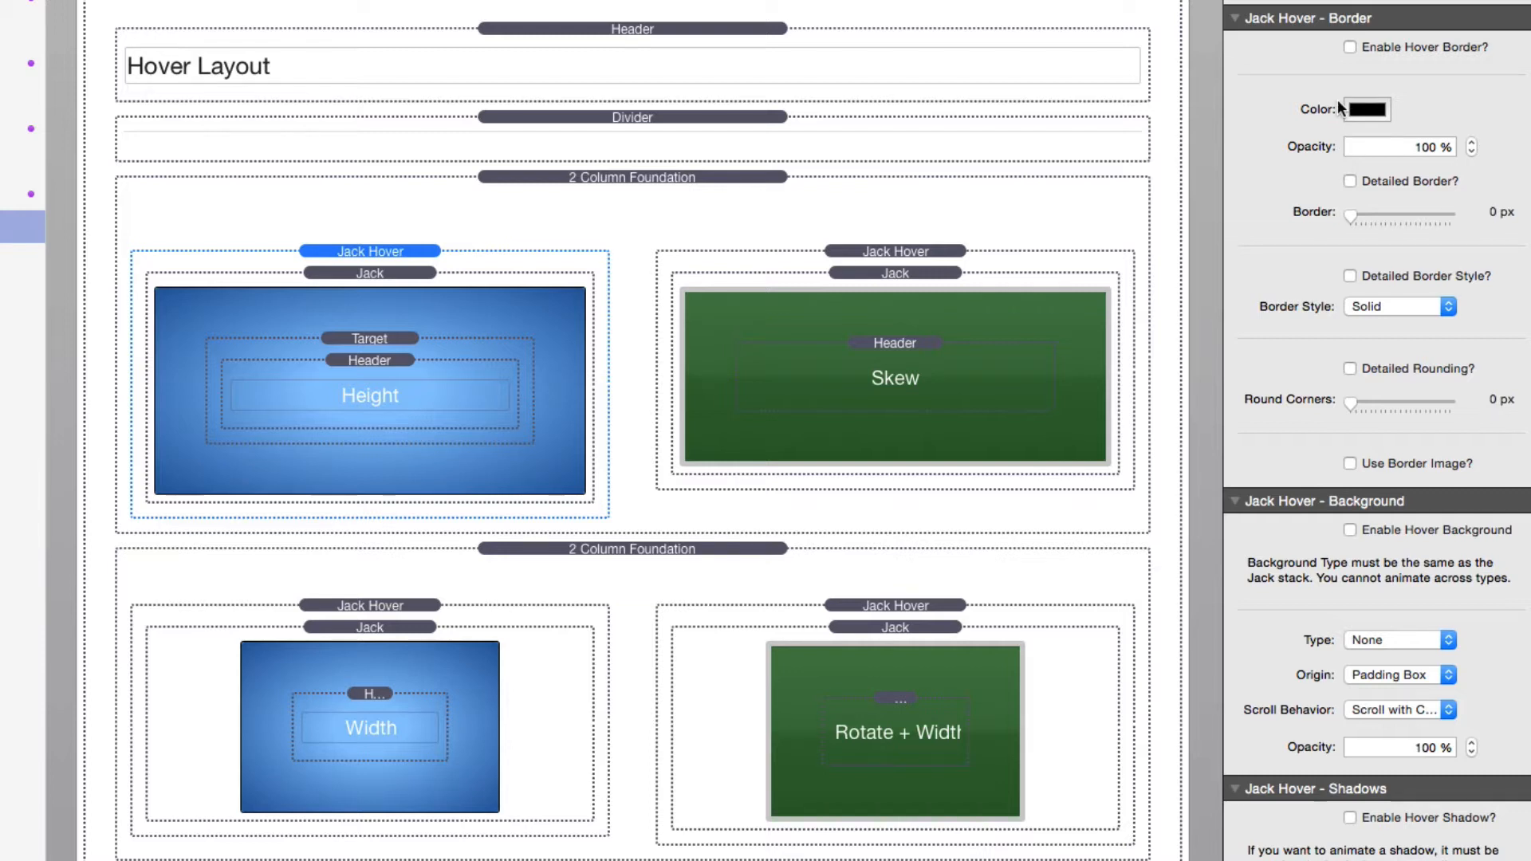
mouse_move(1349, 49)
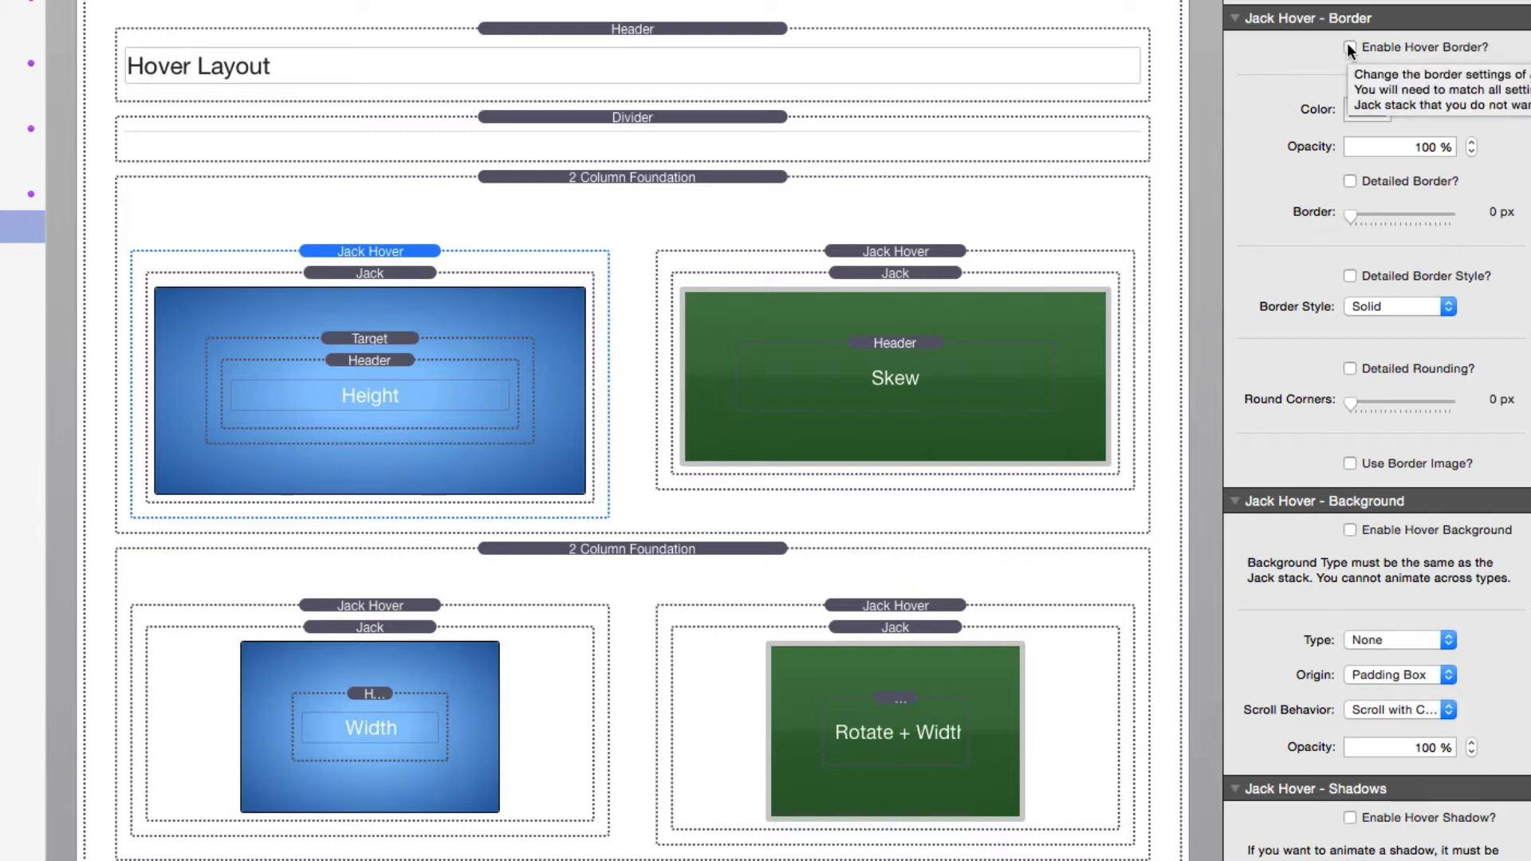
mouse_move(1400, 549)
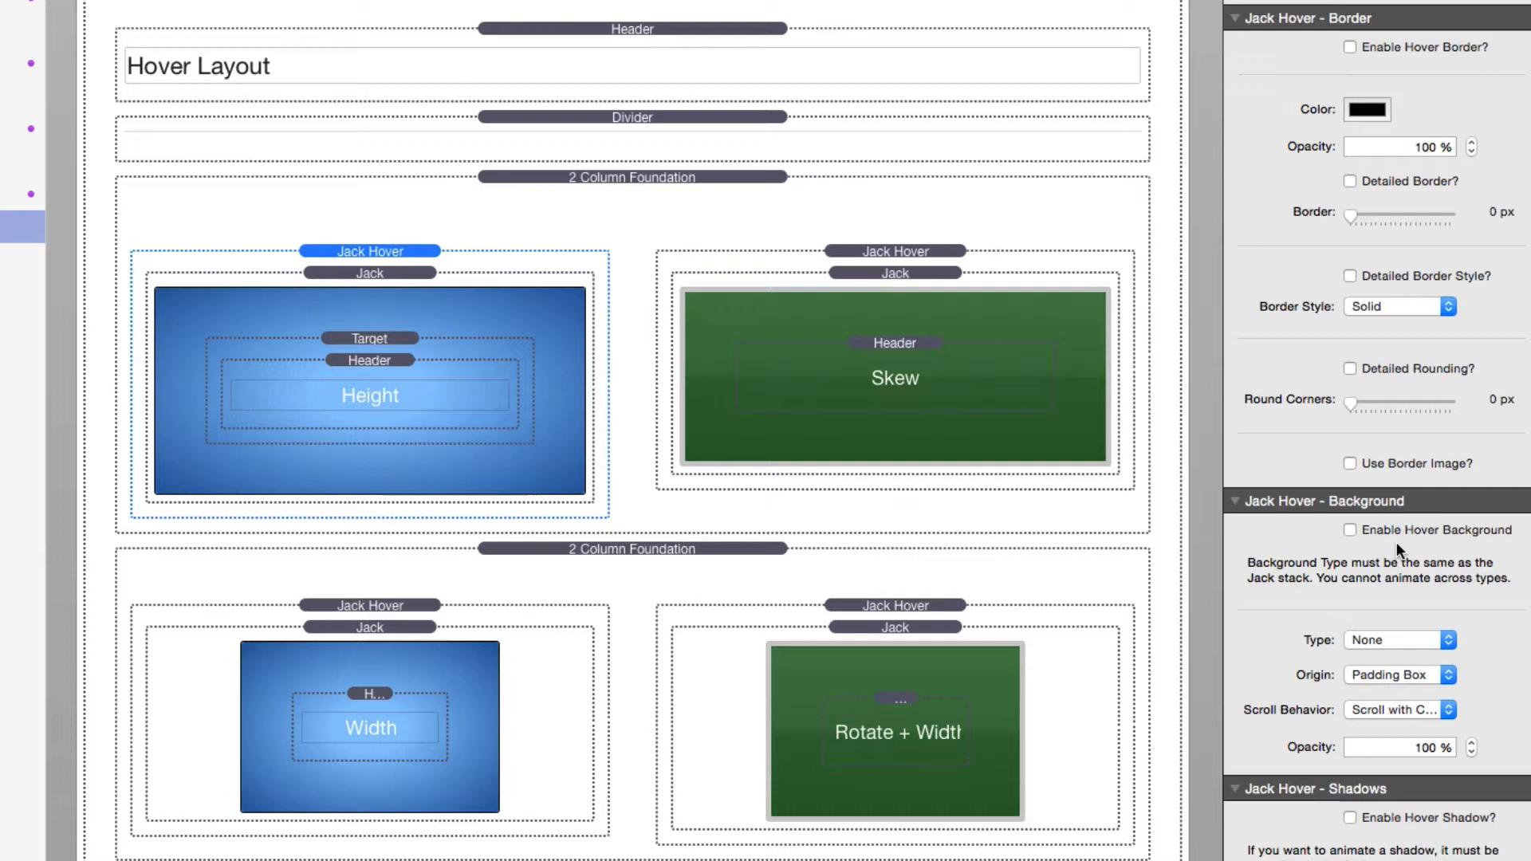
scroll(down, 3)
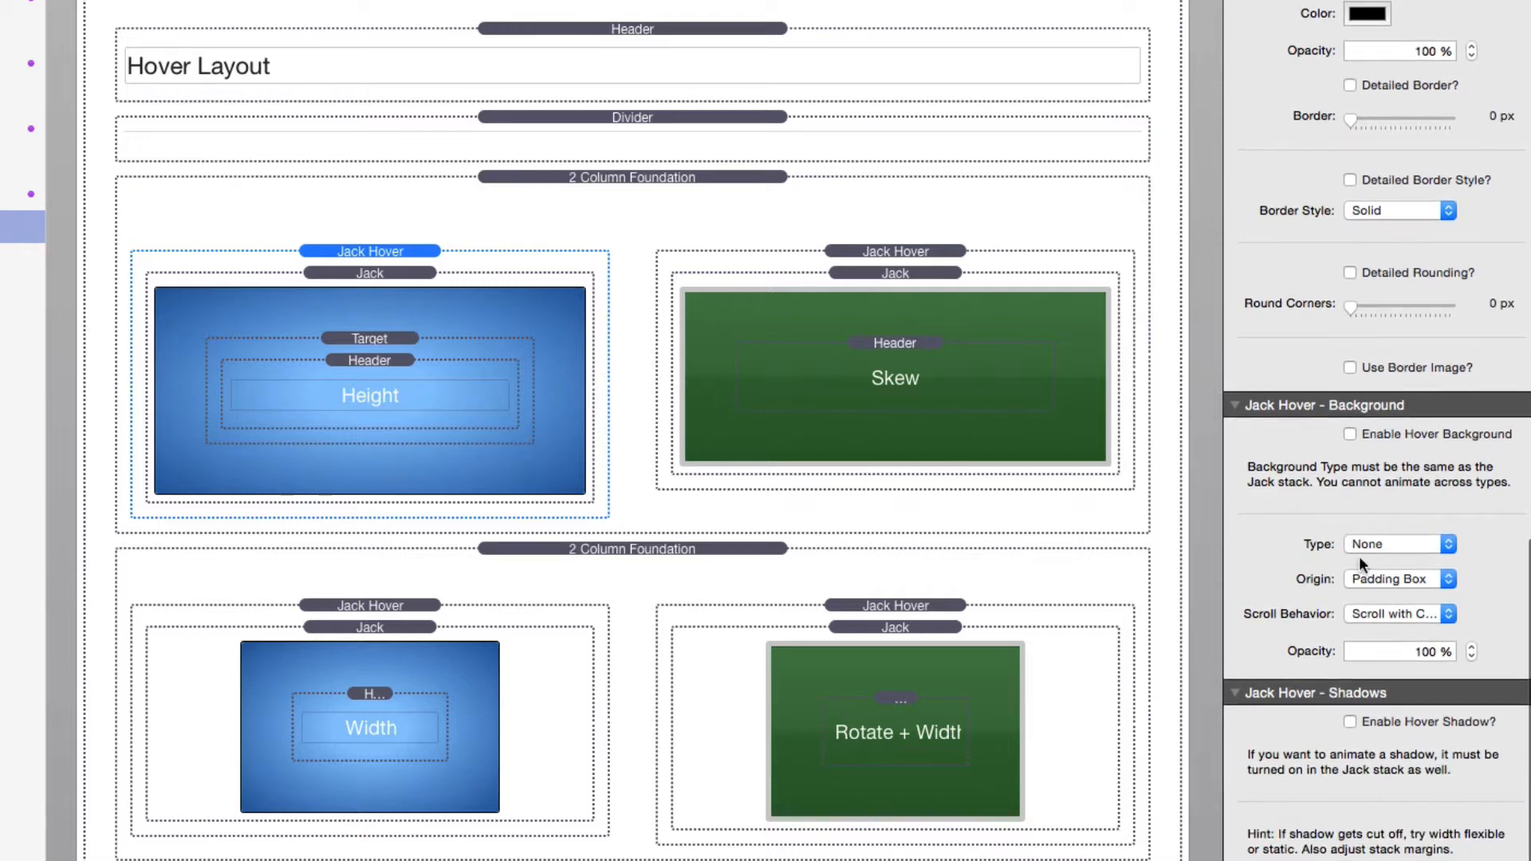
mouse_move(1423, 525)
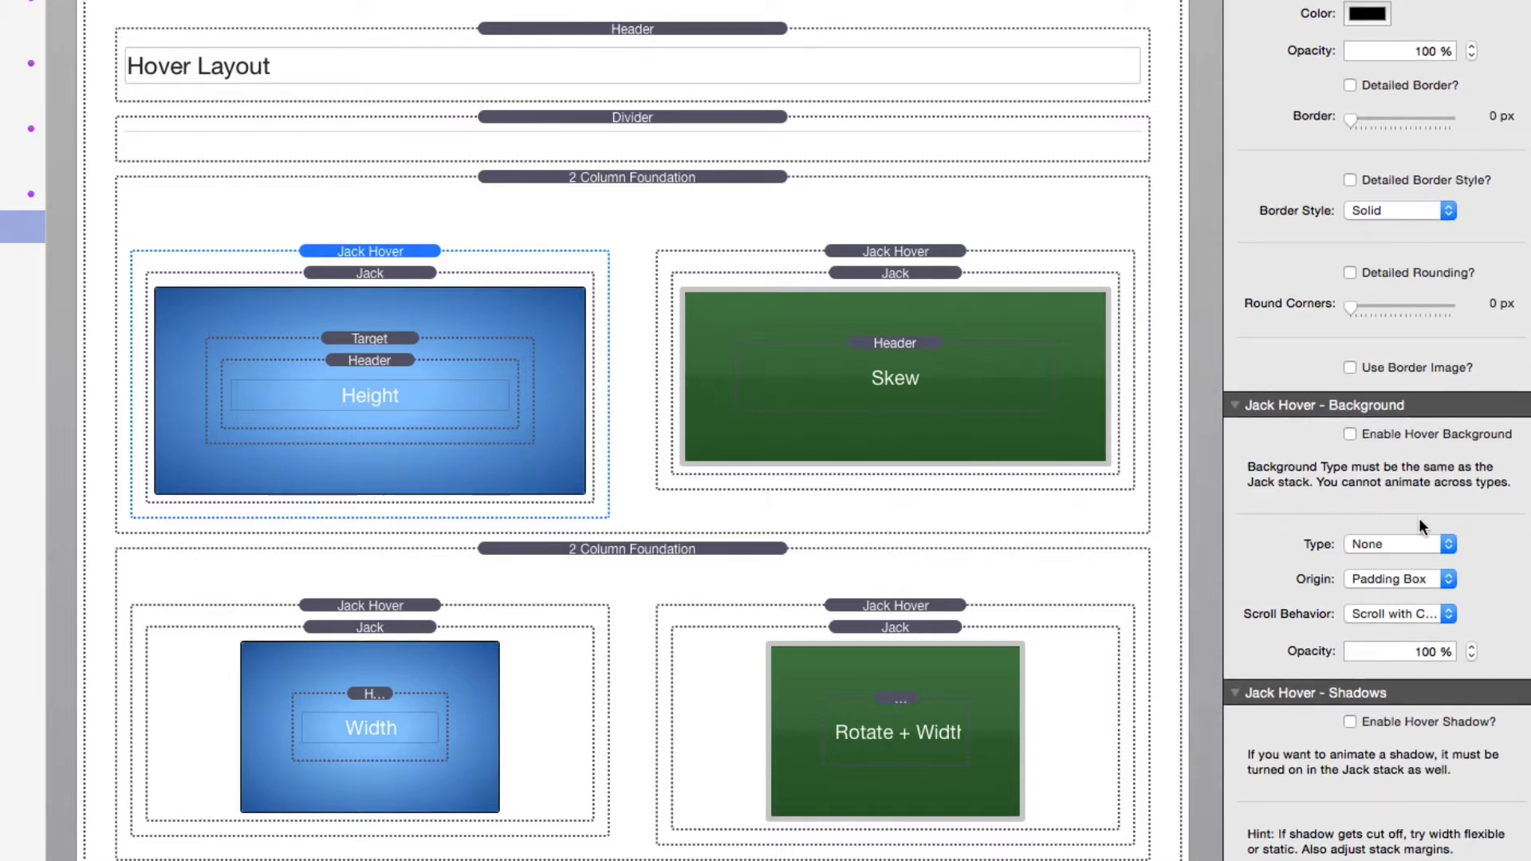
mouse_move(1385, 725)
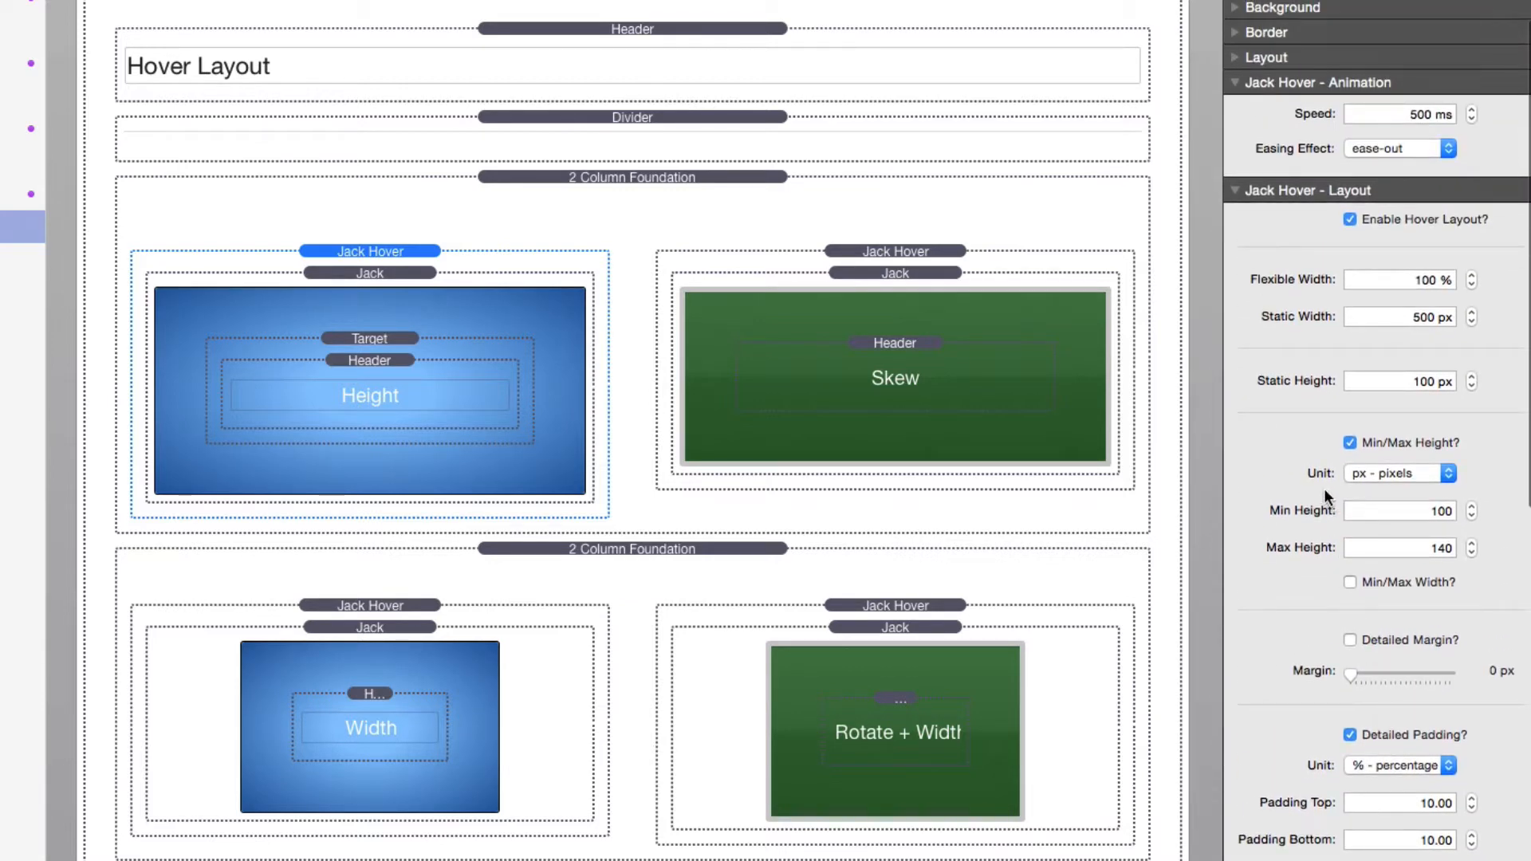
mouse_move(1323, 451)
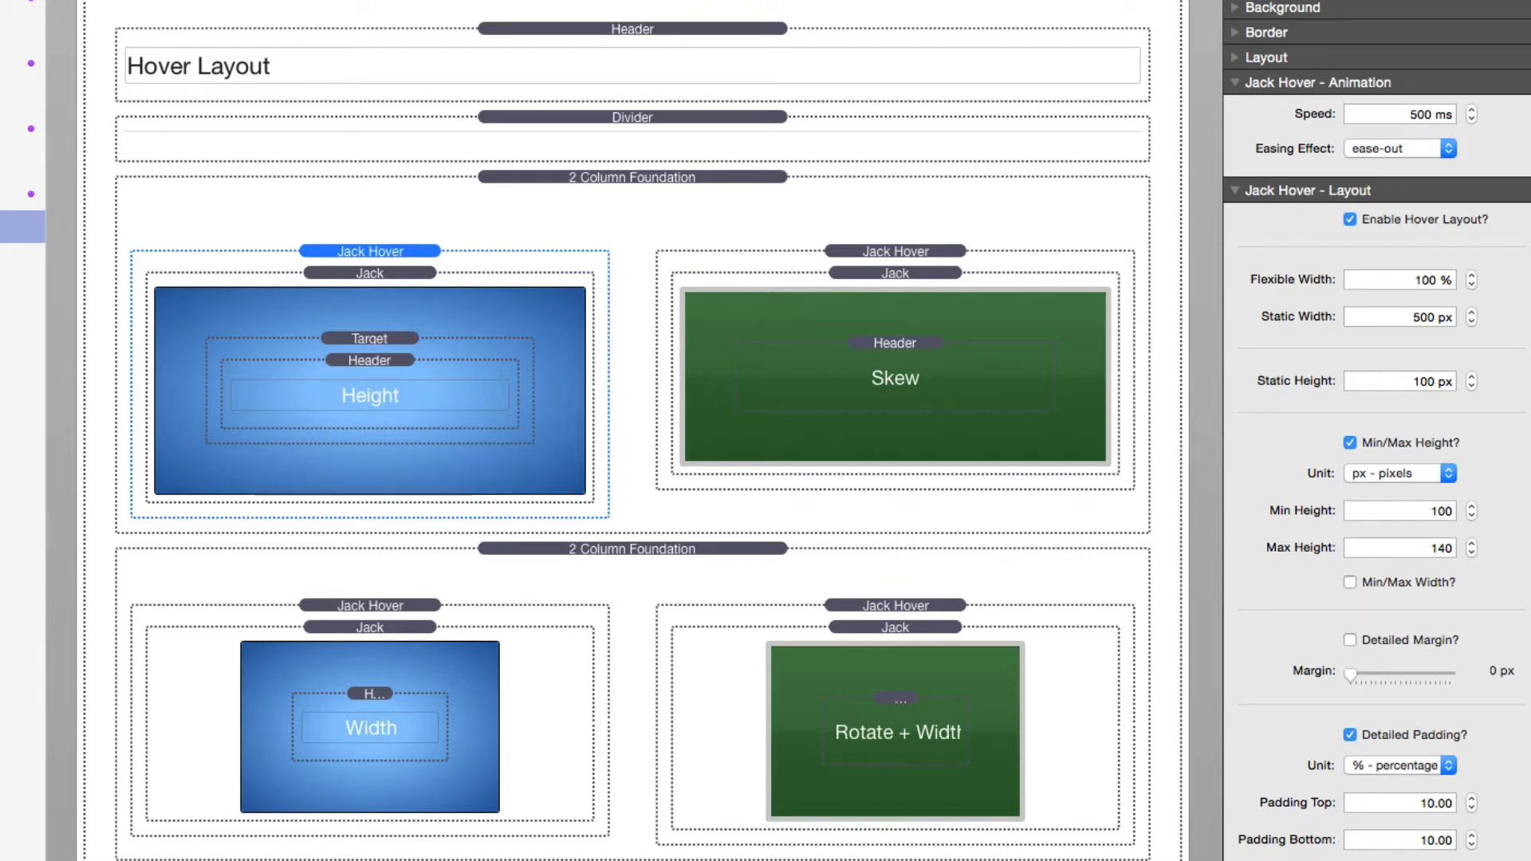
mouse_move(1405, 803)
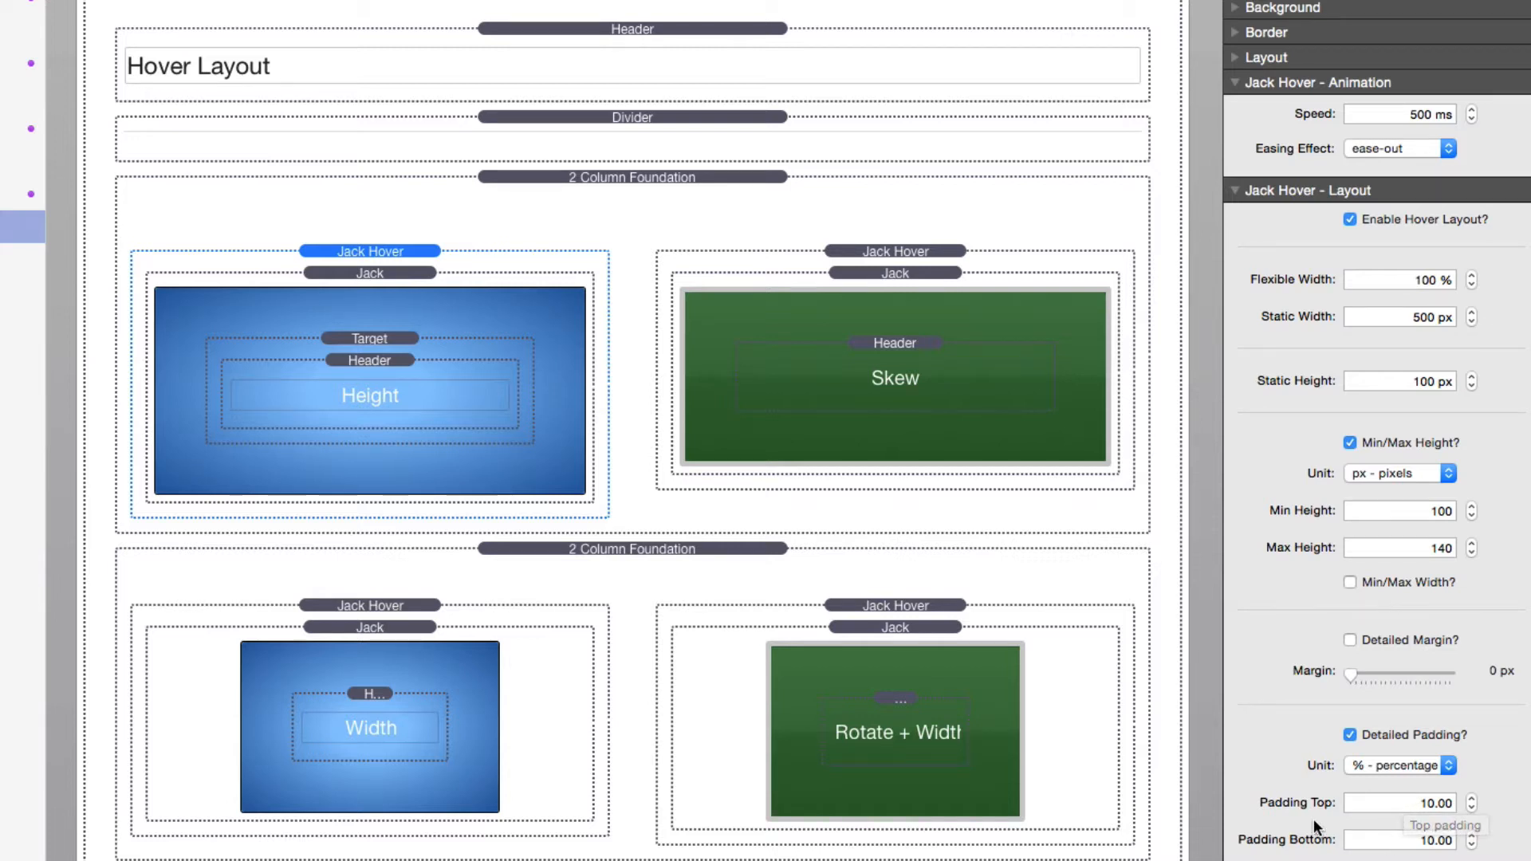
mouse_move(1411, 809)
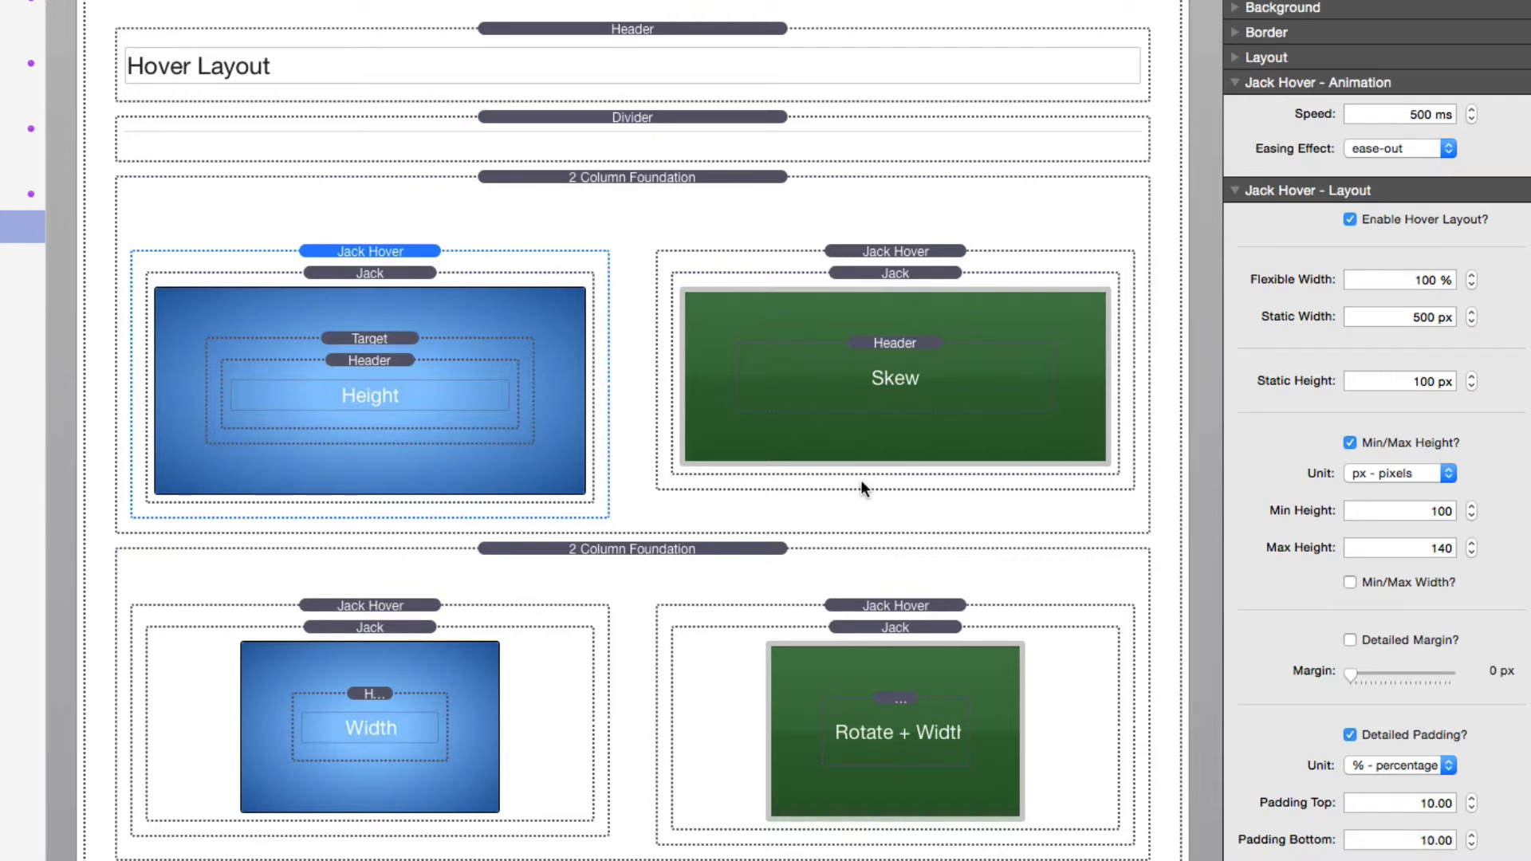
mouse_move(351, 283)
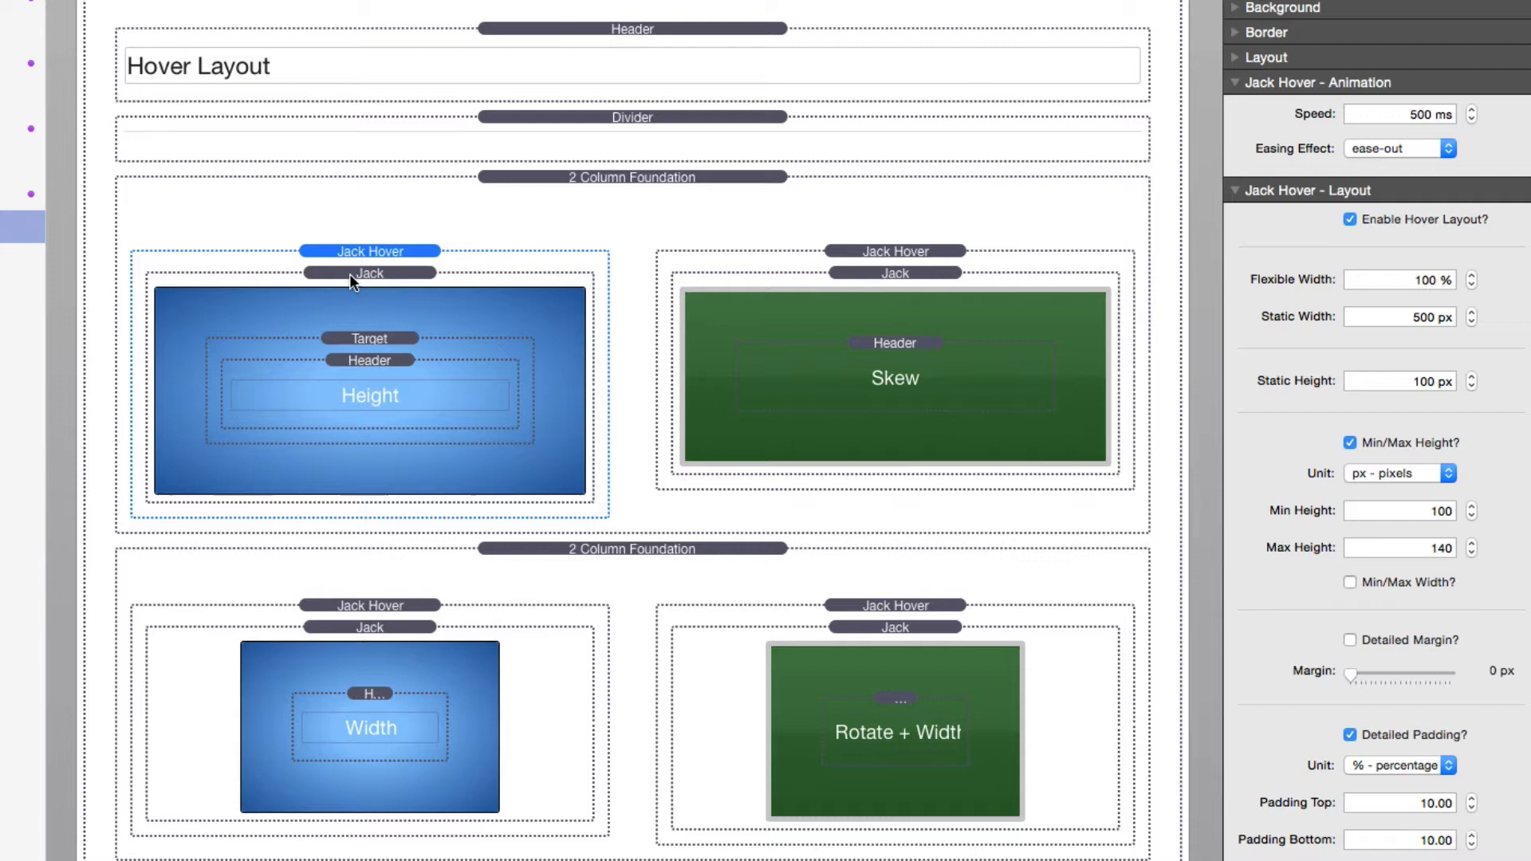
- Select the Height tile's Jack stack and expand Jack - Layout: 25% browser height, 100 px limits
click(370, 272)
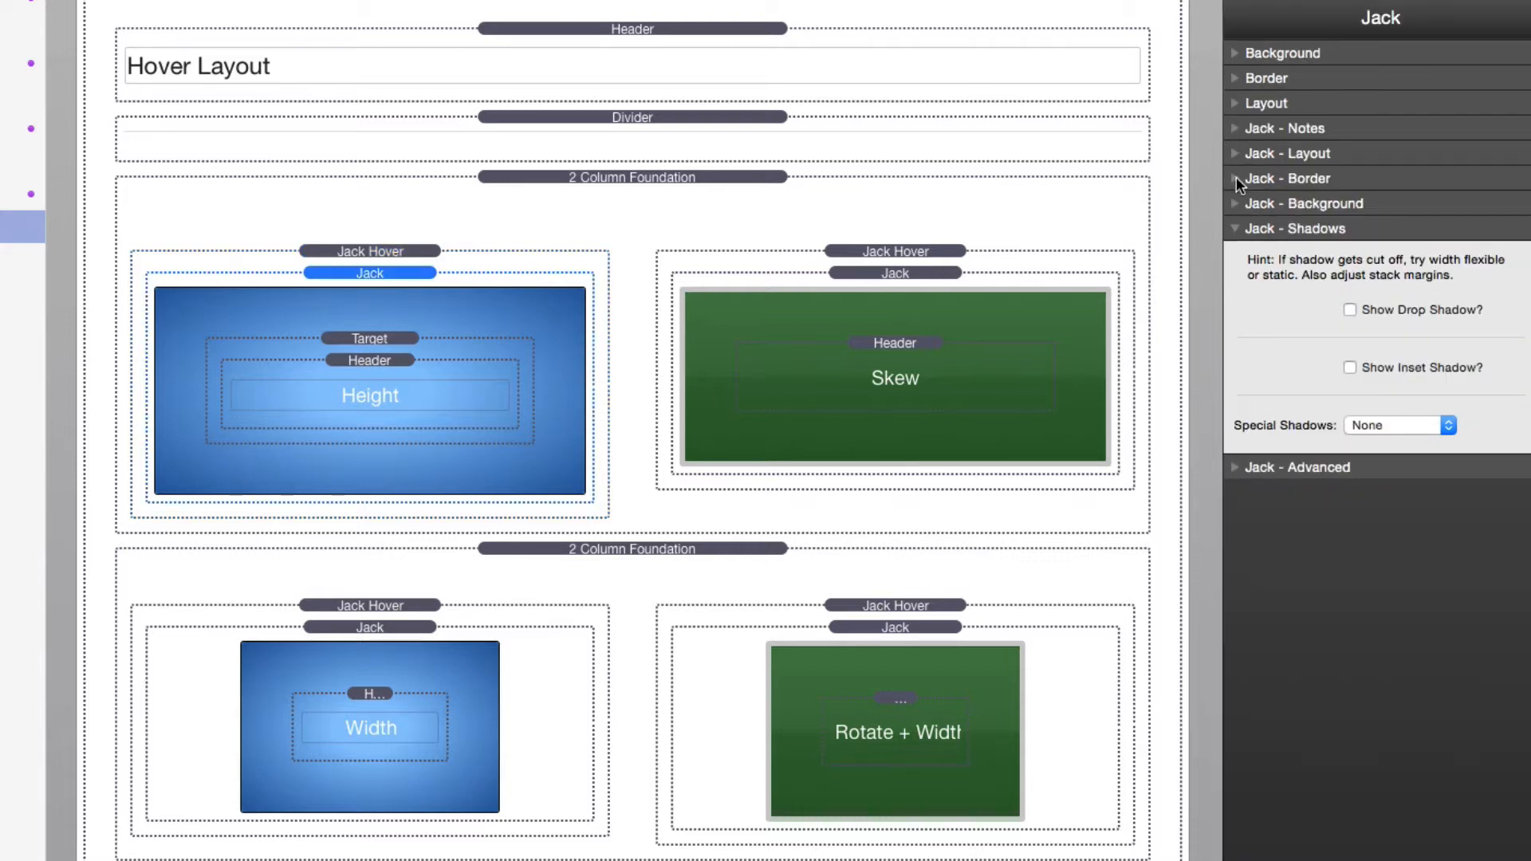
click(1287, 153)
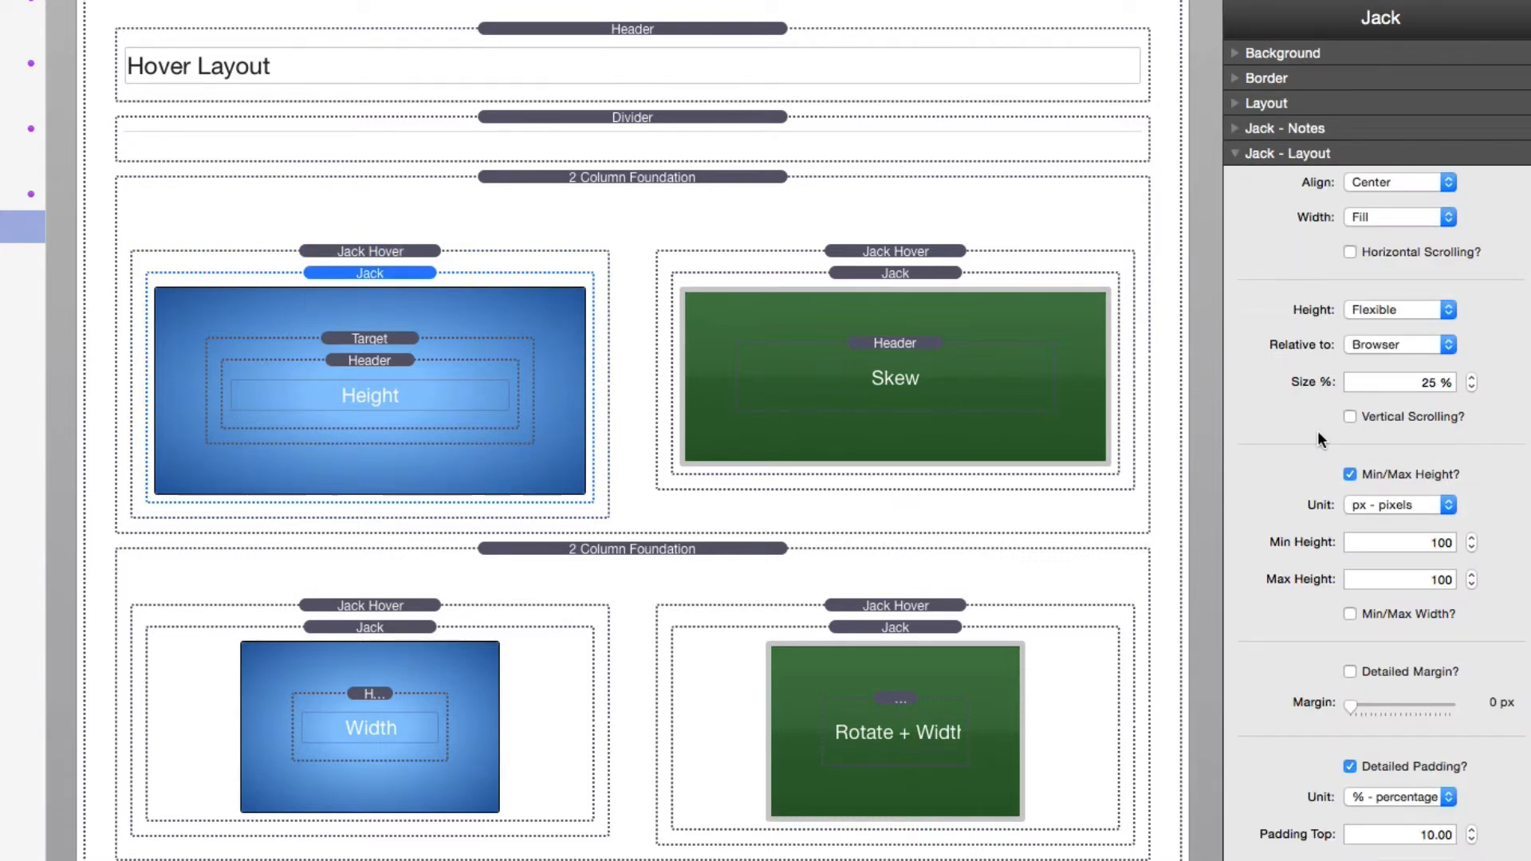
mouse_move(1306, 514)
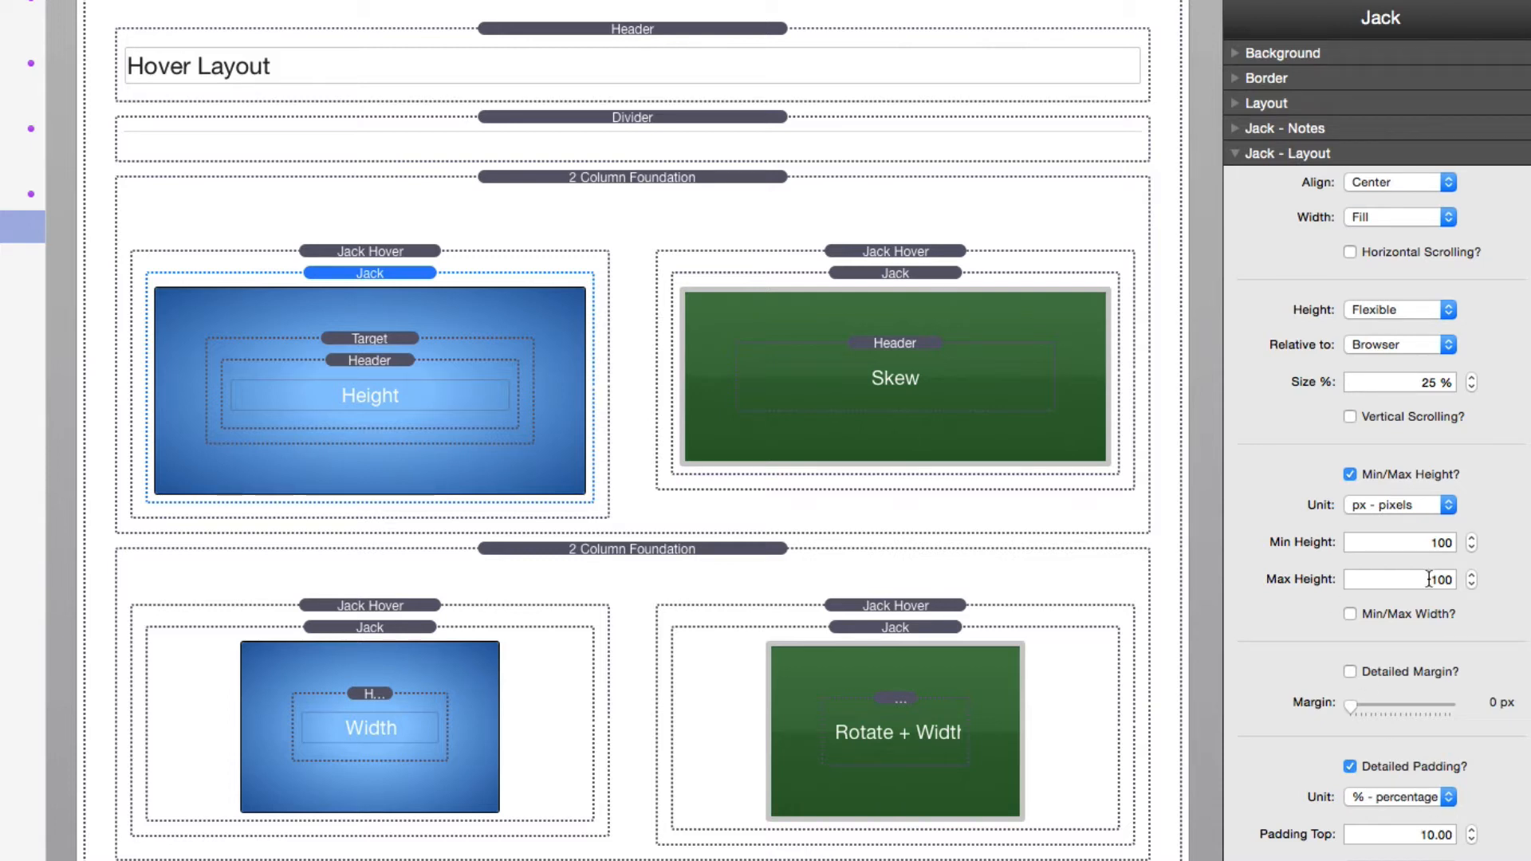
mouse_move(1415, 474)
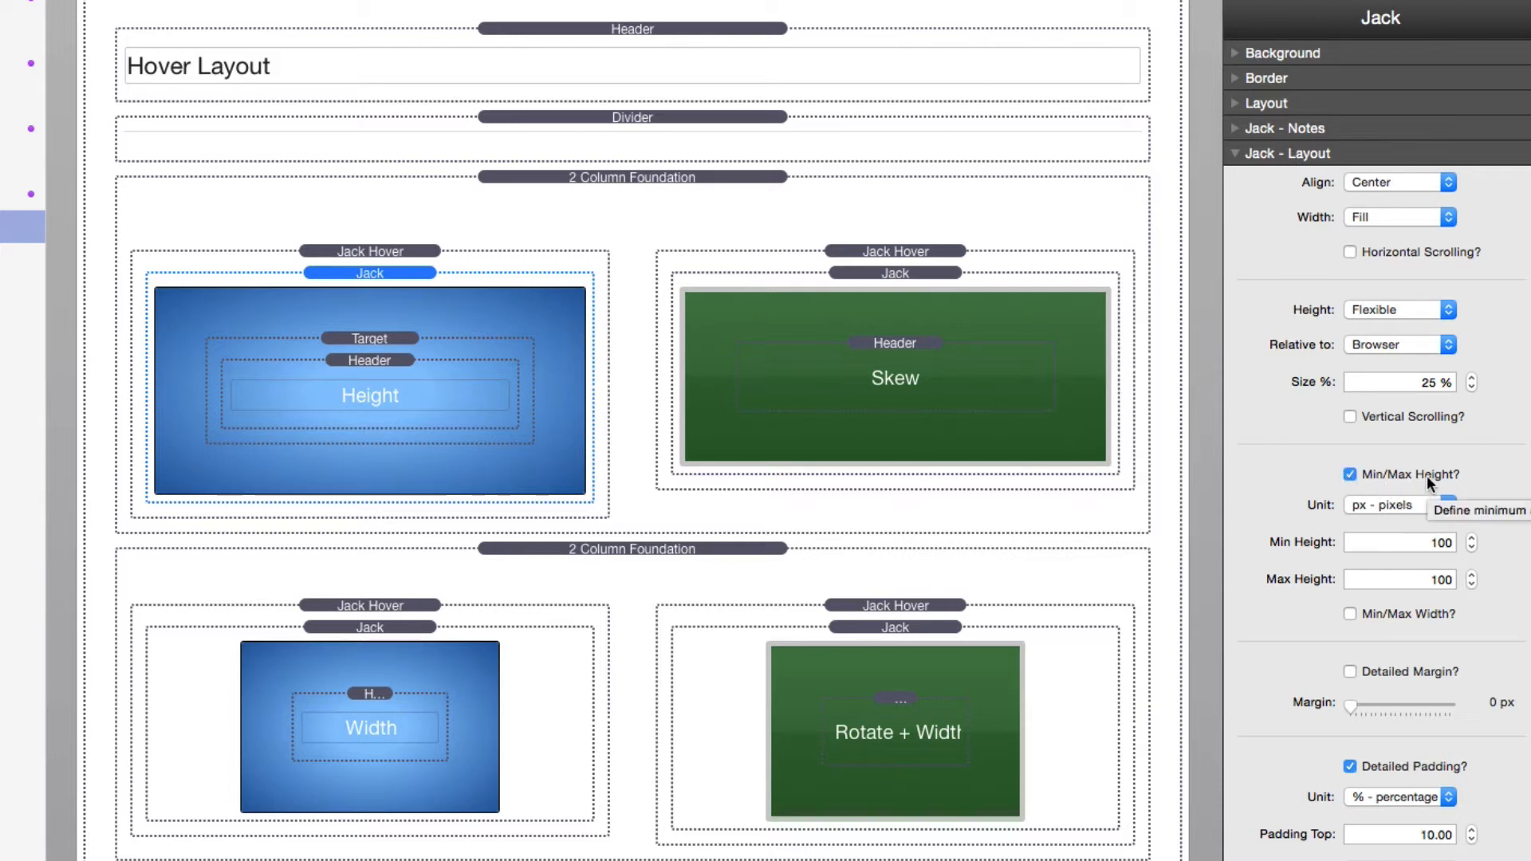
mouse_move(1430, 597)
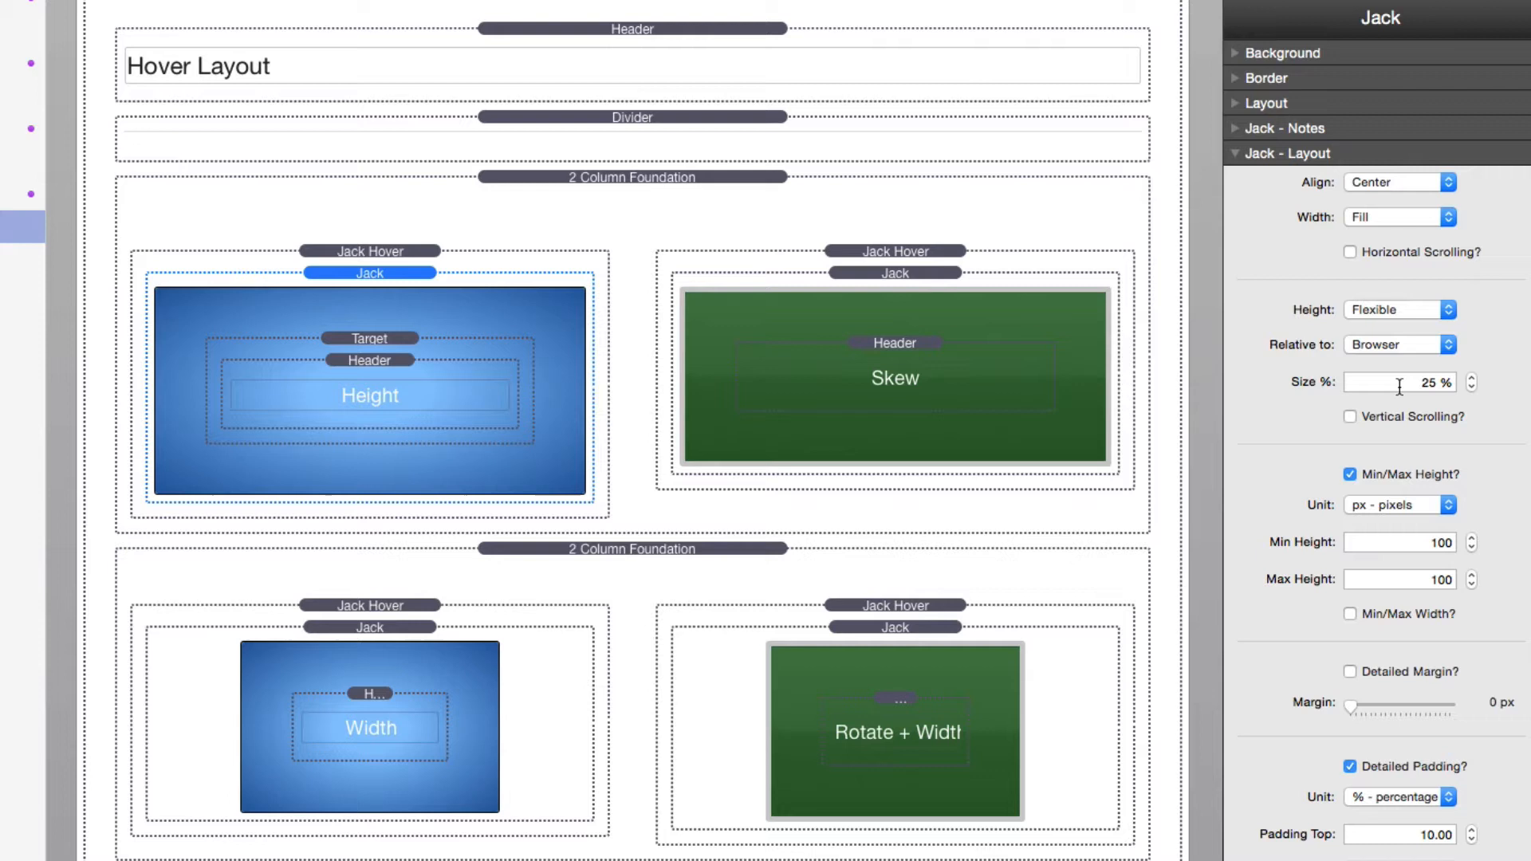
mouse_move(1270, 439)
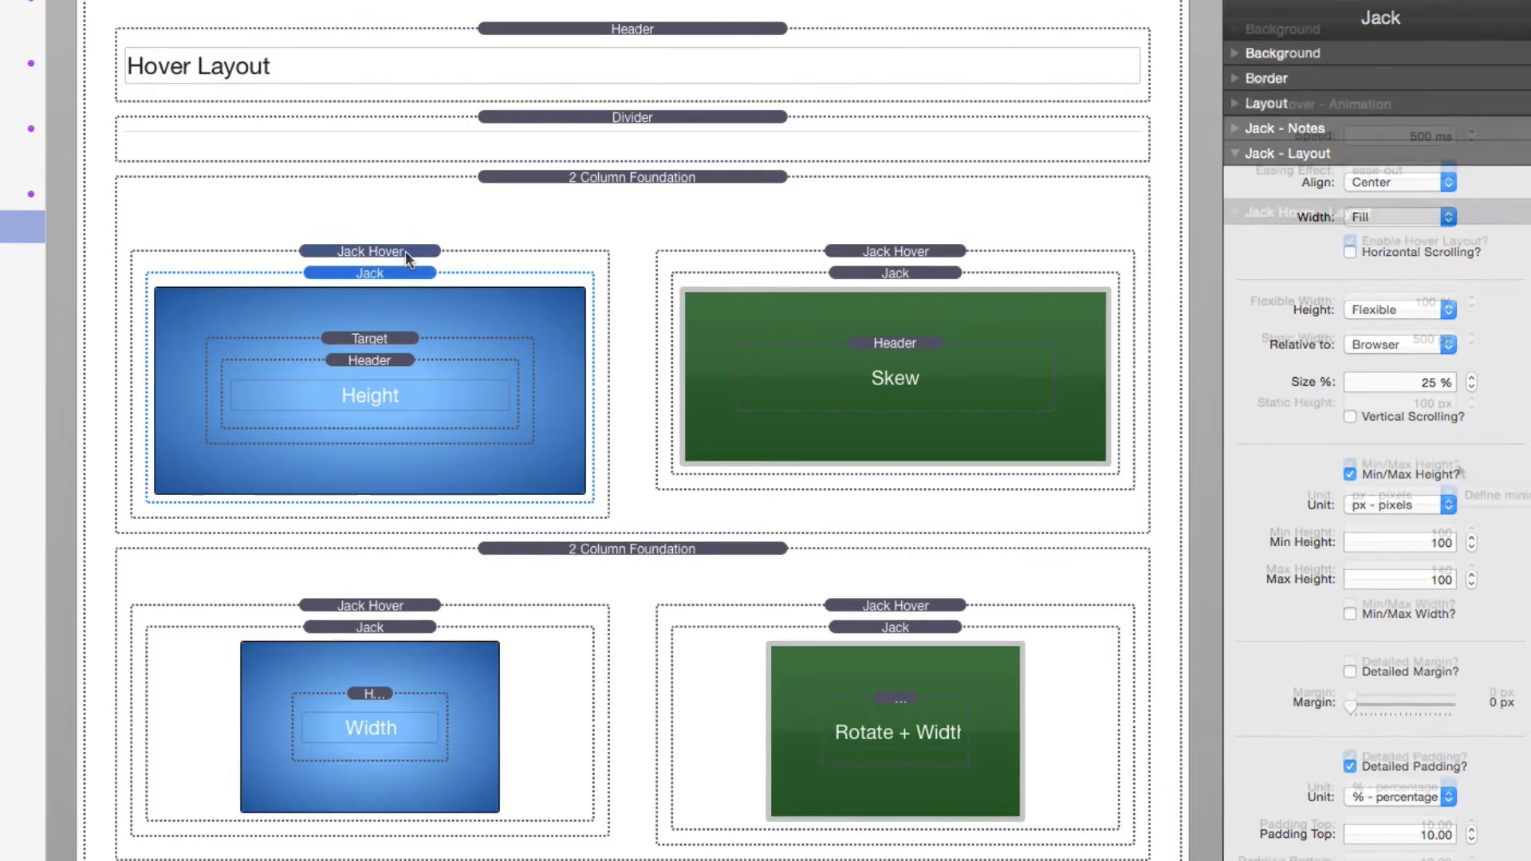
- Select the Height tile's Jack Hover stack to review 500 ms ease-out and 100–140 px height
click(370, 251)
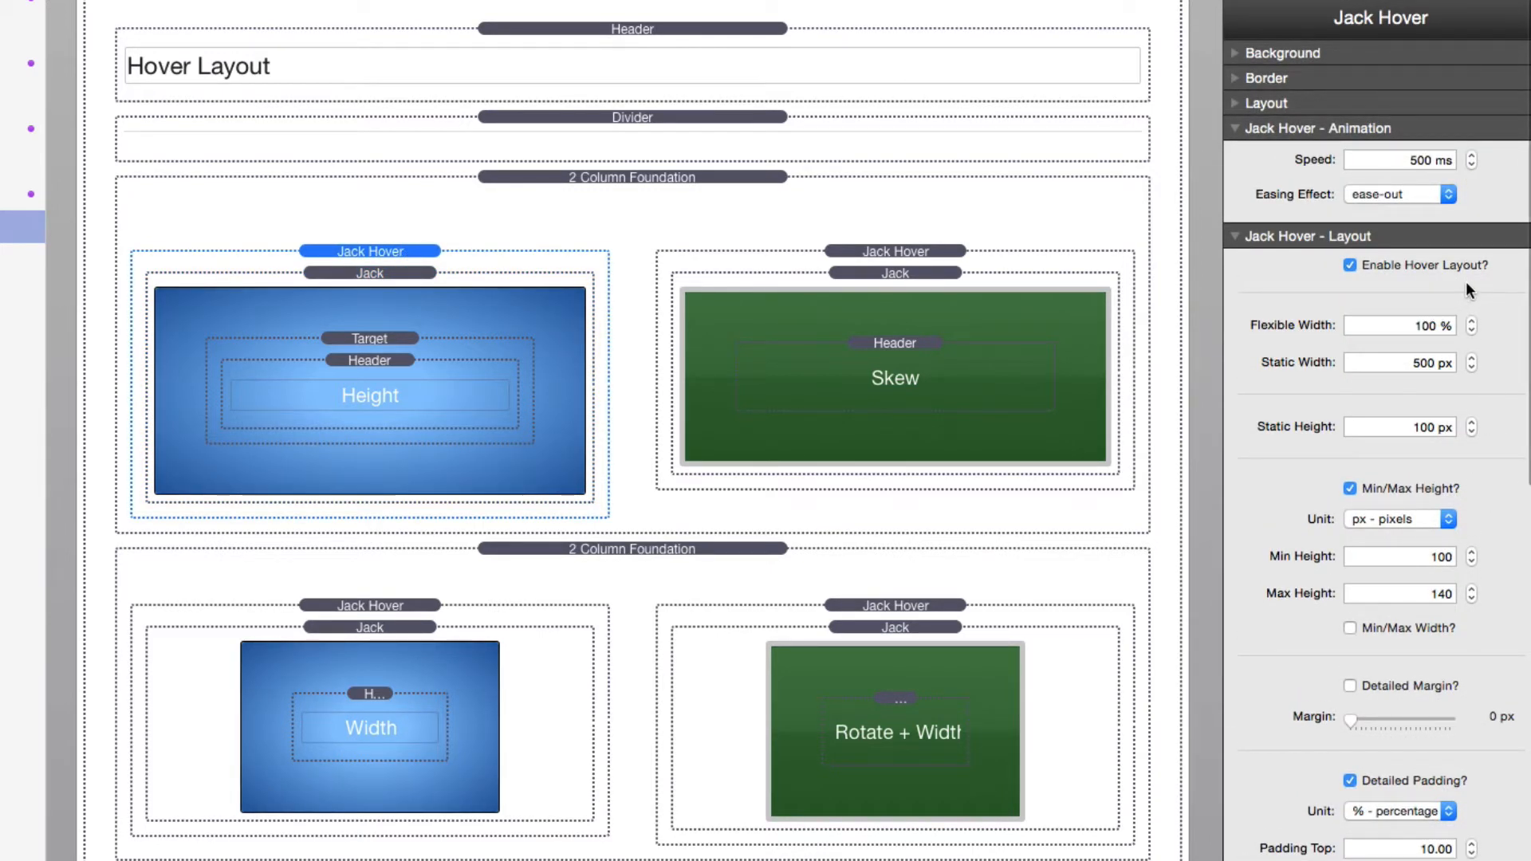
mouse_move(1347, 299)
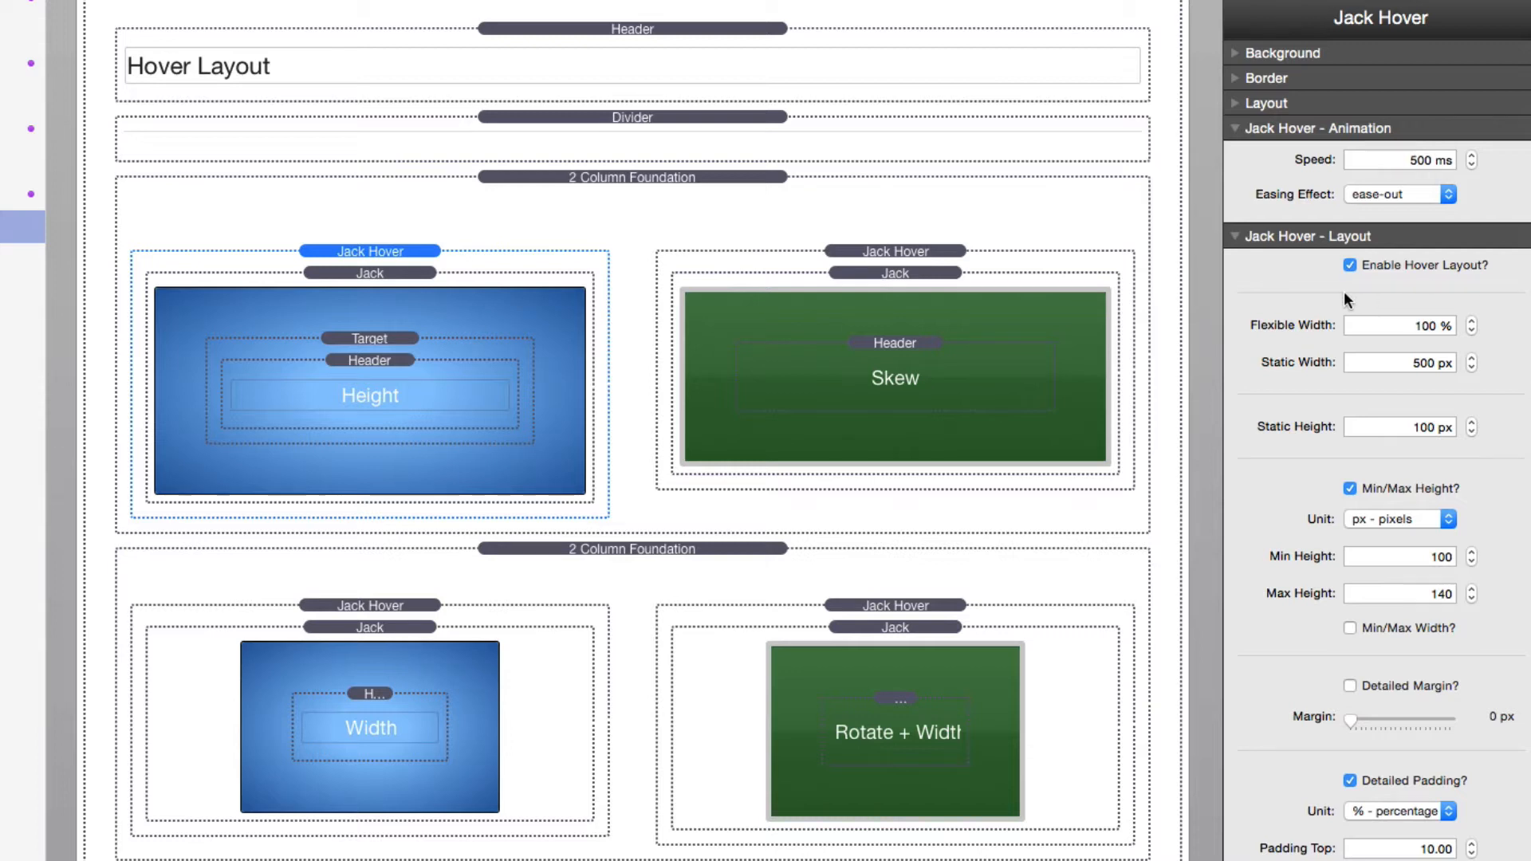
mouse_move(1465, 303)
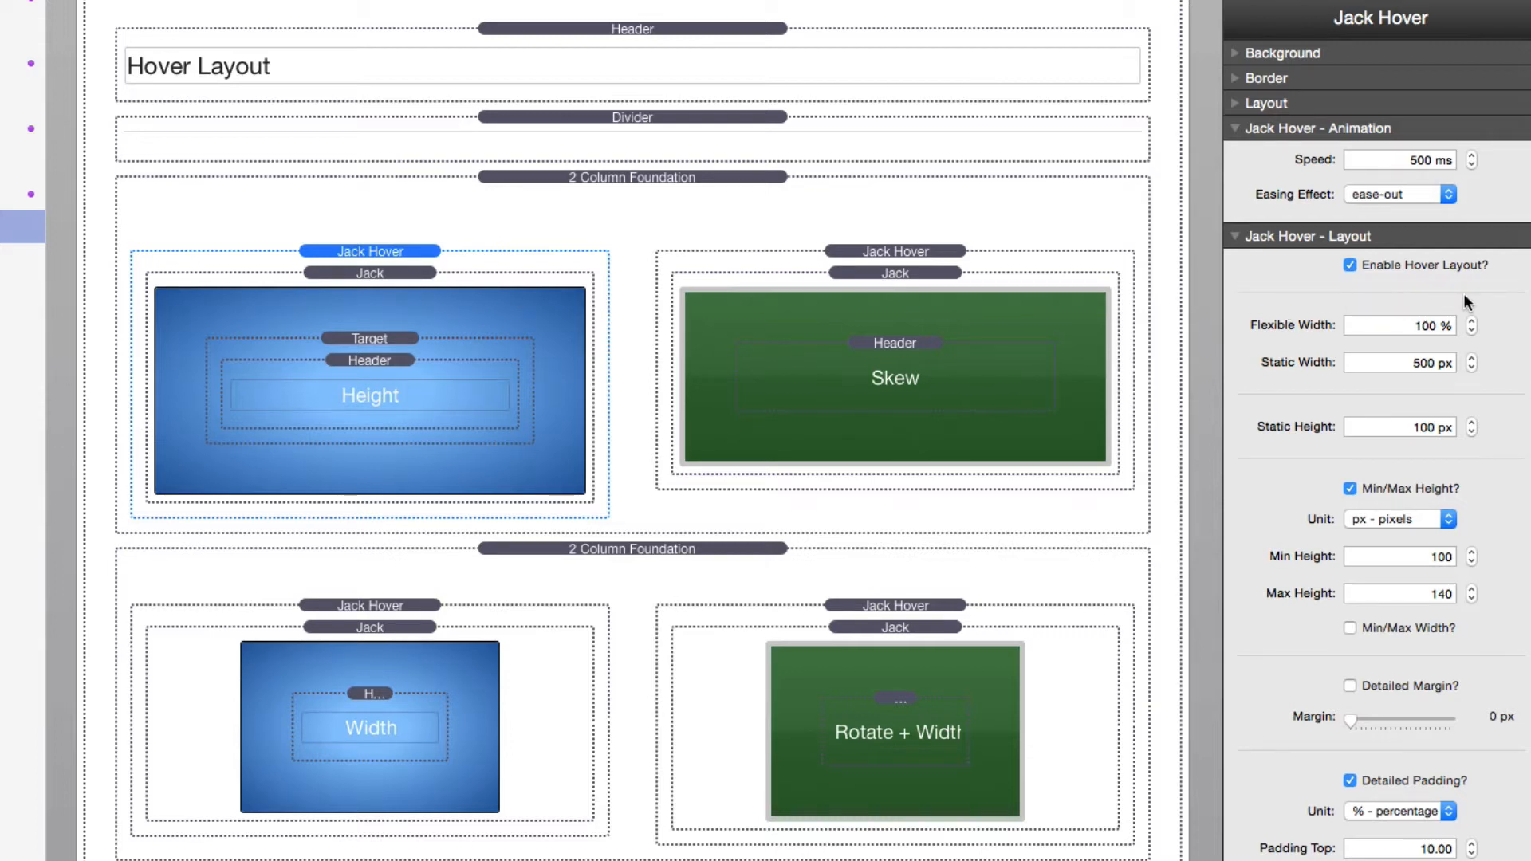
mouse_move(1411, 392)
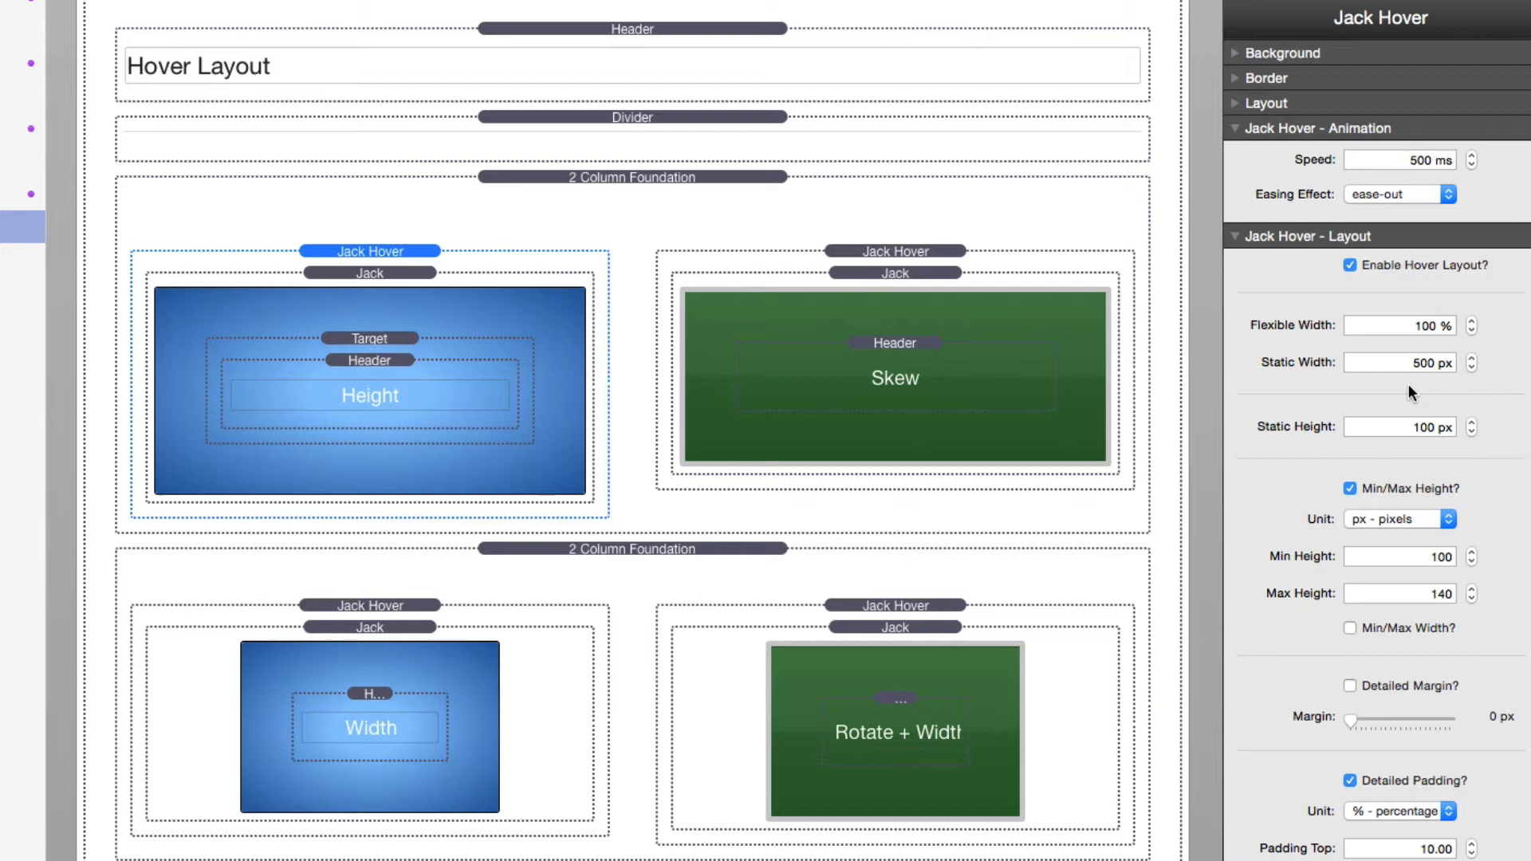
mouse_move(1374, 394)
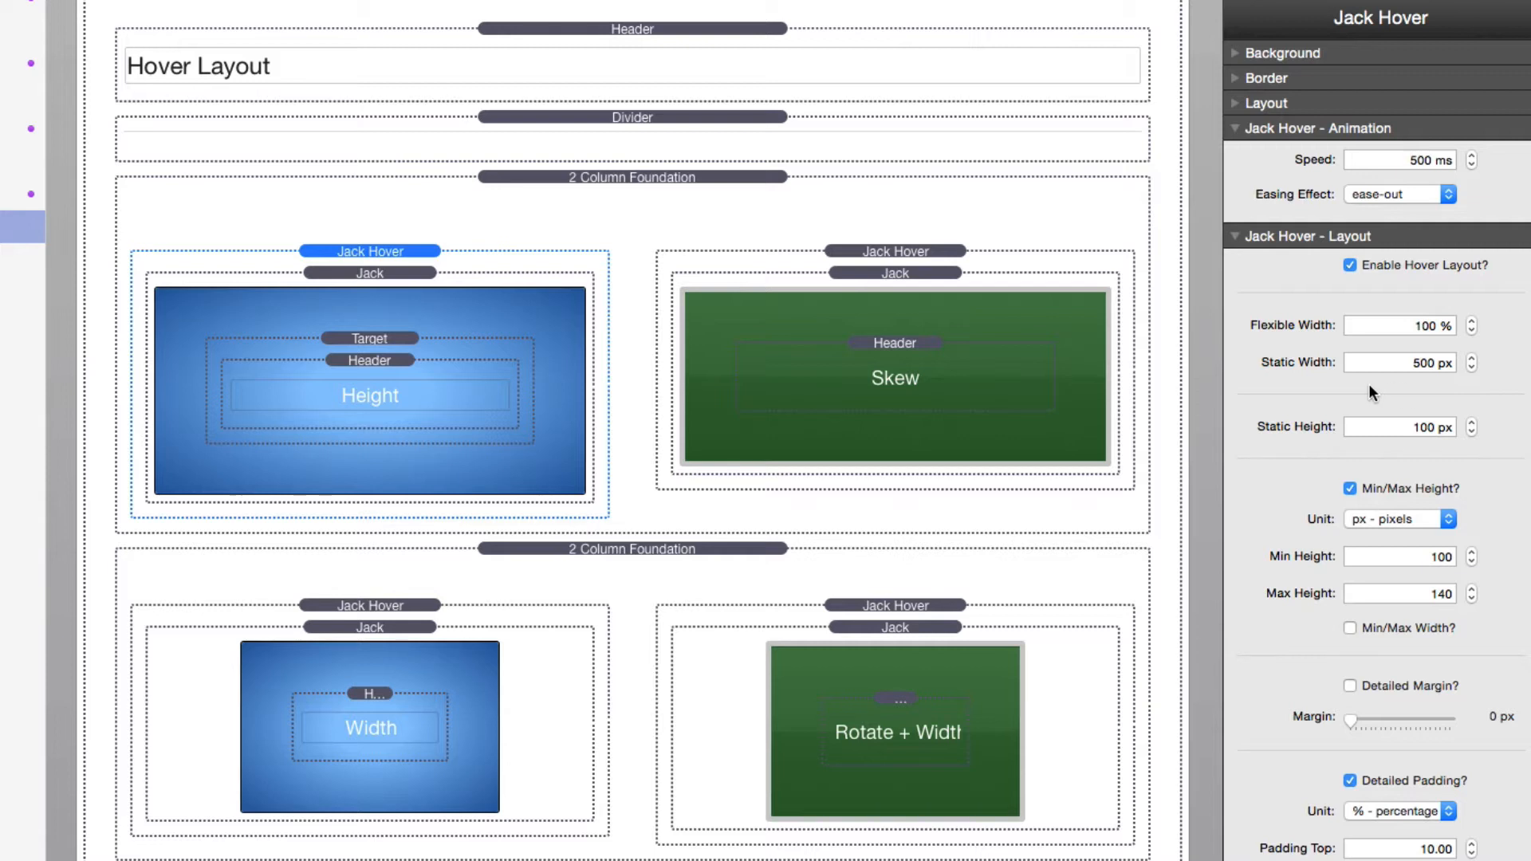
mouse_move(1302, 438)
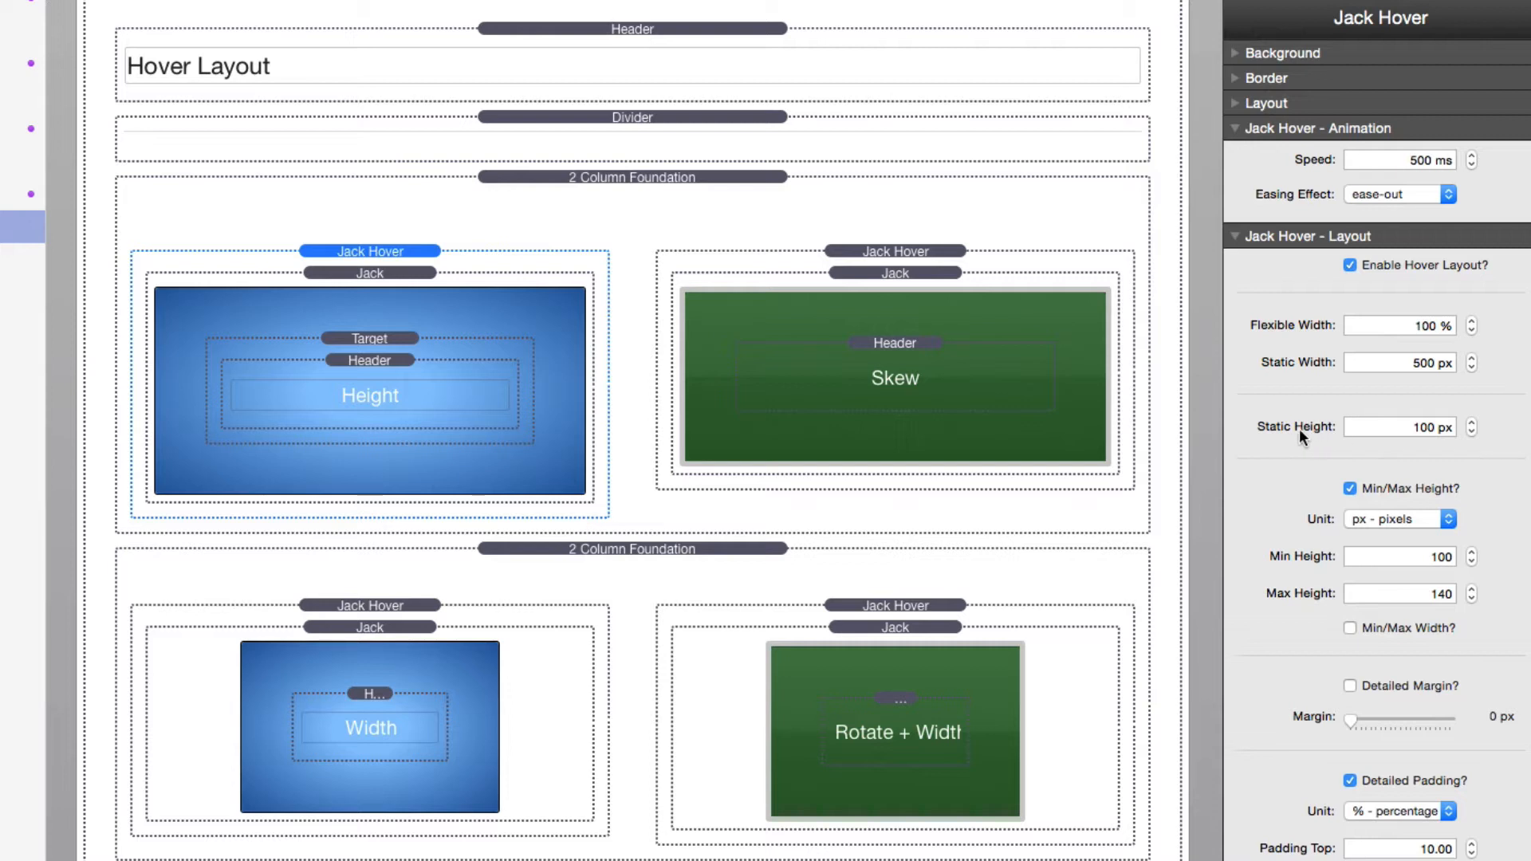
mouse_move(1308, 430)
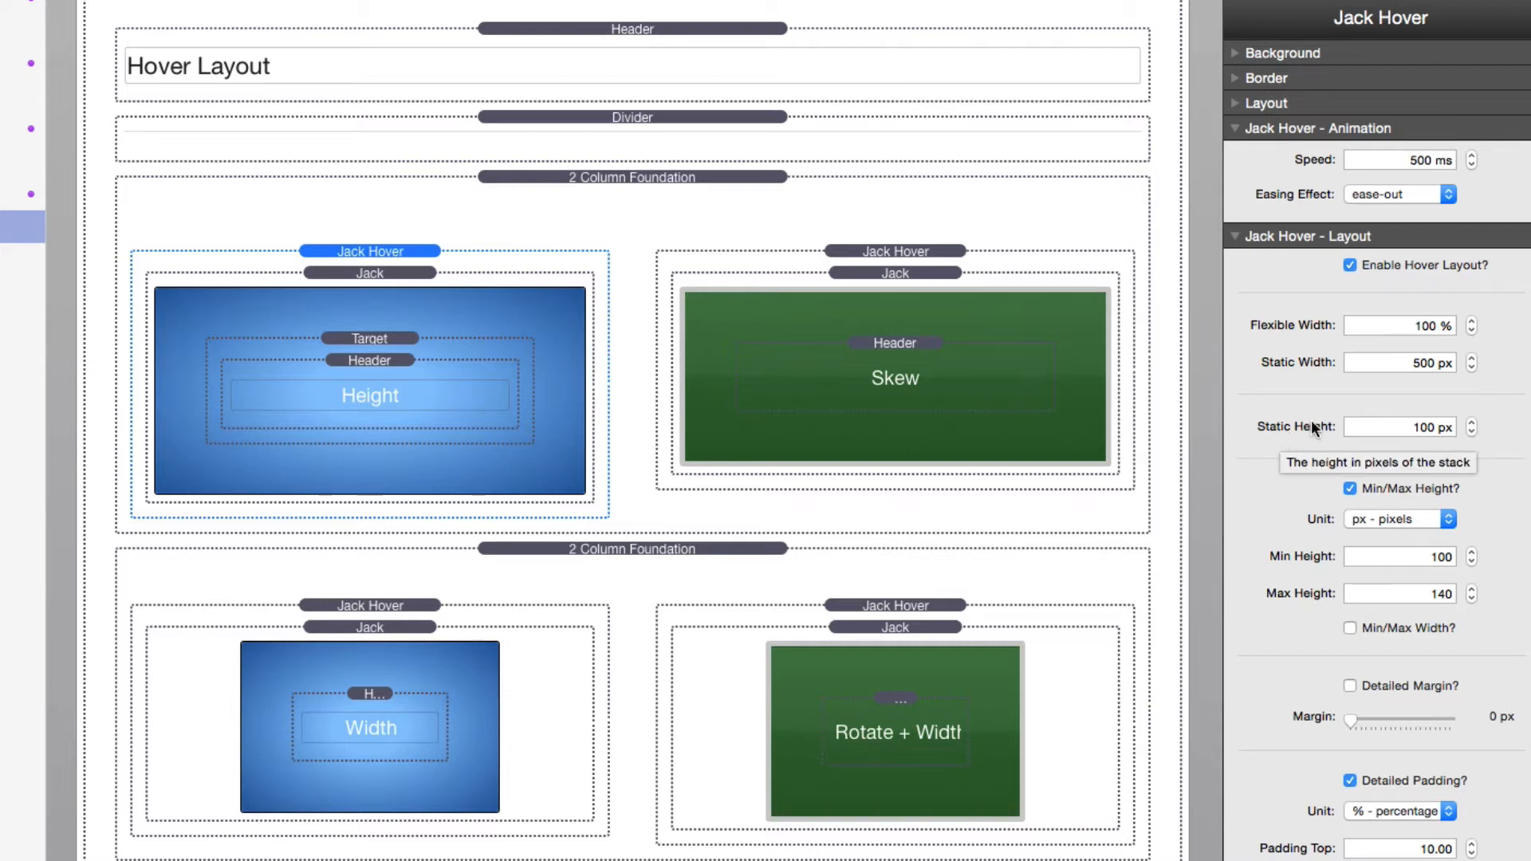
mouse_move(1300, 315)
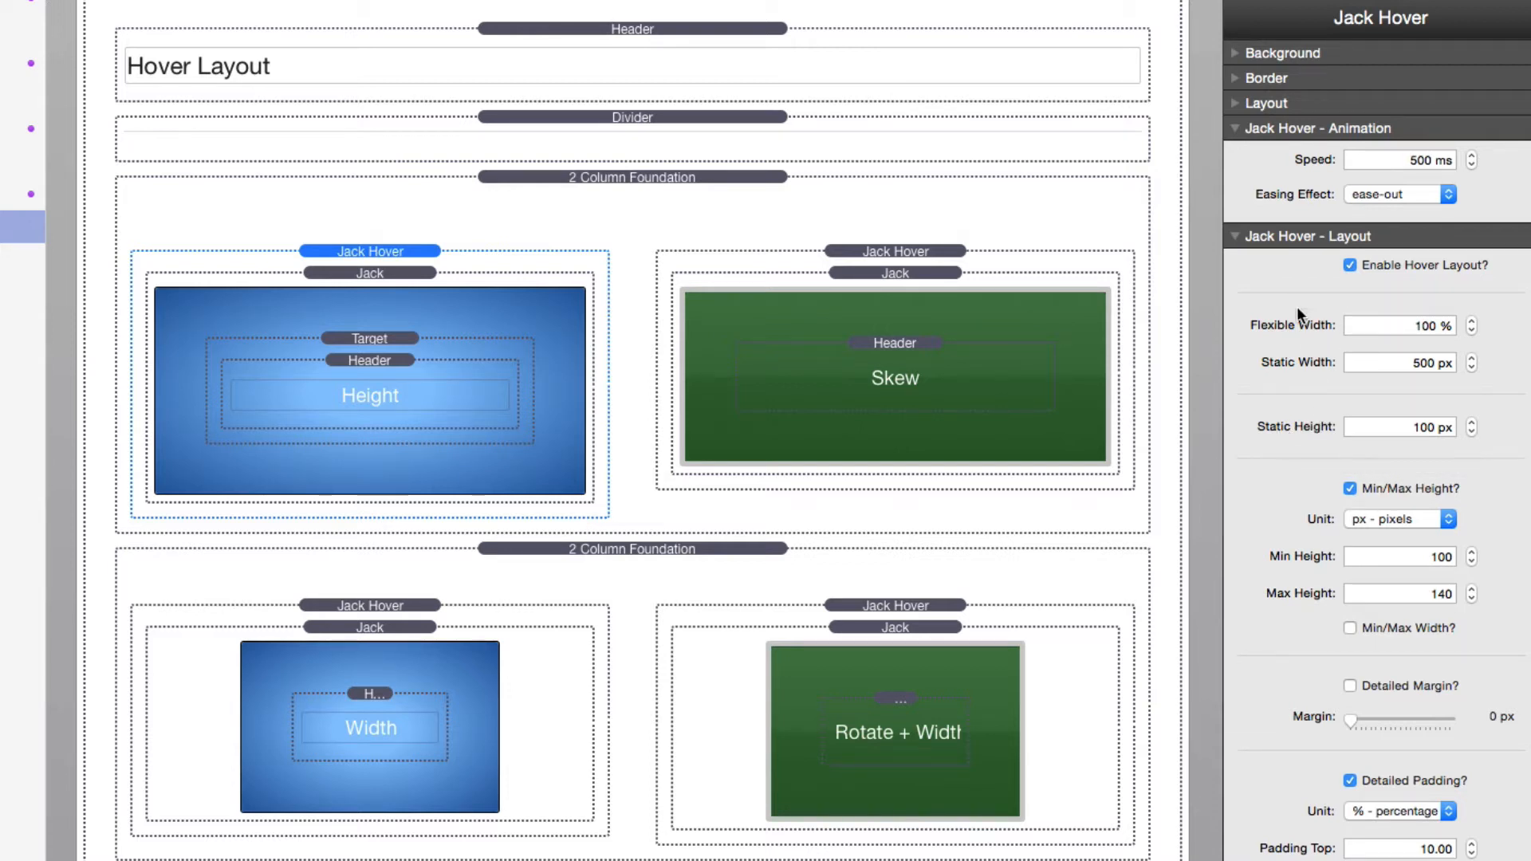
mouse_move(1284, 320)
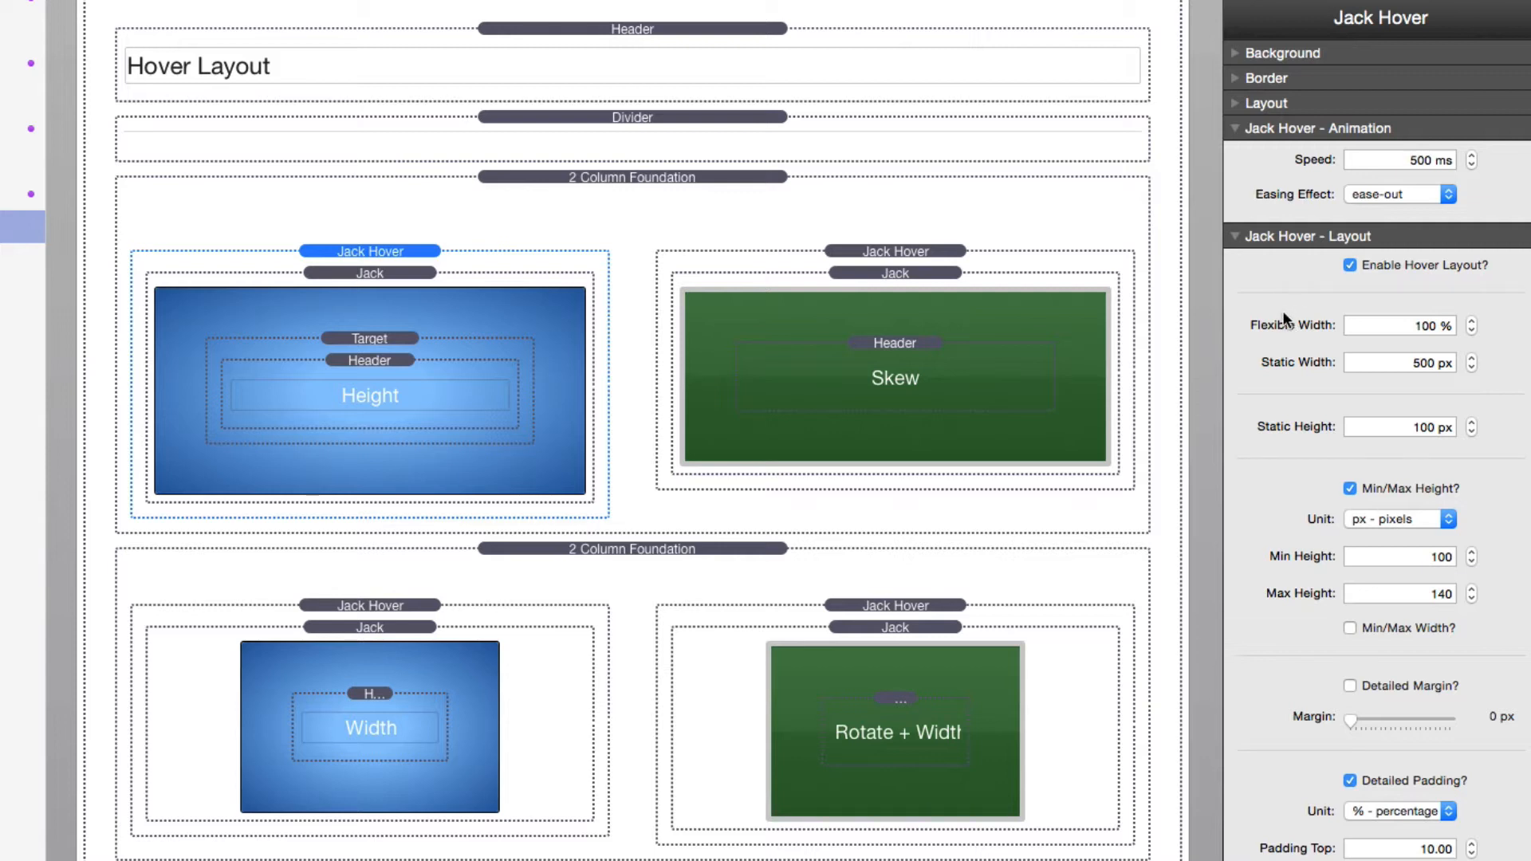
mouse_move(1291, 414)
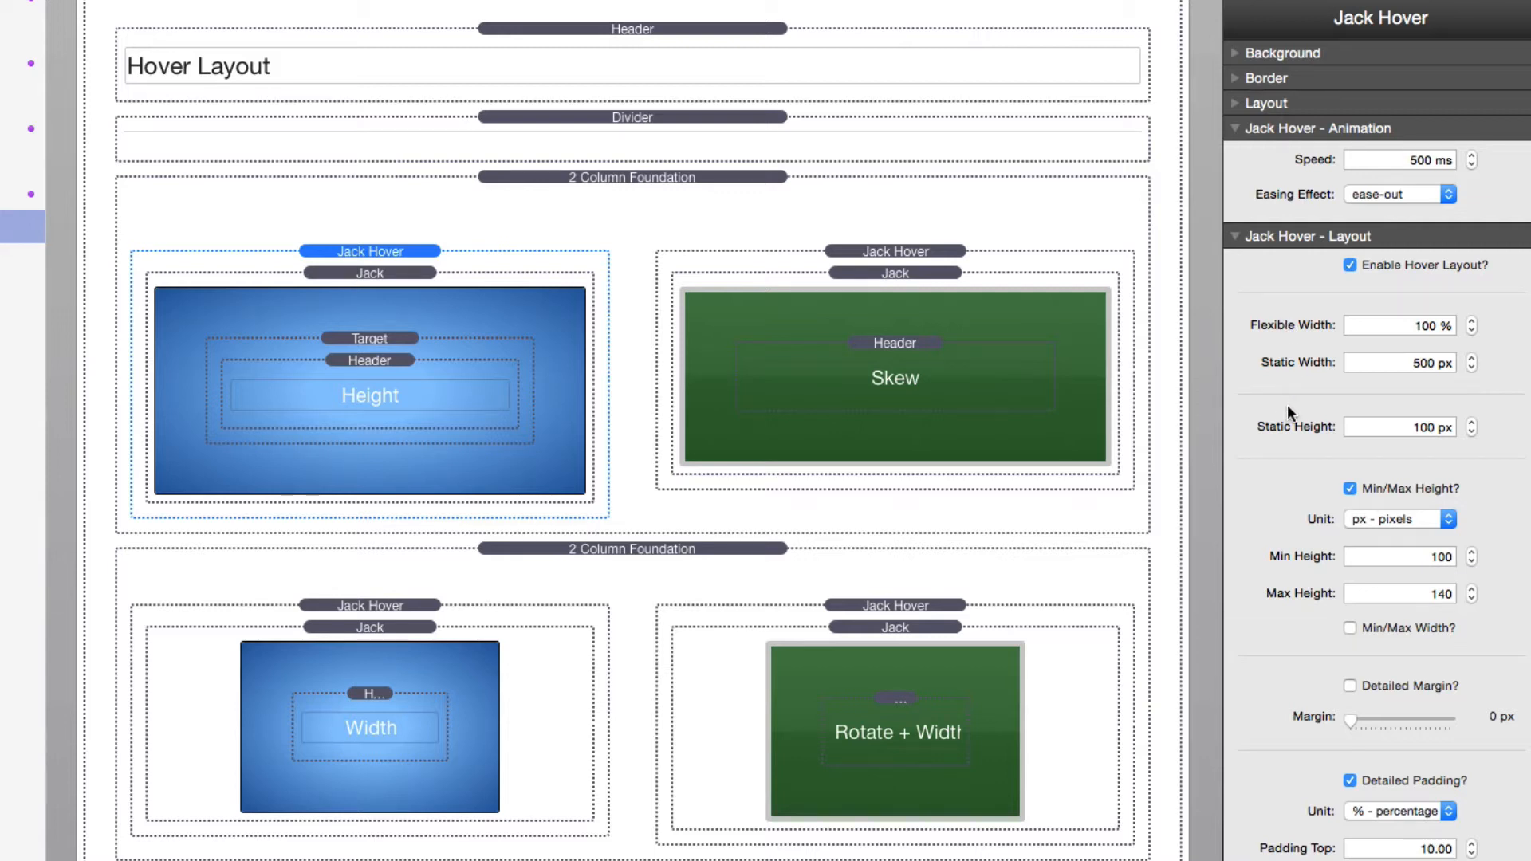
mouse_move(1279, 332)
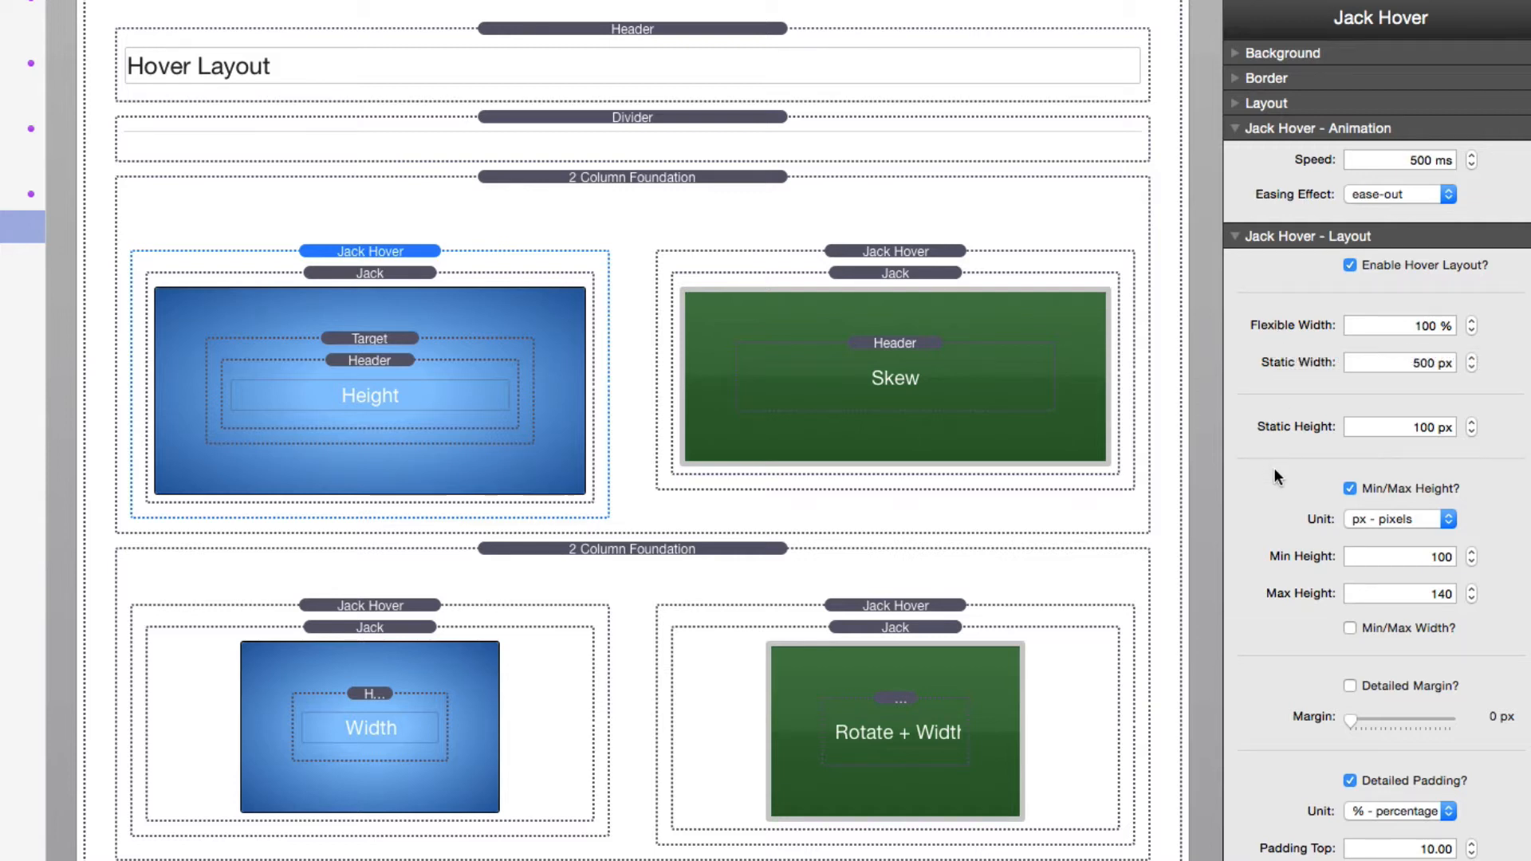
mouse_move(1284, 603)
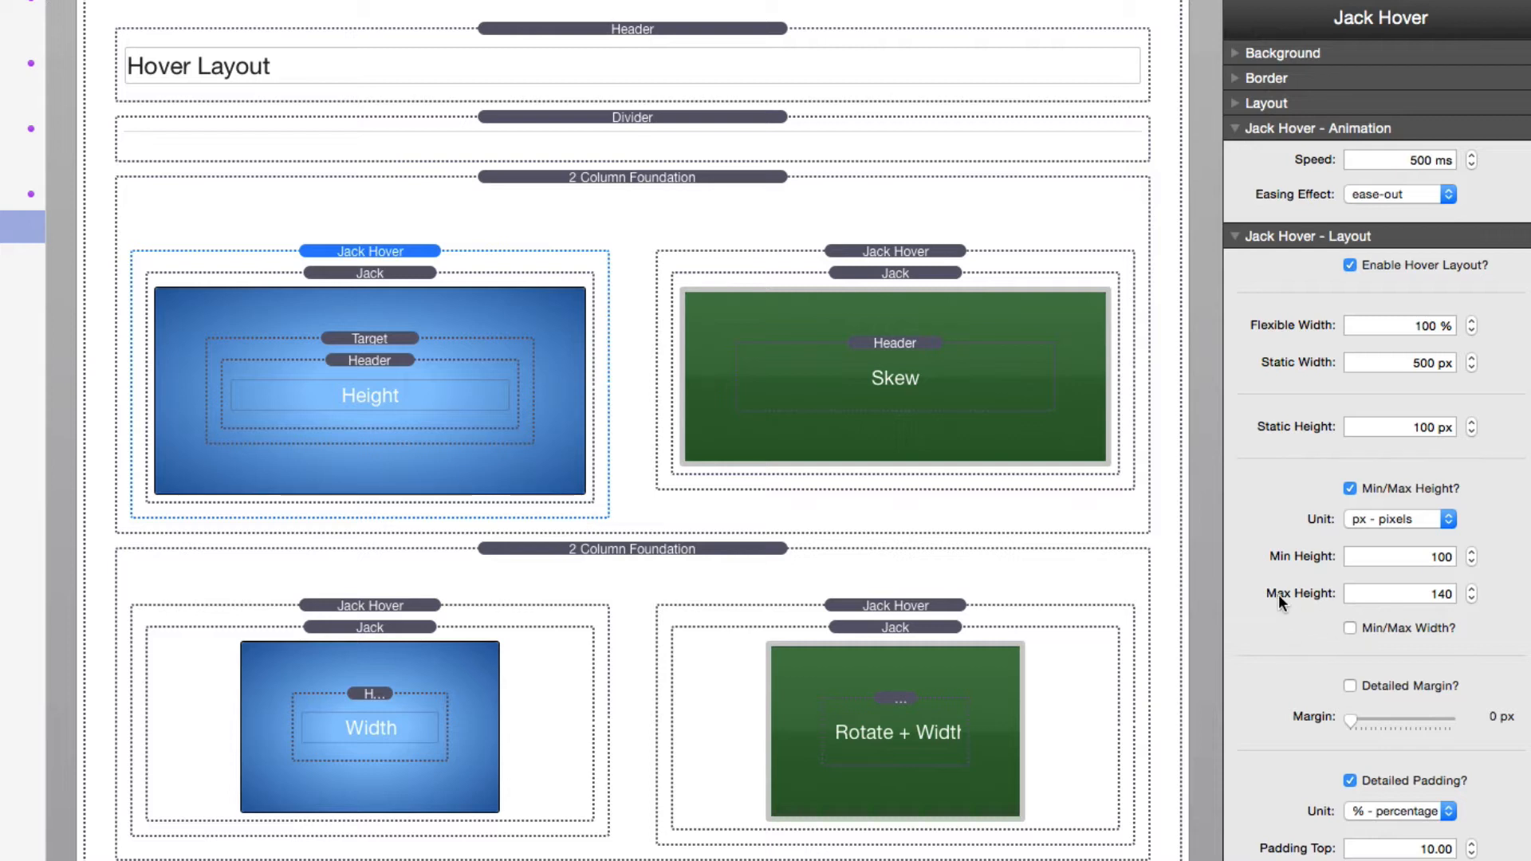
mouse_move(1453, 610)
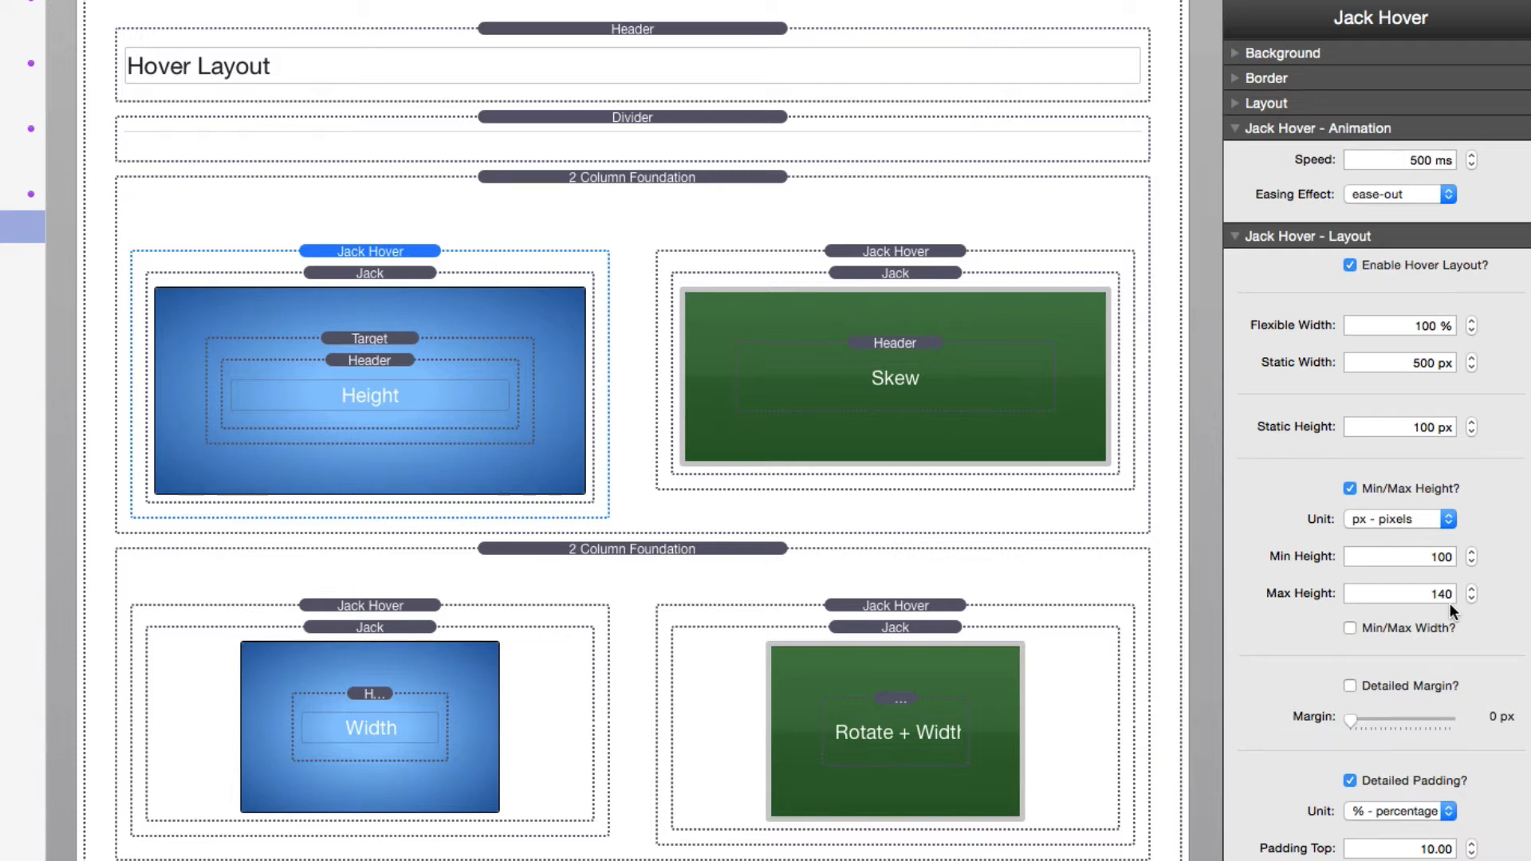
mouse_move(1471, 610)
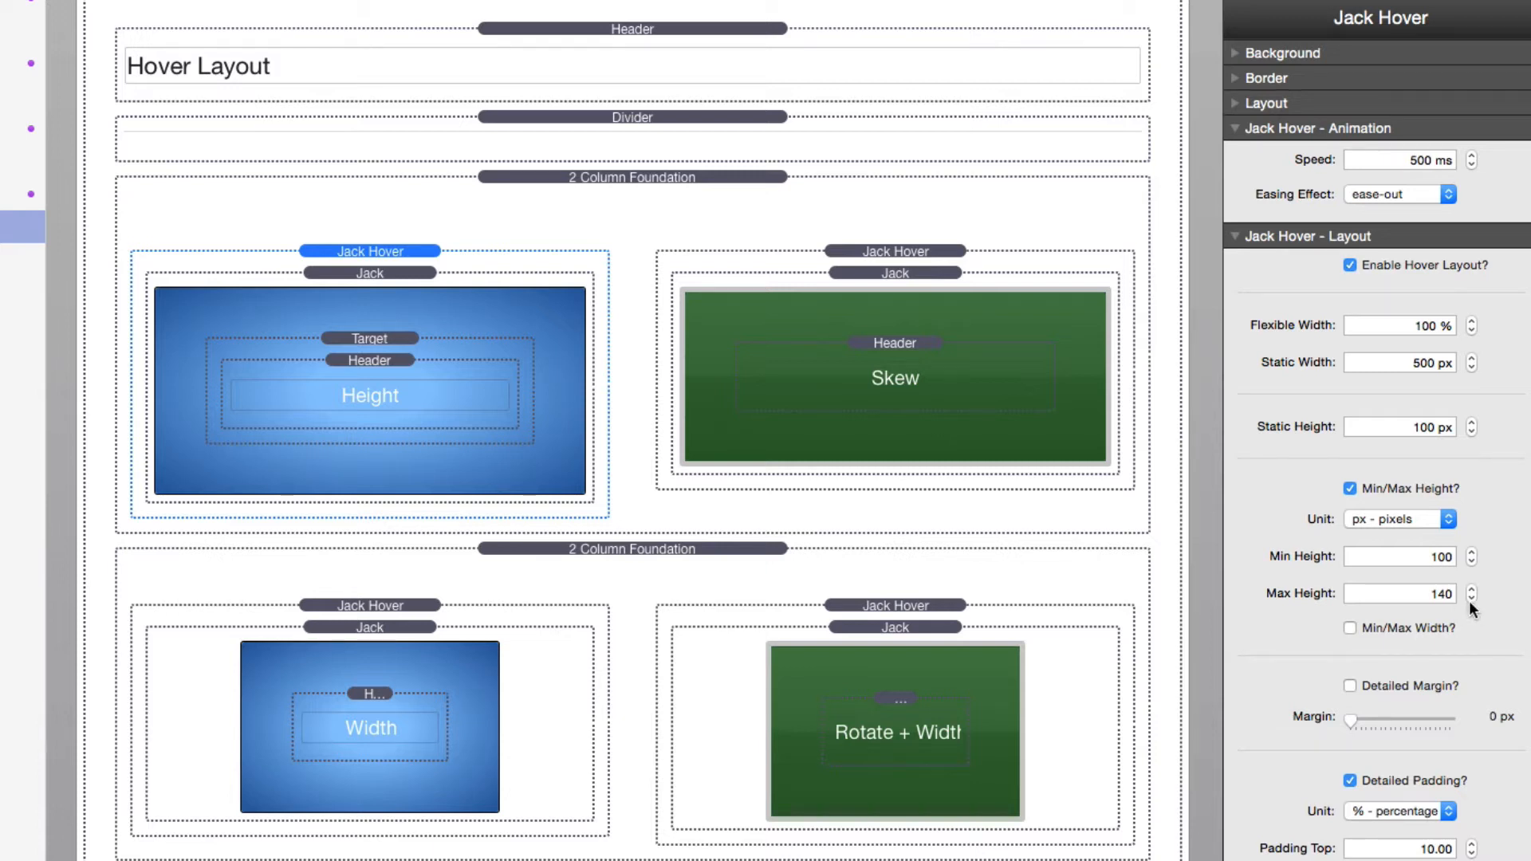
mouse_move(1421, 596)
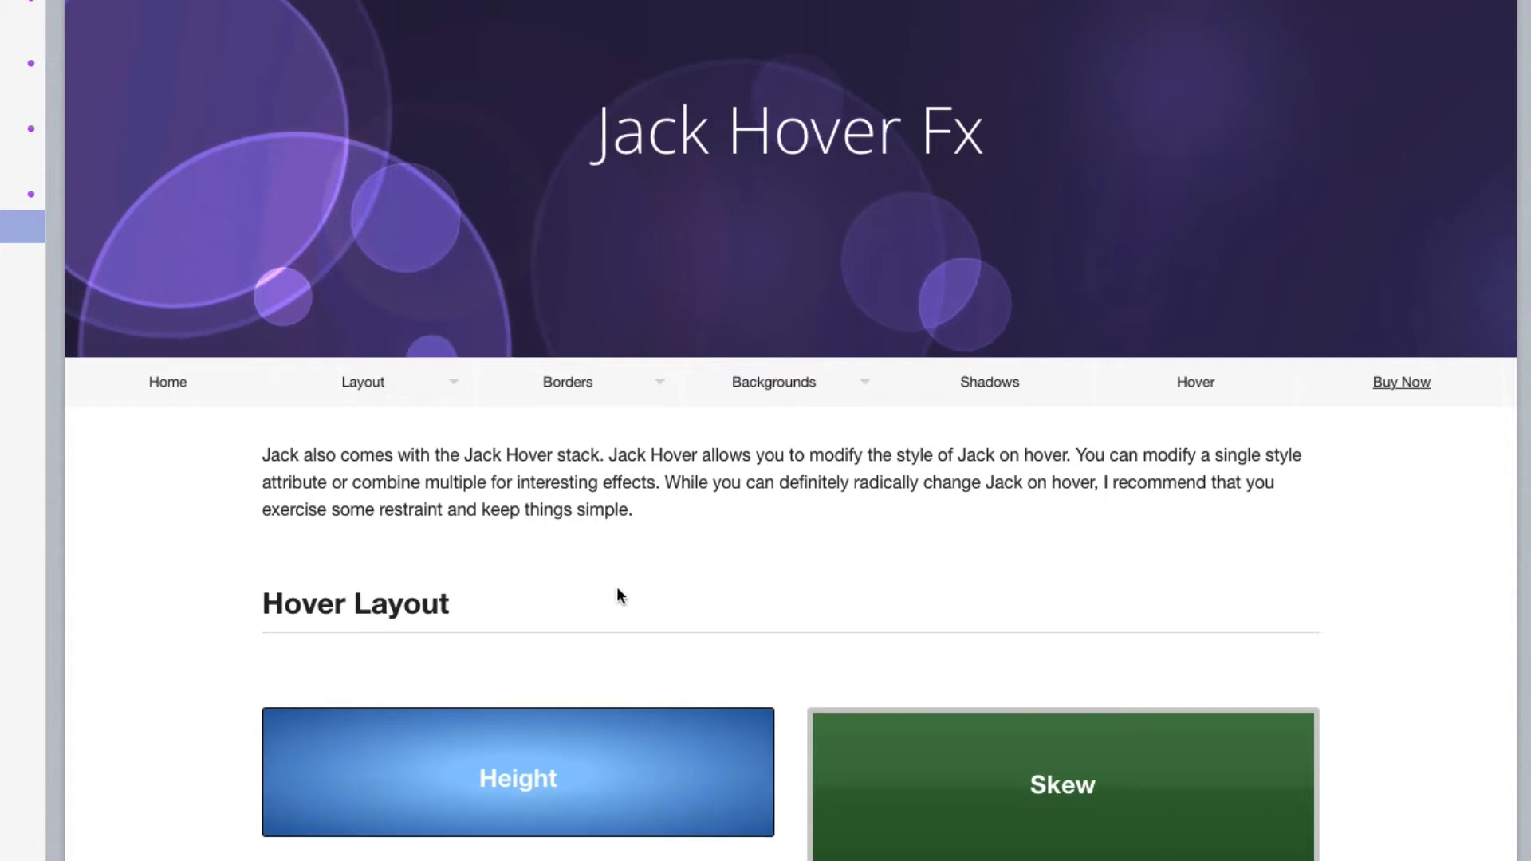
- Scroll the preview down to the Height, Skew, Width and Rotate + Width hover tiles
scroll(down, 3)
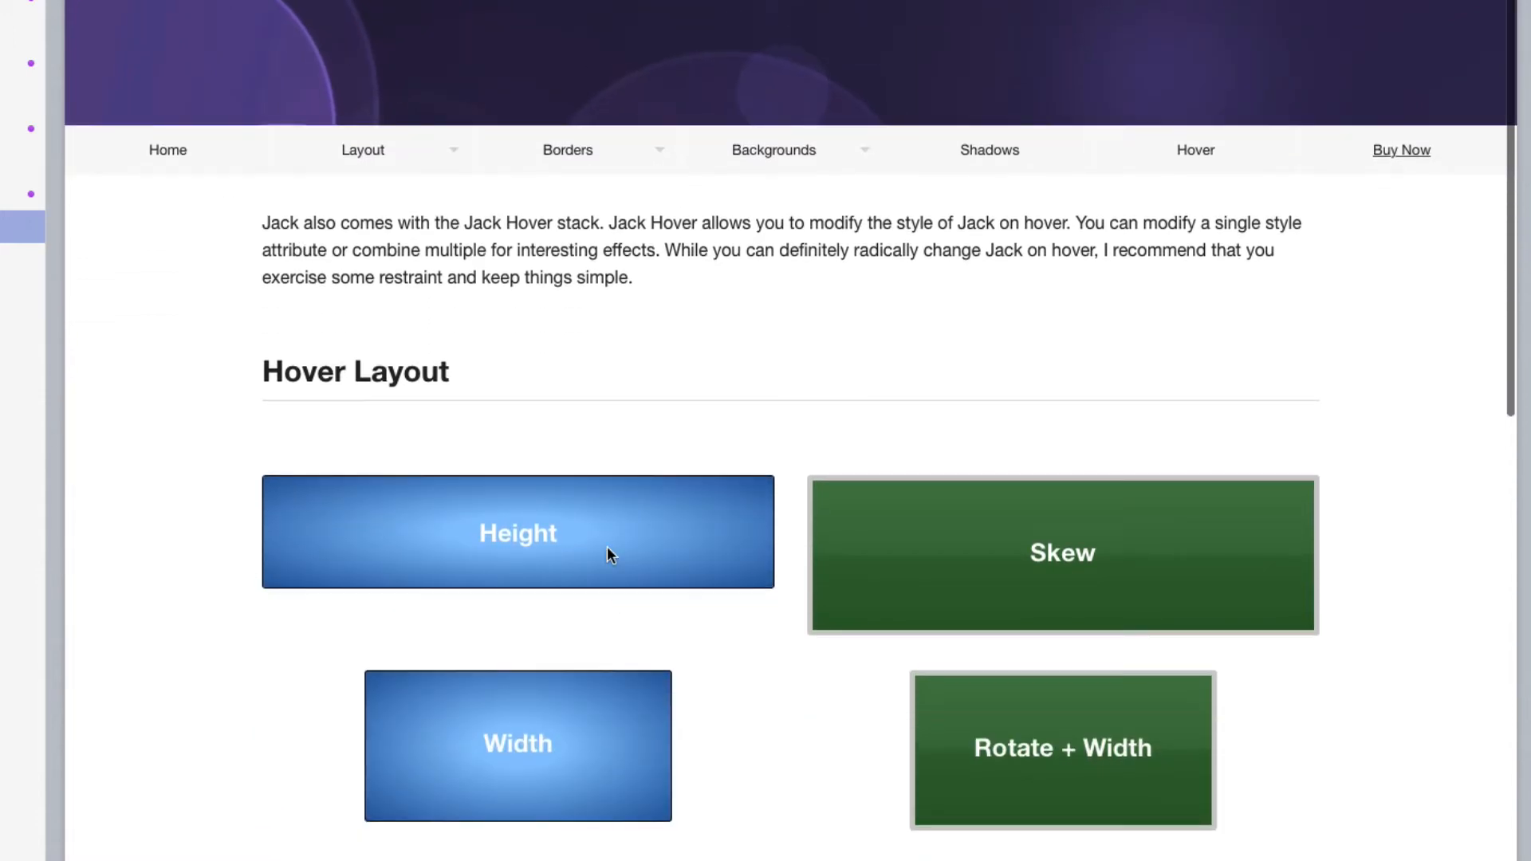
mouse_move(718, 682)
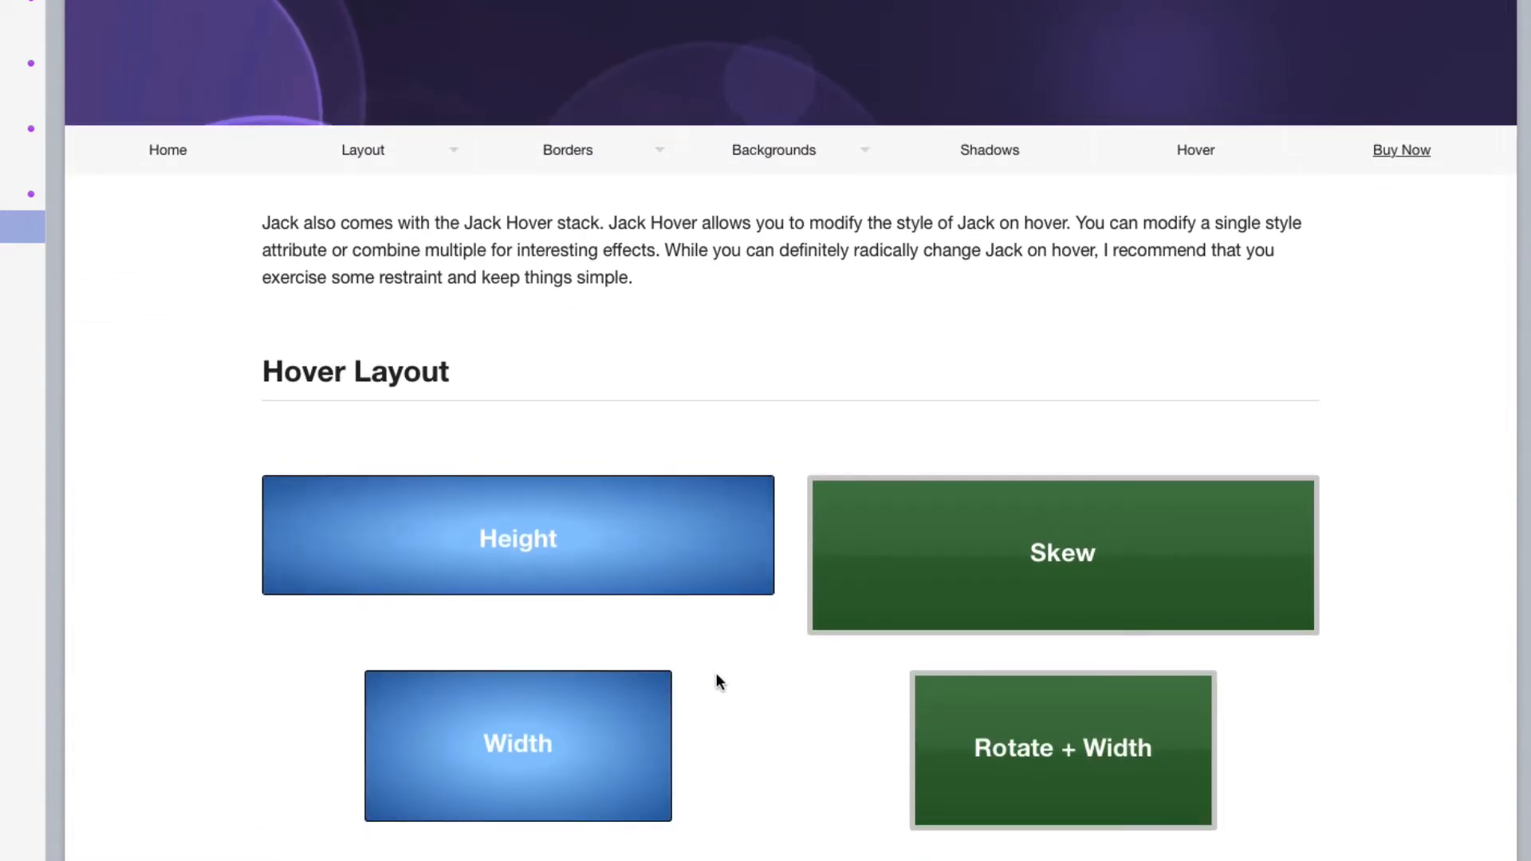
mouse_move(652, 538)
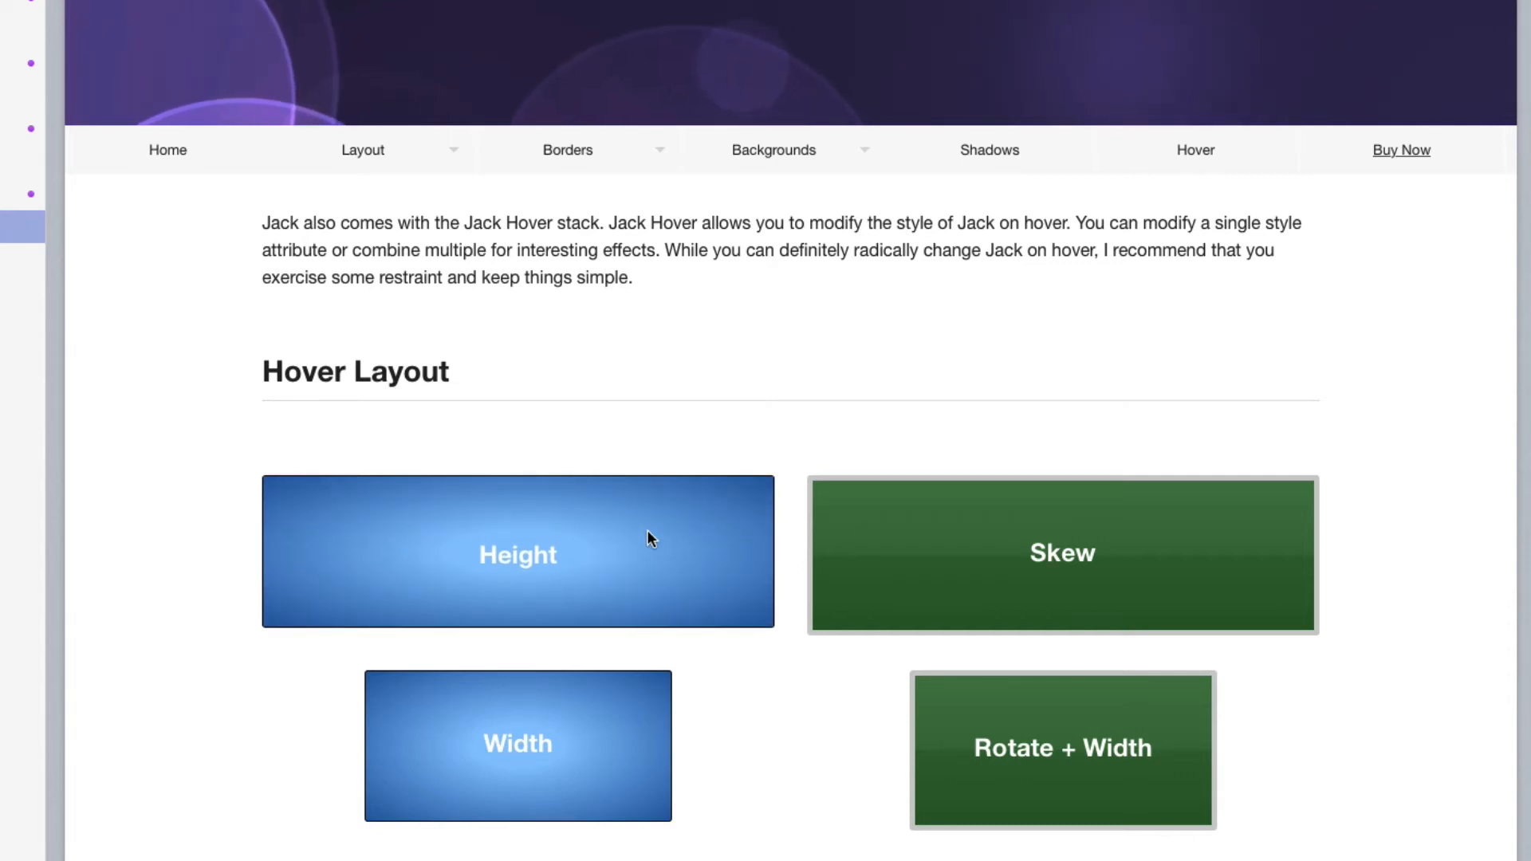
mouse_move(697, 682)
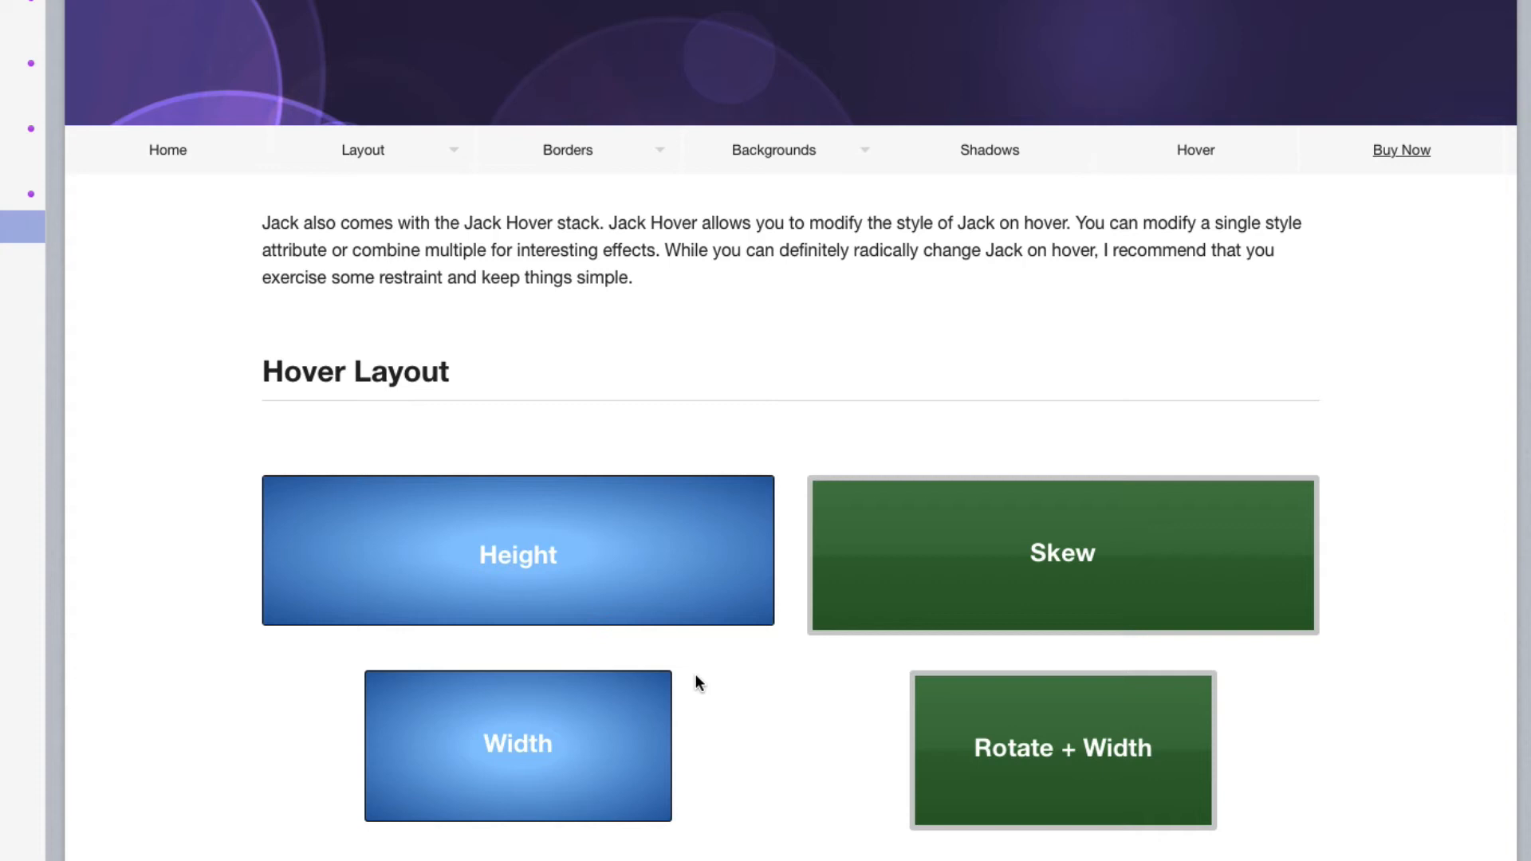
mouse_move(847, 766)
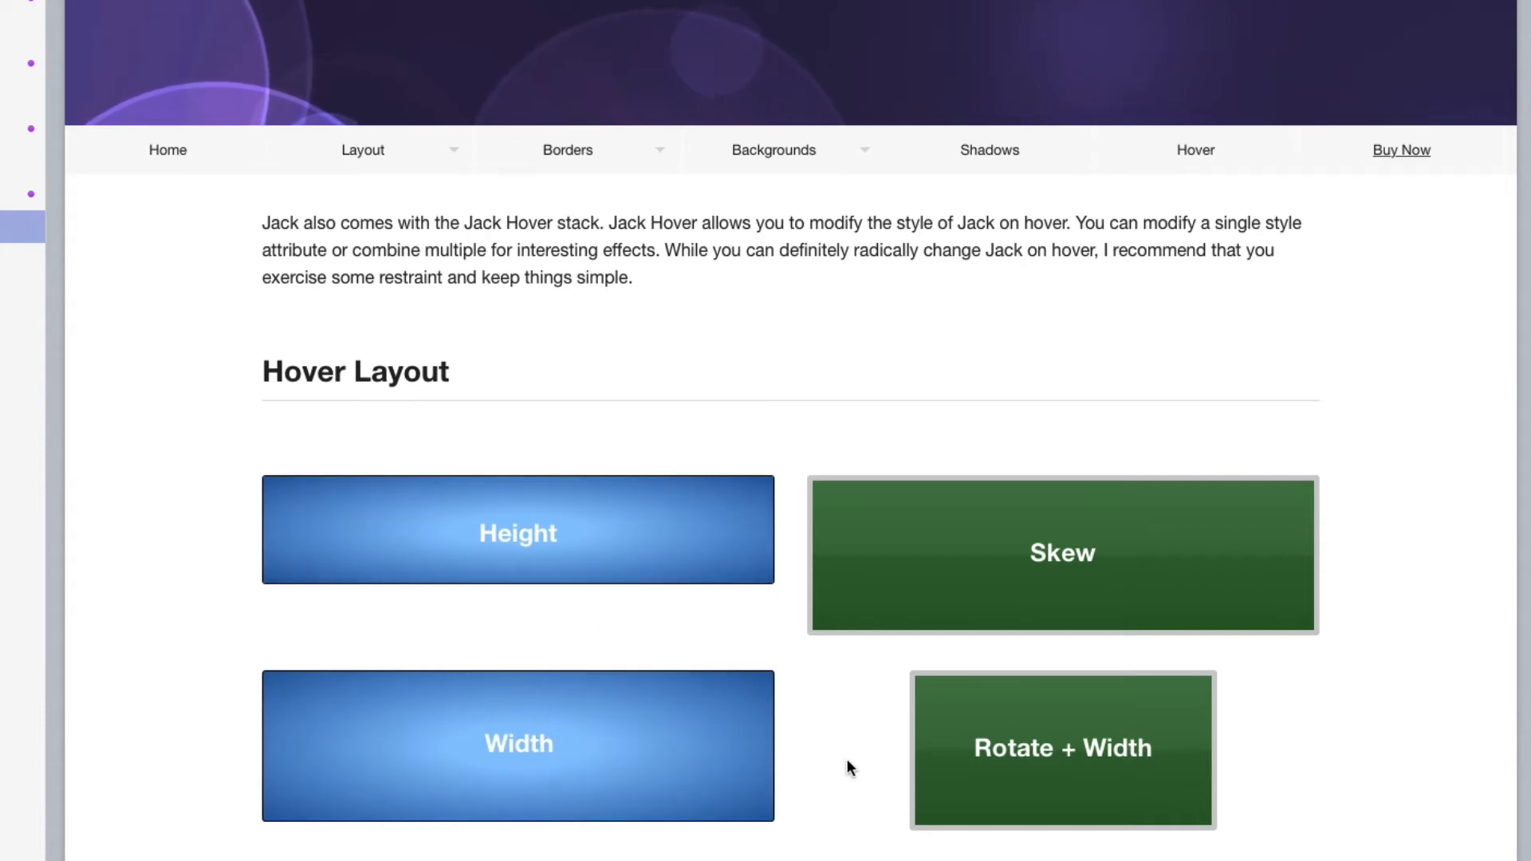
mouse_move(983, 525)
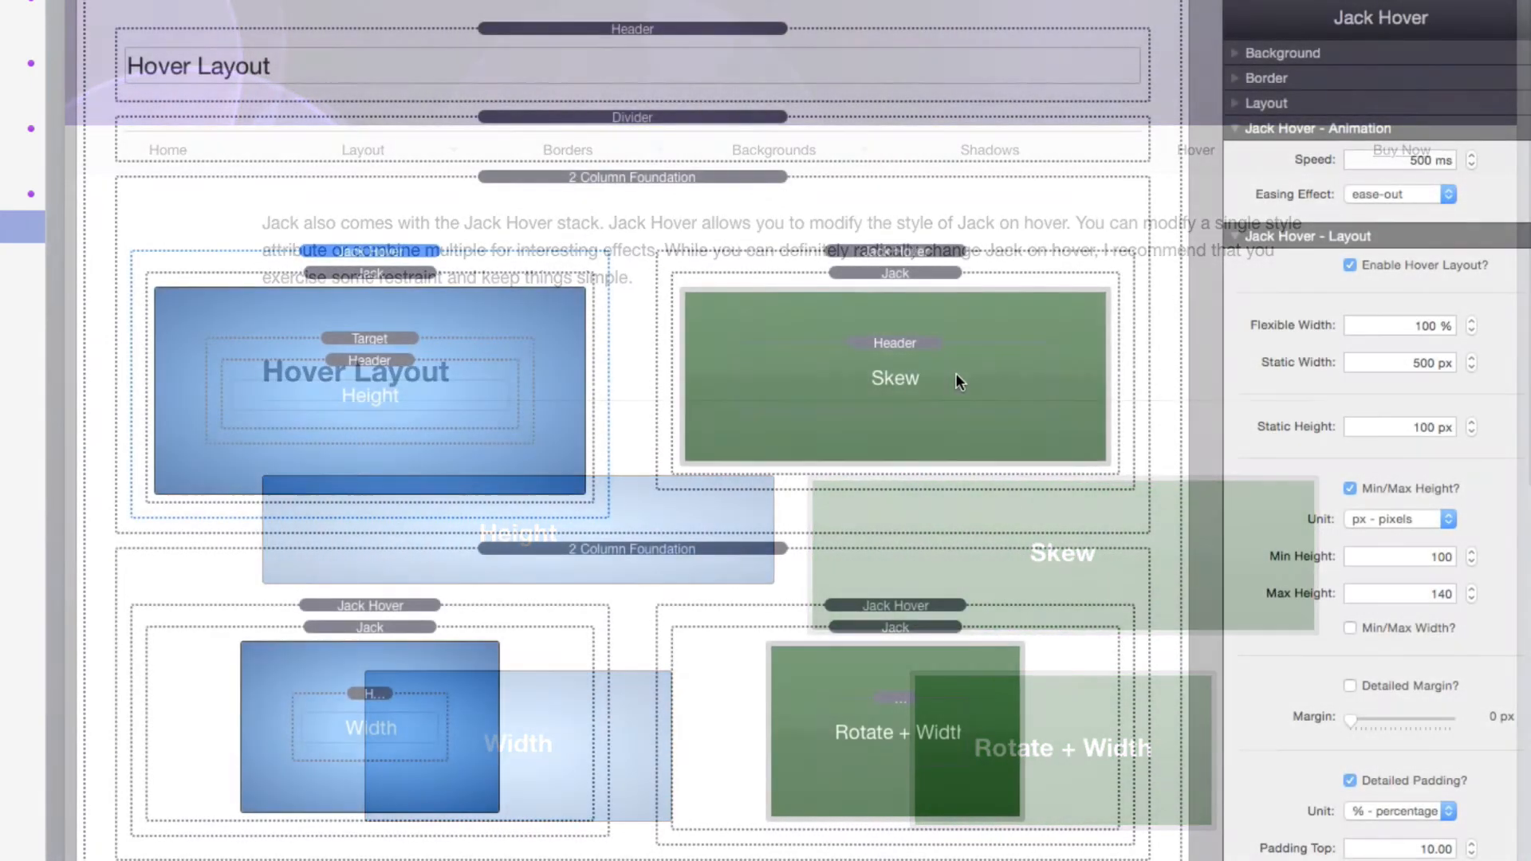
- Select the Skew tile's Jack stack, then its Jack Hover stack (200 ms ease-in-out, 10% padding)
click(893, 273)
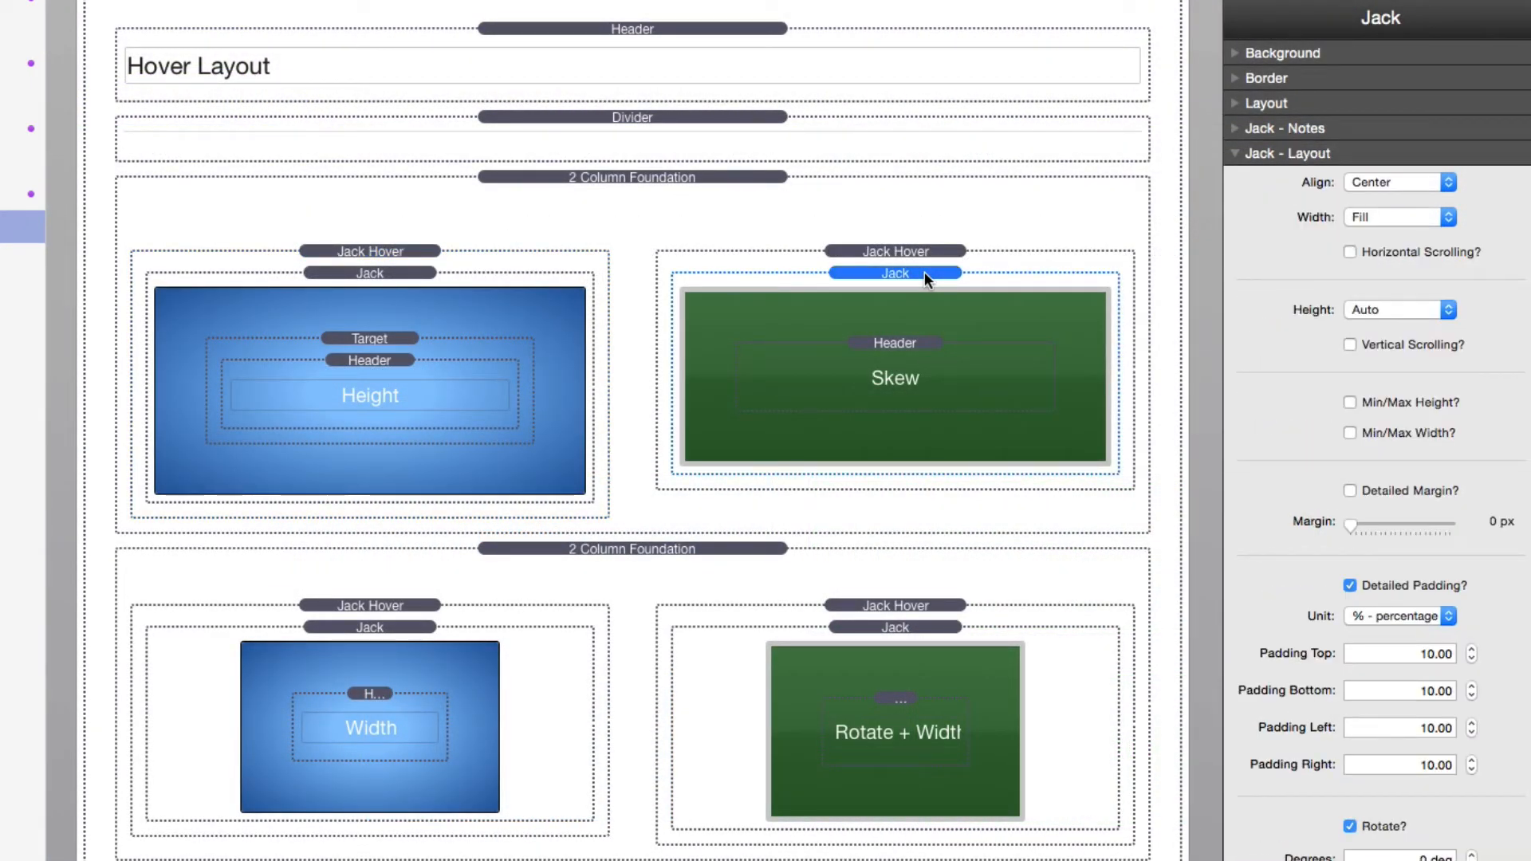
mouse_move(1157, 274)
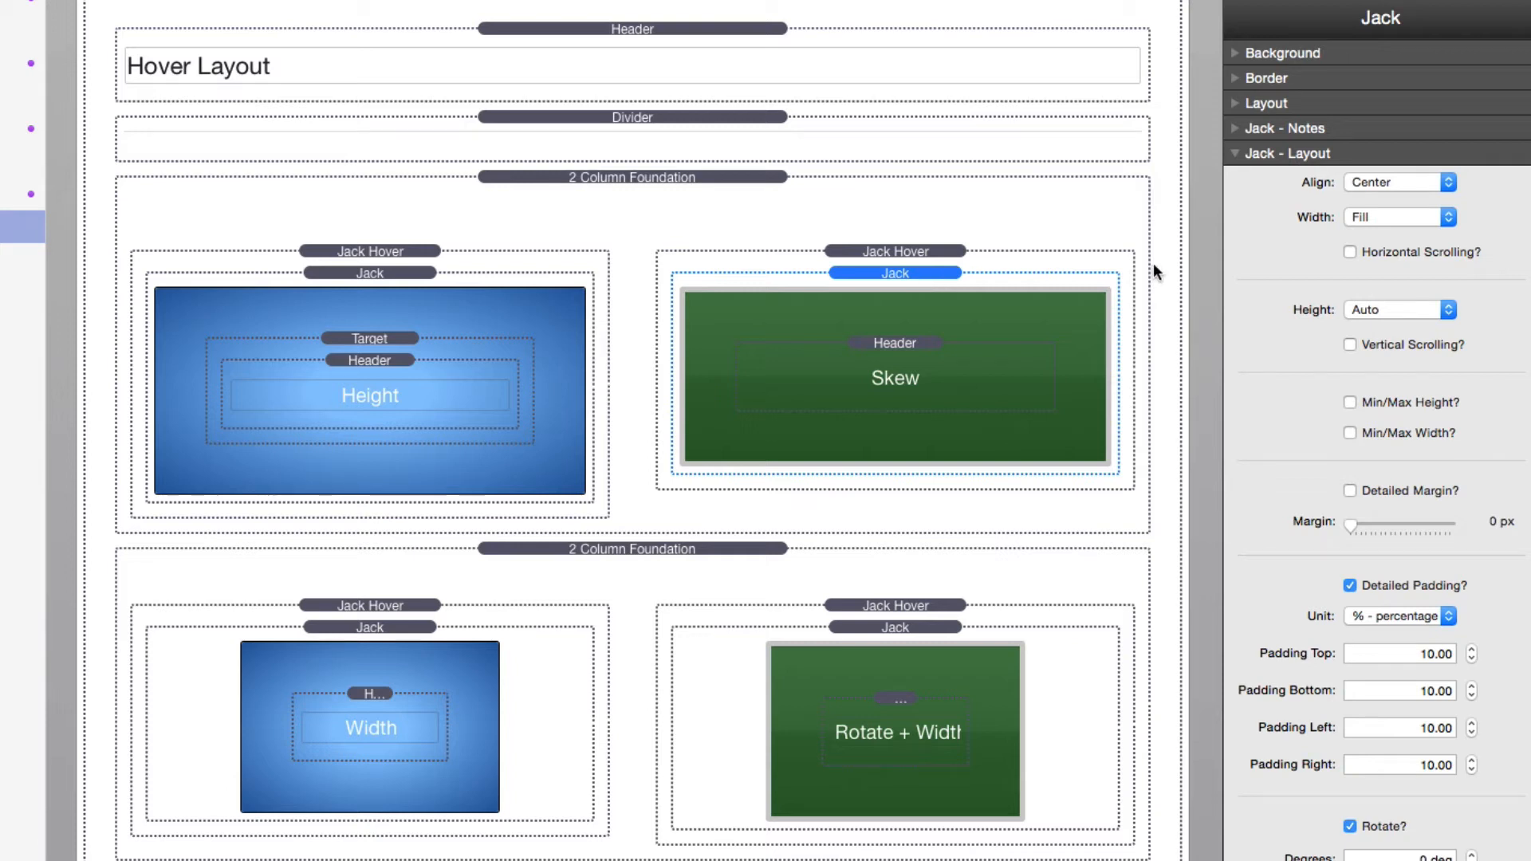
mouse_move(1330, 682)
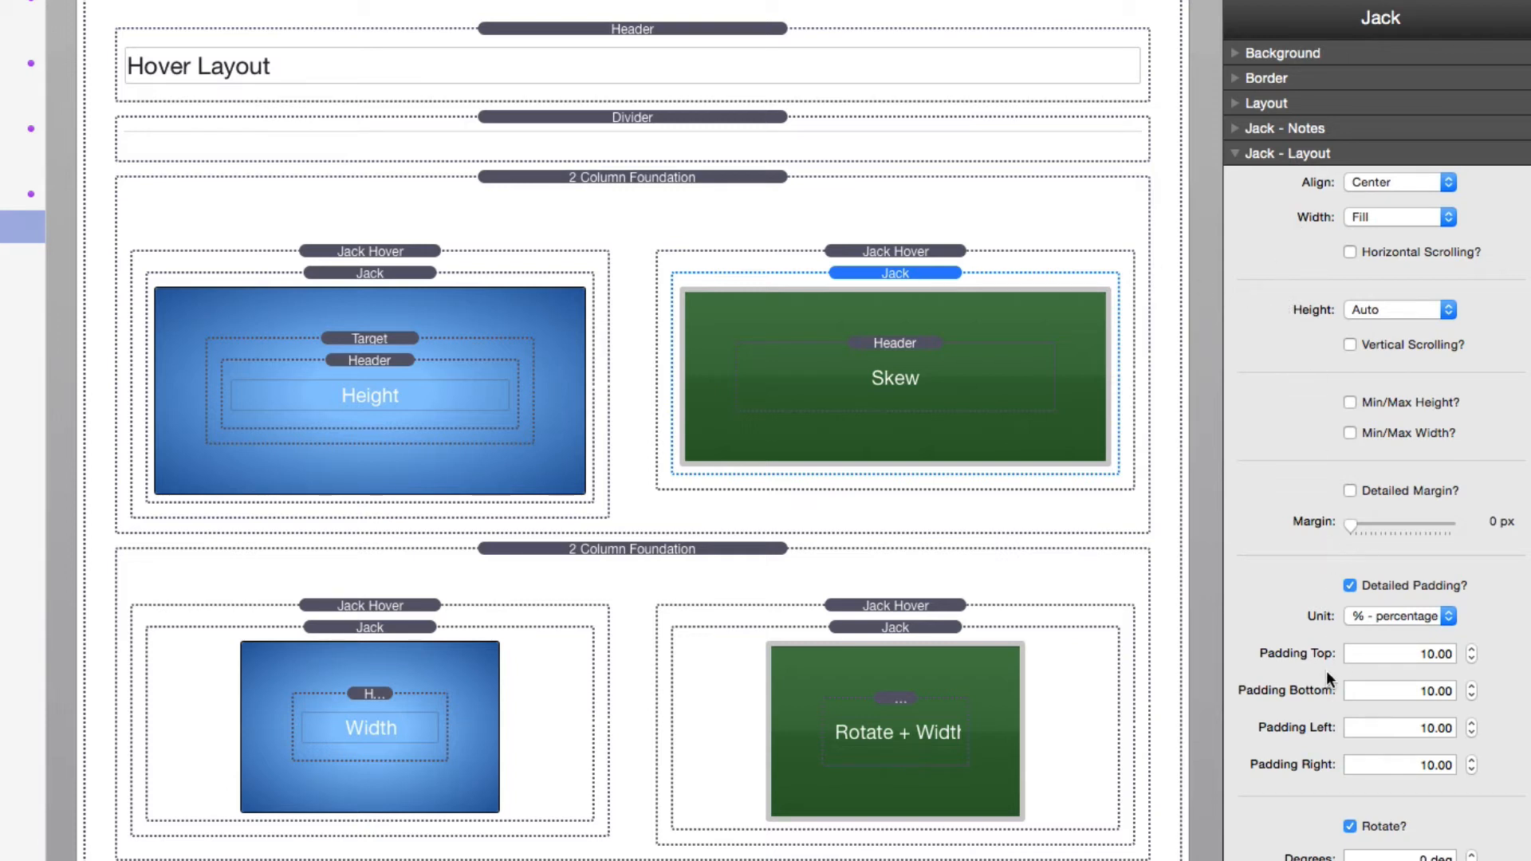
mouse_move(1311, 710)
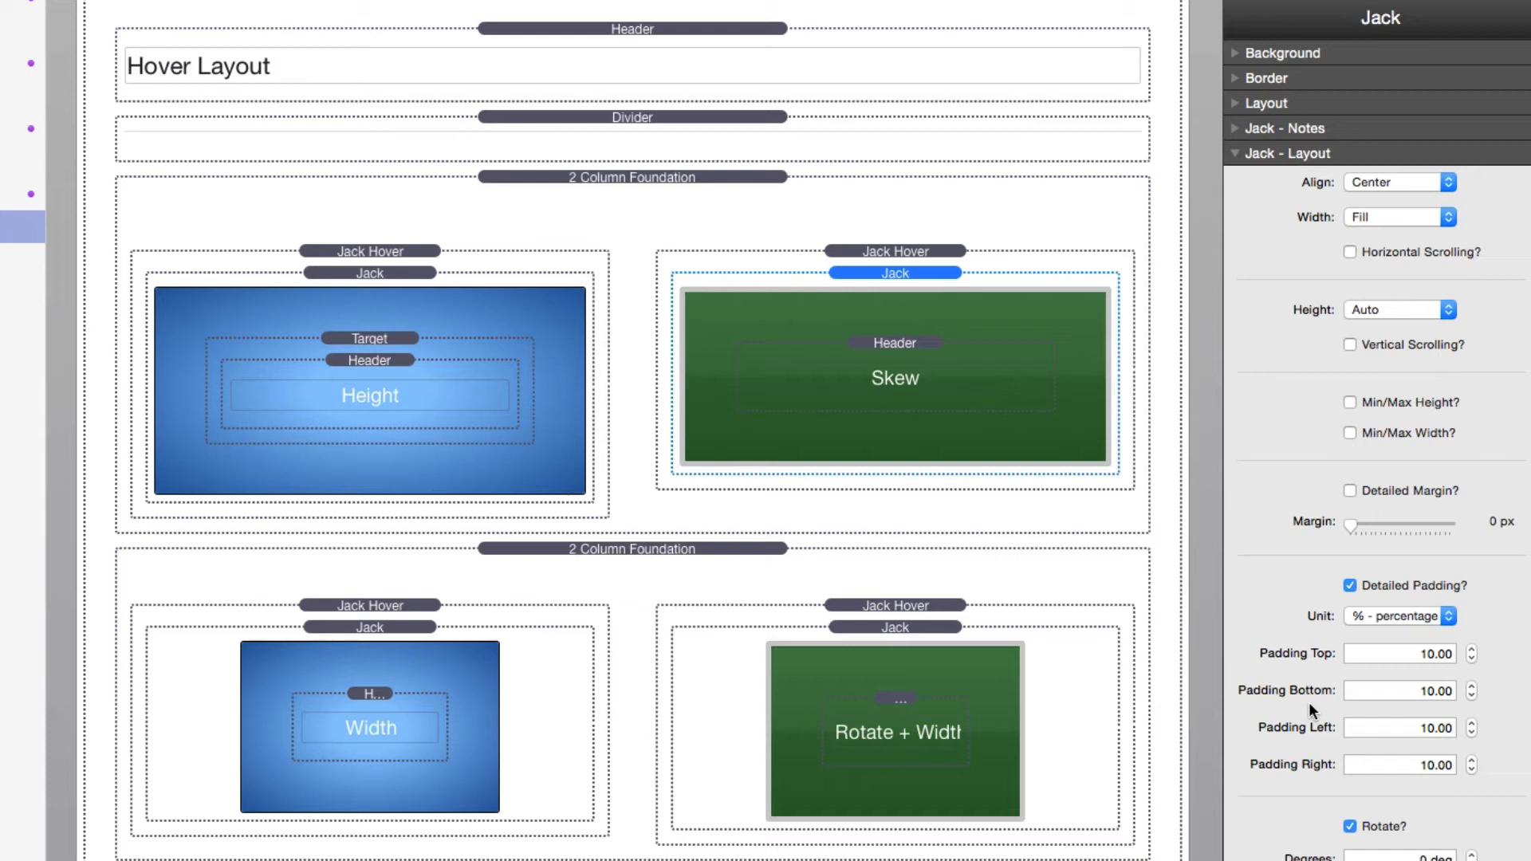
mouse_move(945, 265)
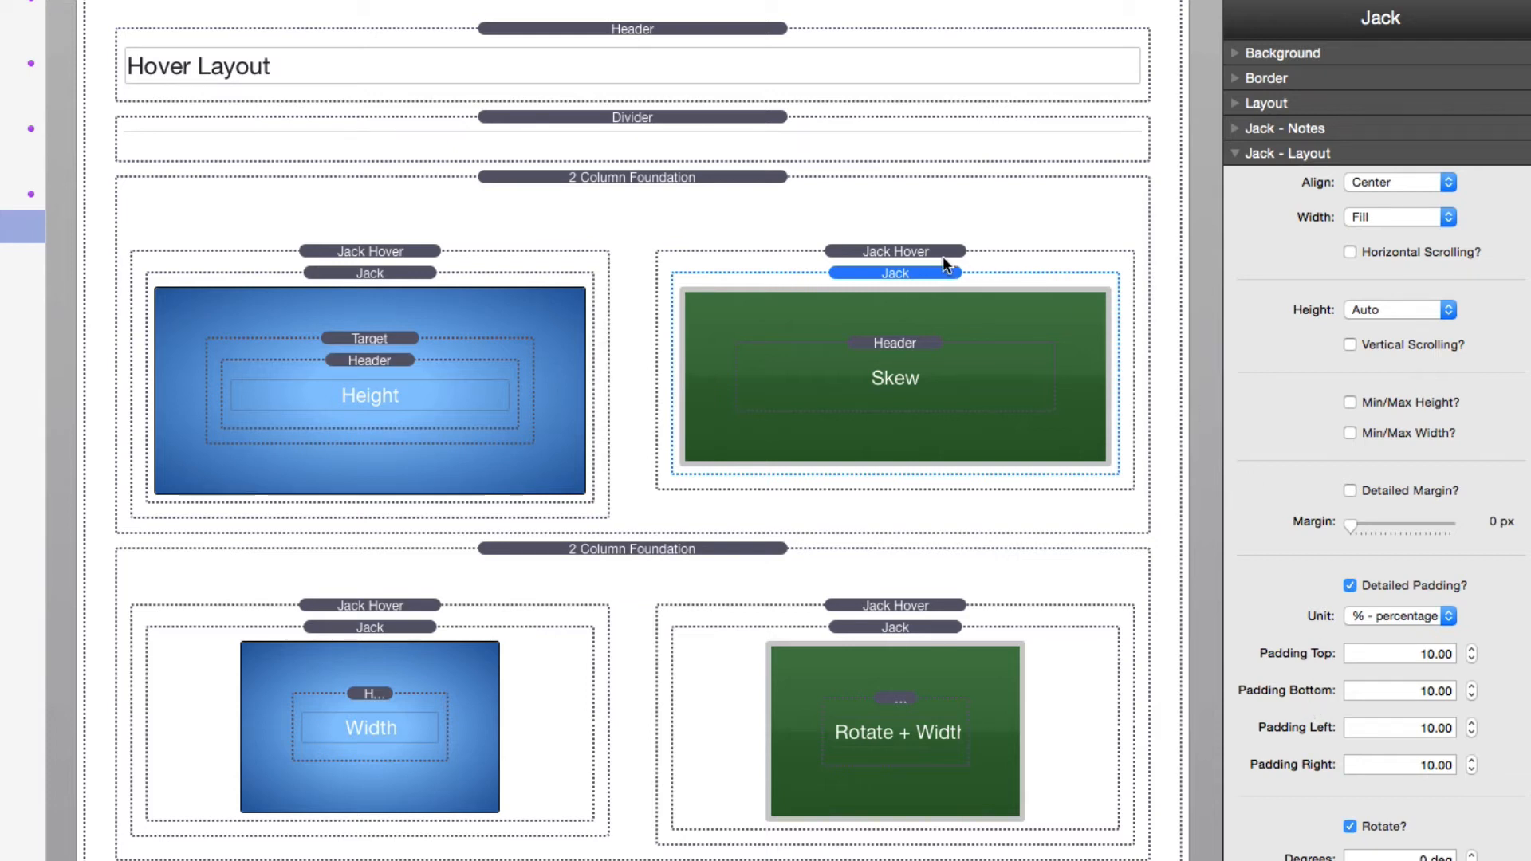
click(893, 251)
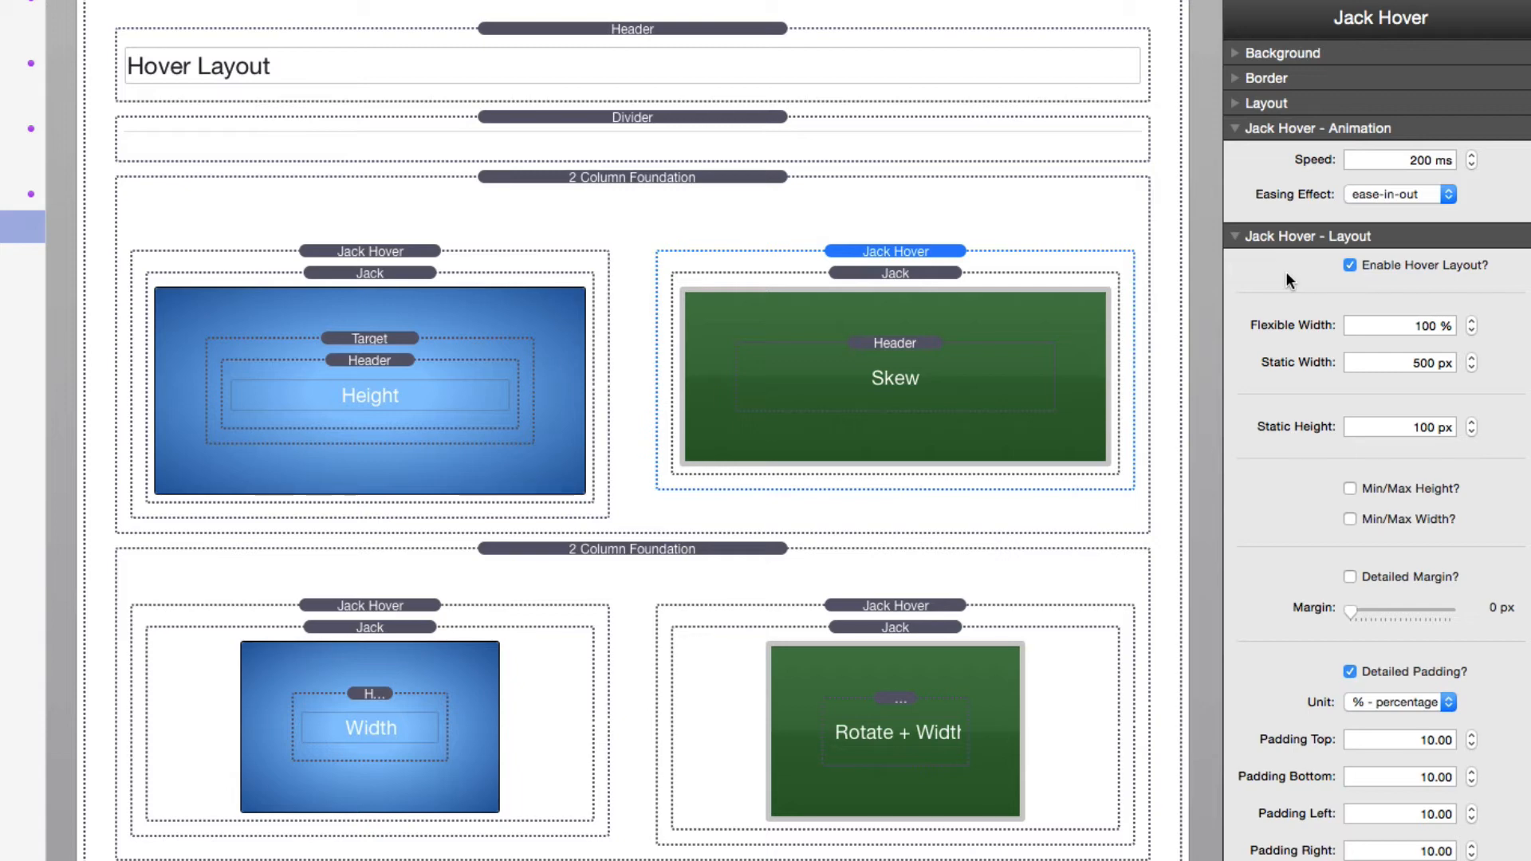
mouse_move(1152, 719)
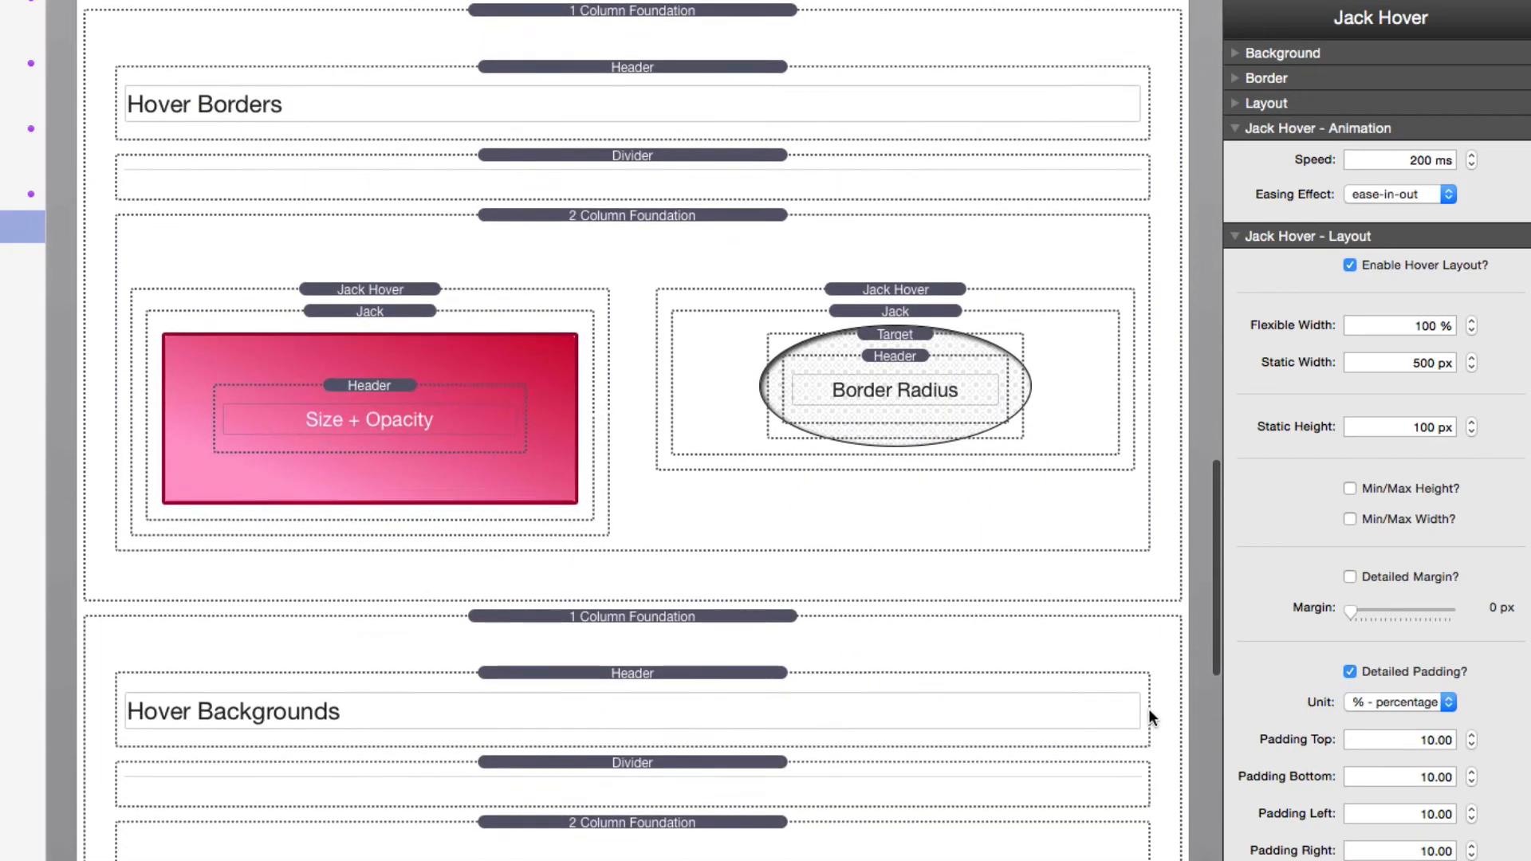
- Compare Size + Opacity's normal and 10 px, 40% hover borders, then select the Border Radius Jack
scroll(up, 3)
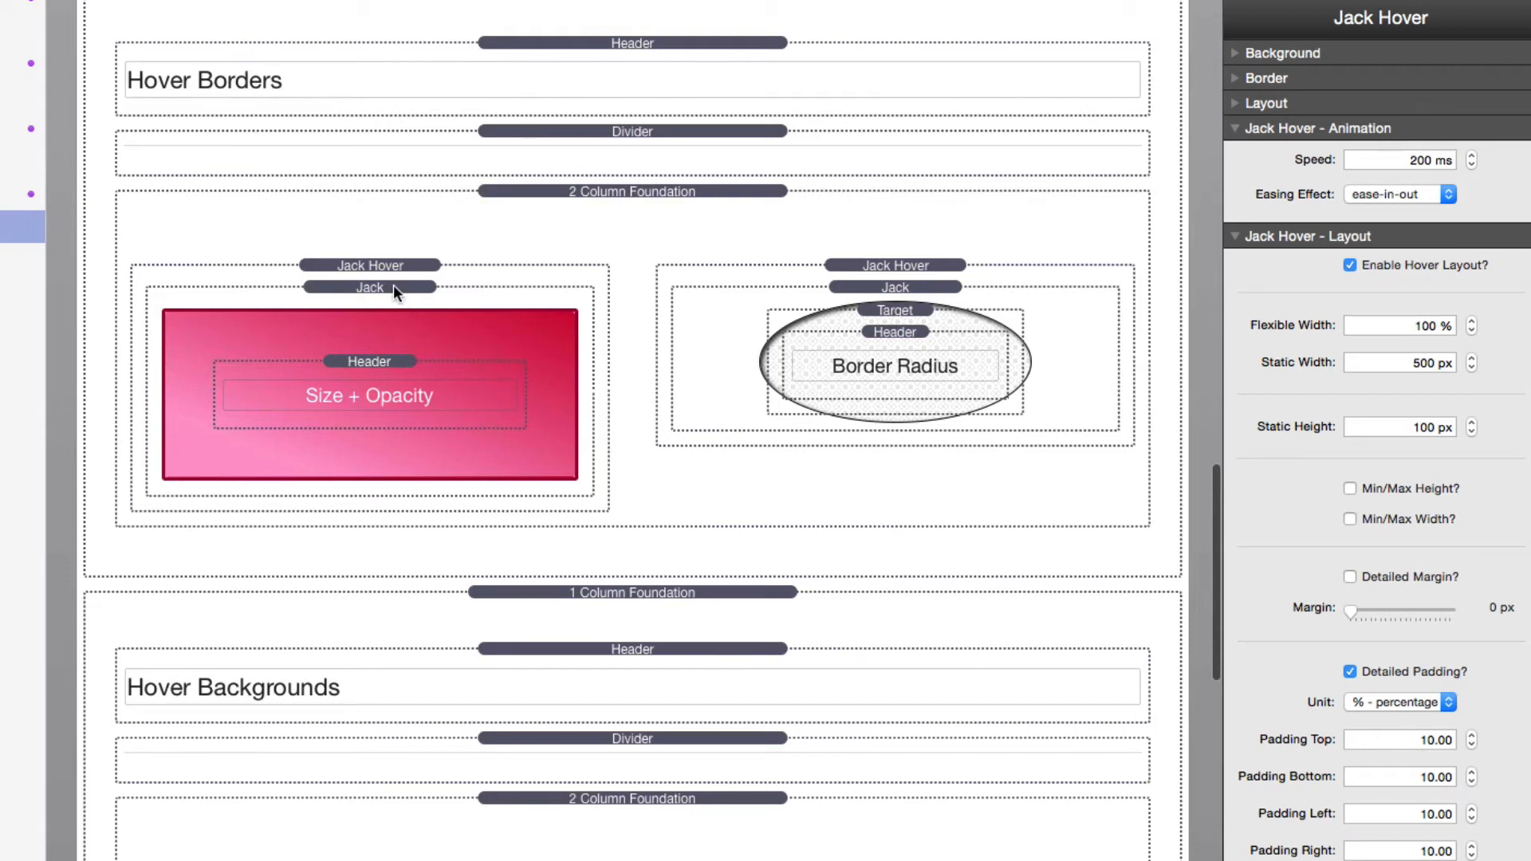
click(370, 287)
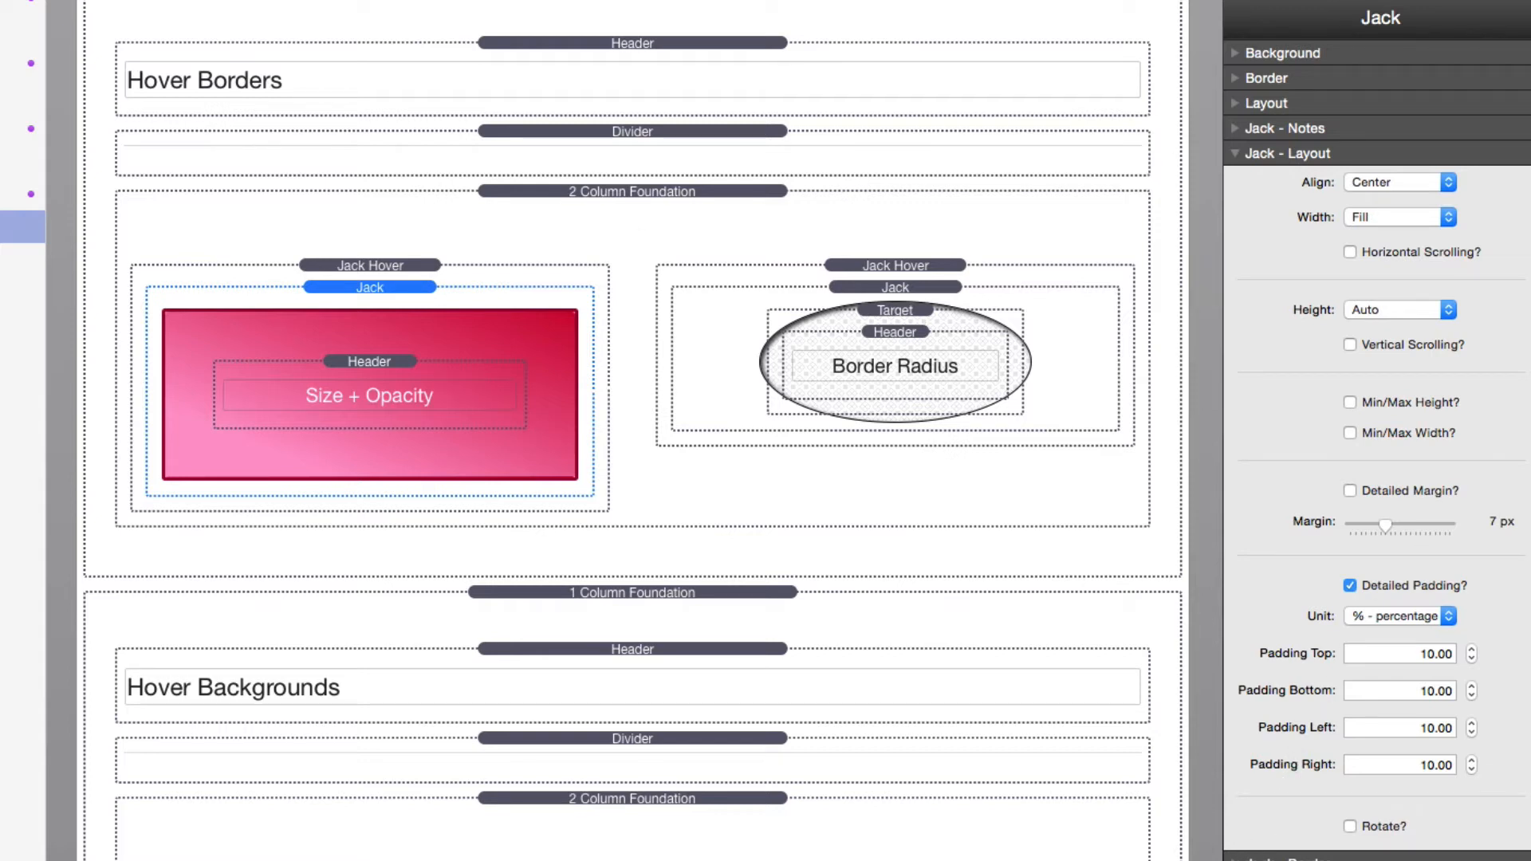
scroll(down, 3)
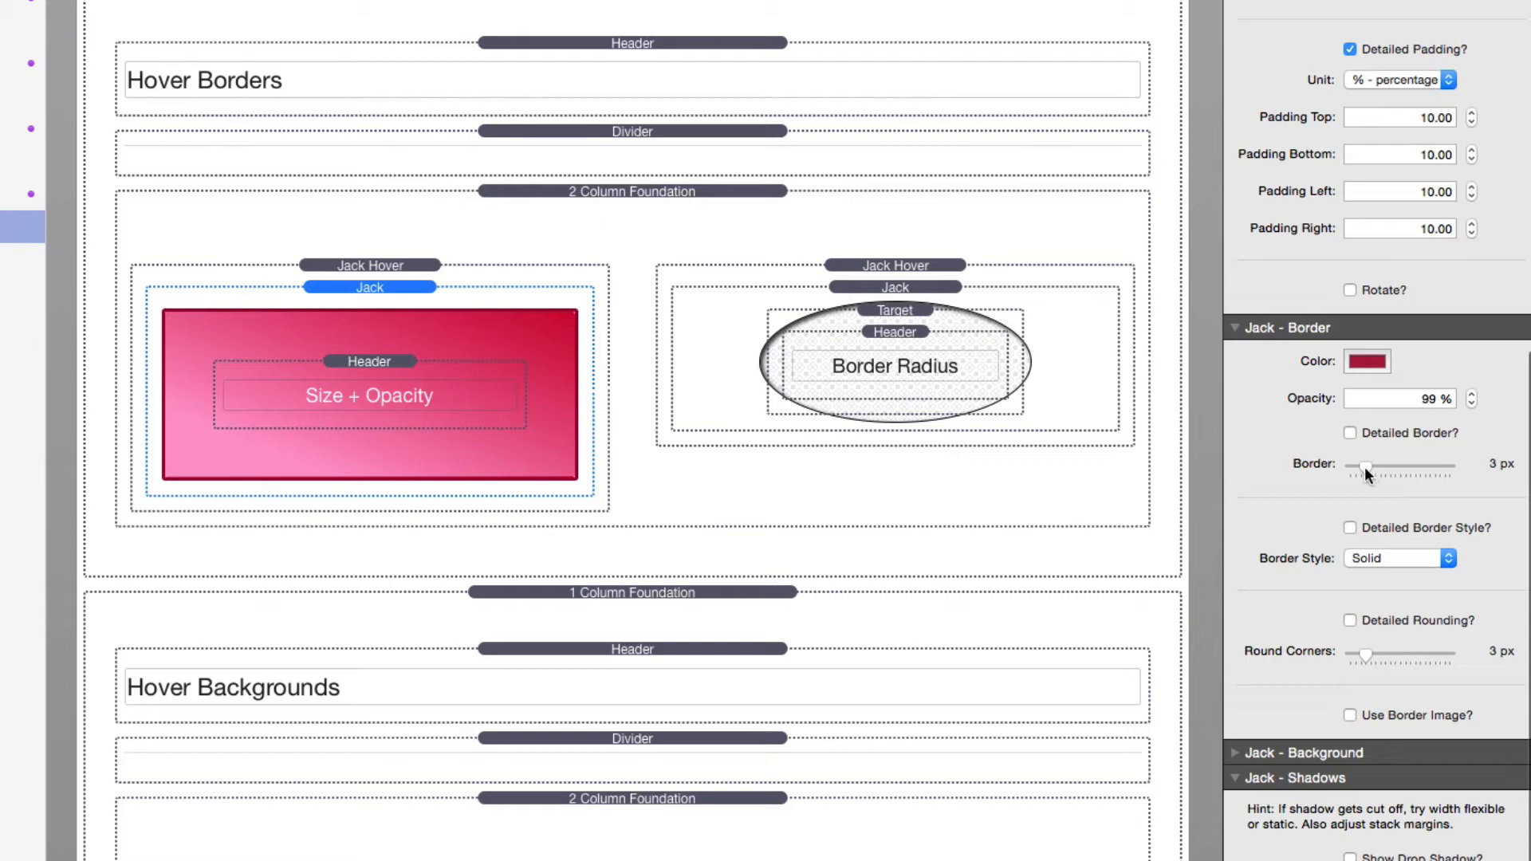
mouse_move(405, 283)
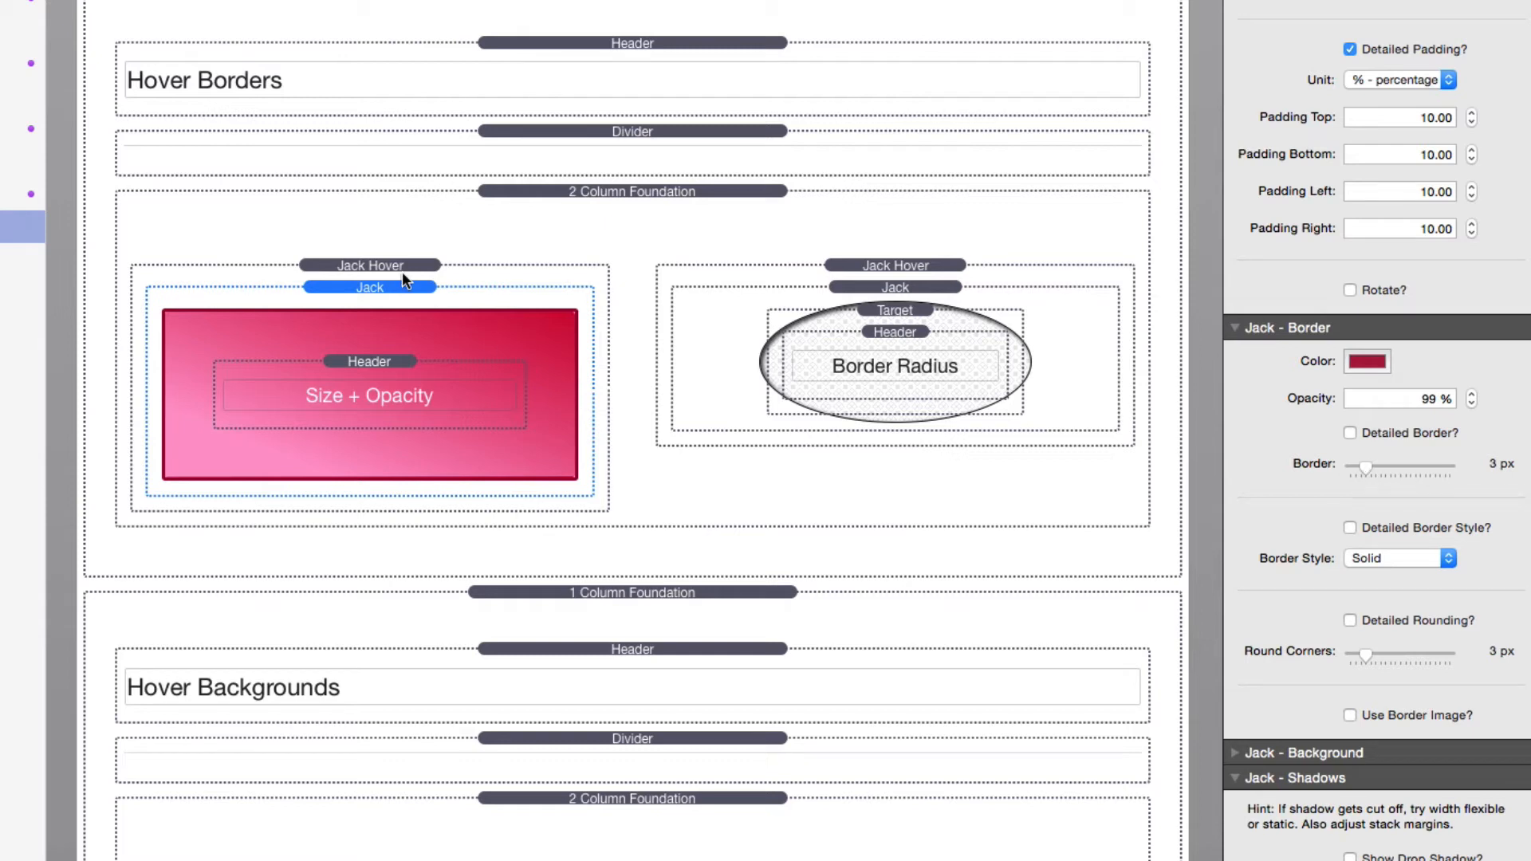
mouse_move(399, 271)
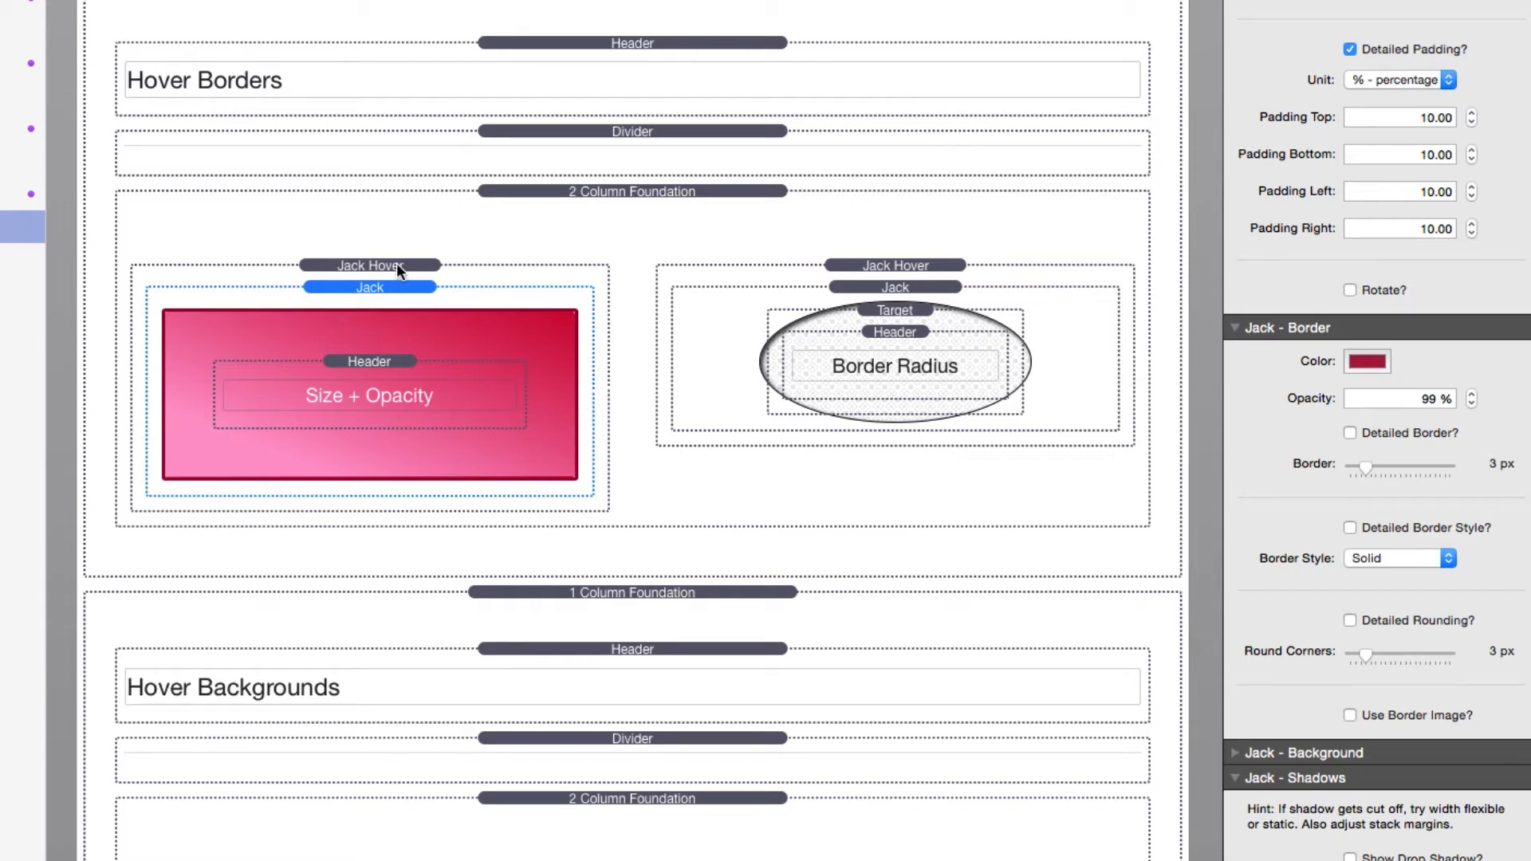
click(369, 265)
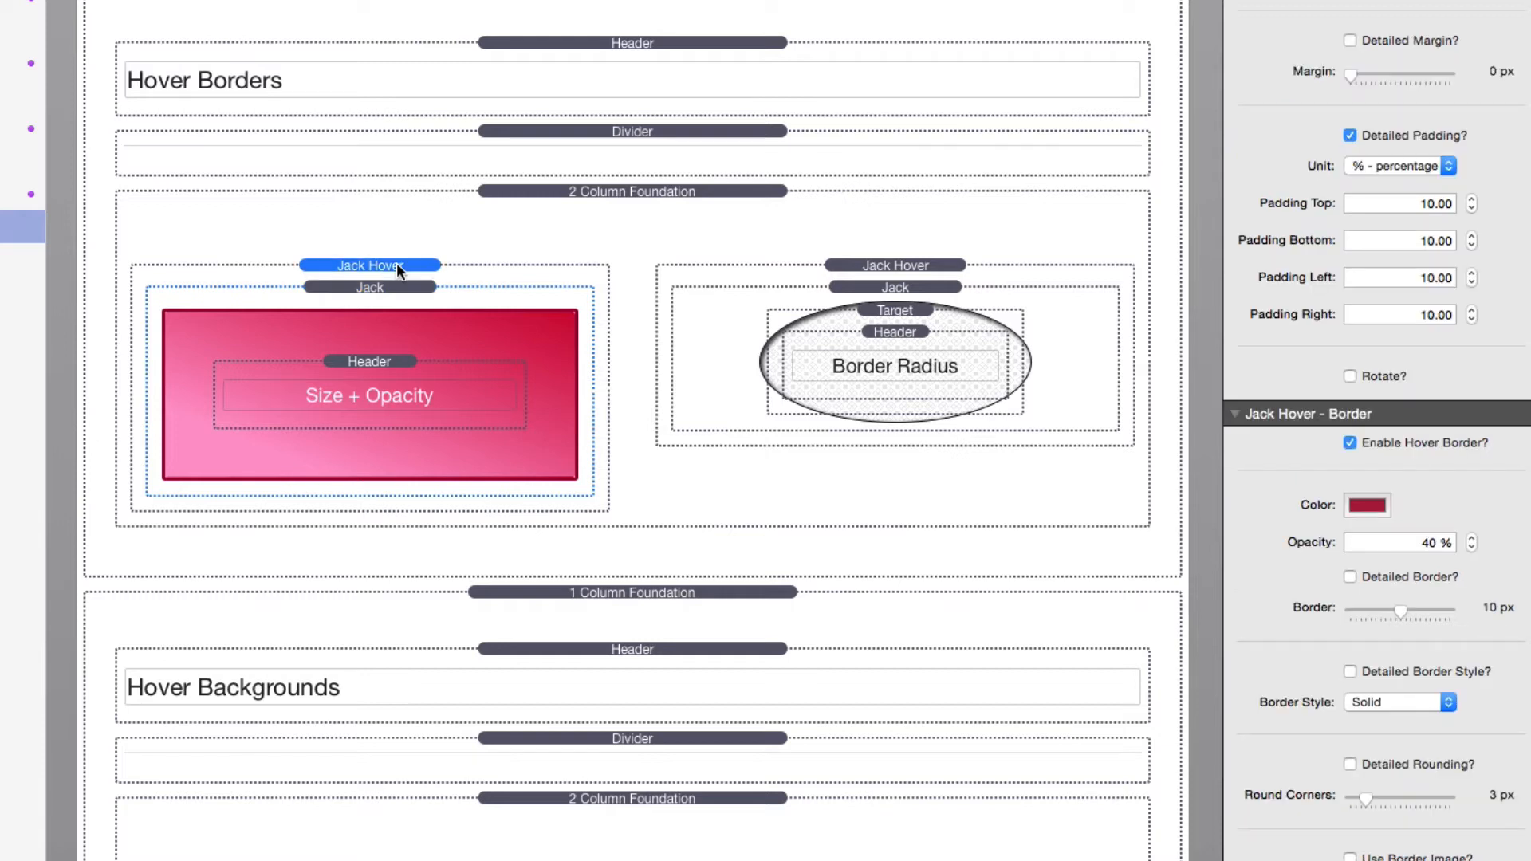
scroll(down, 3)
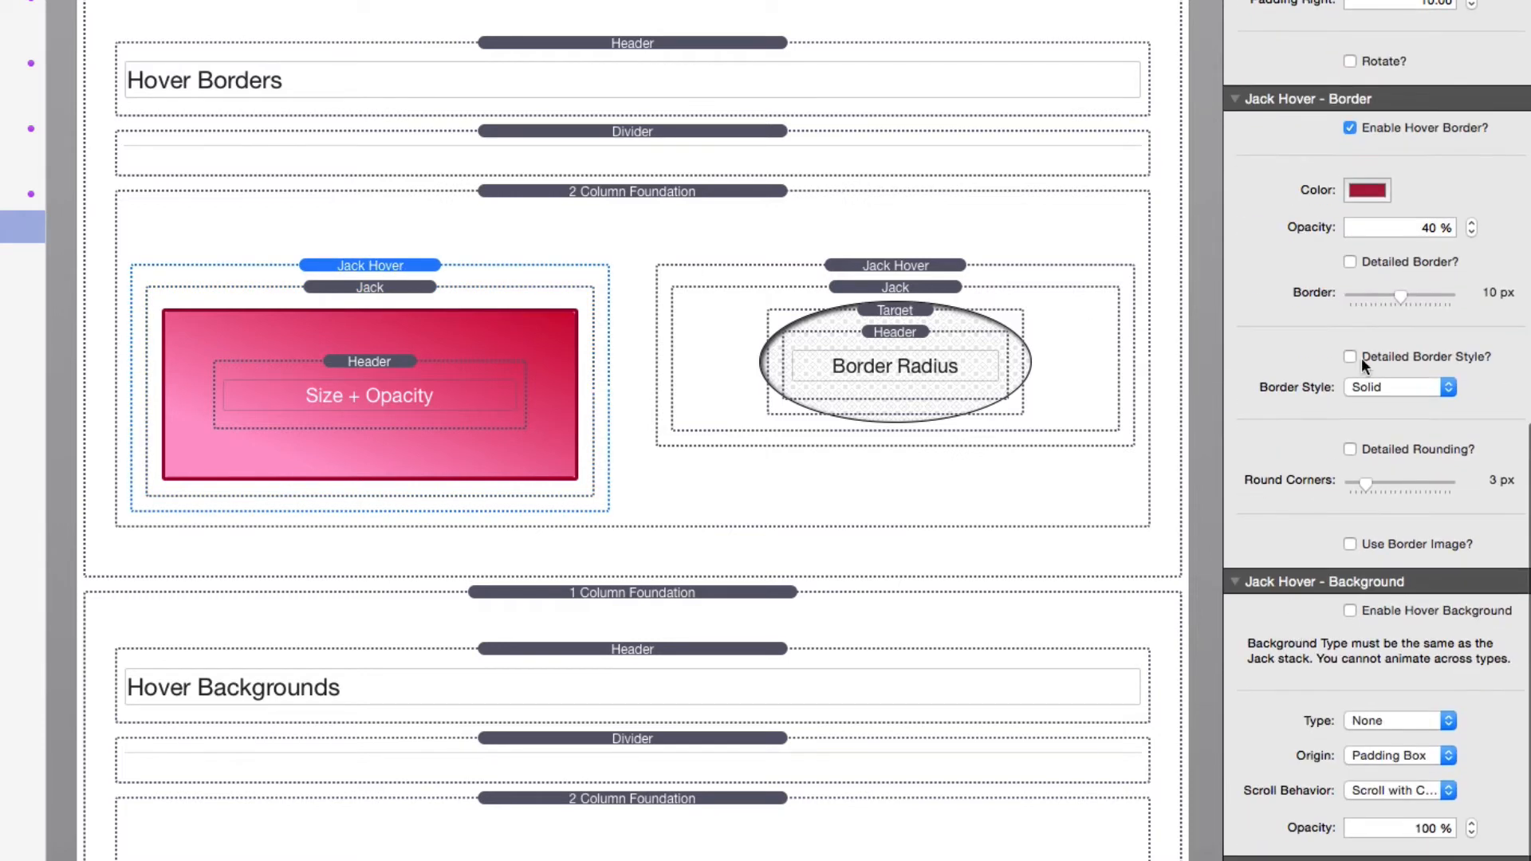
mouse_move(1492, 301)
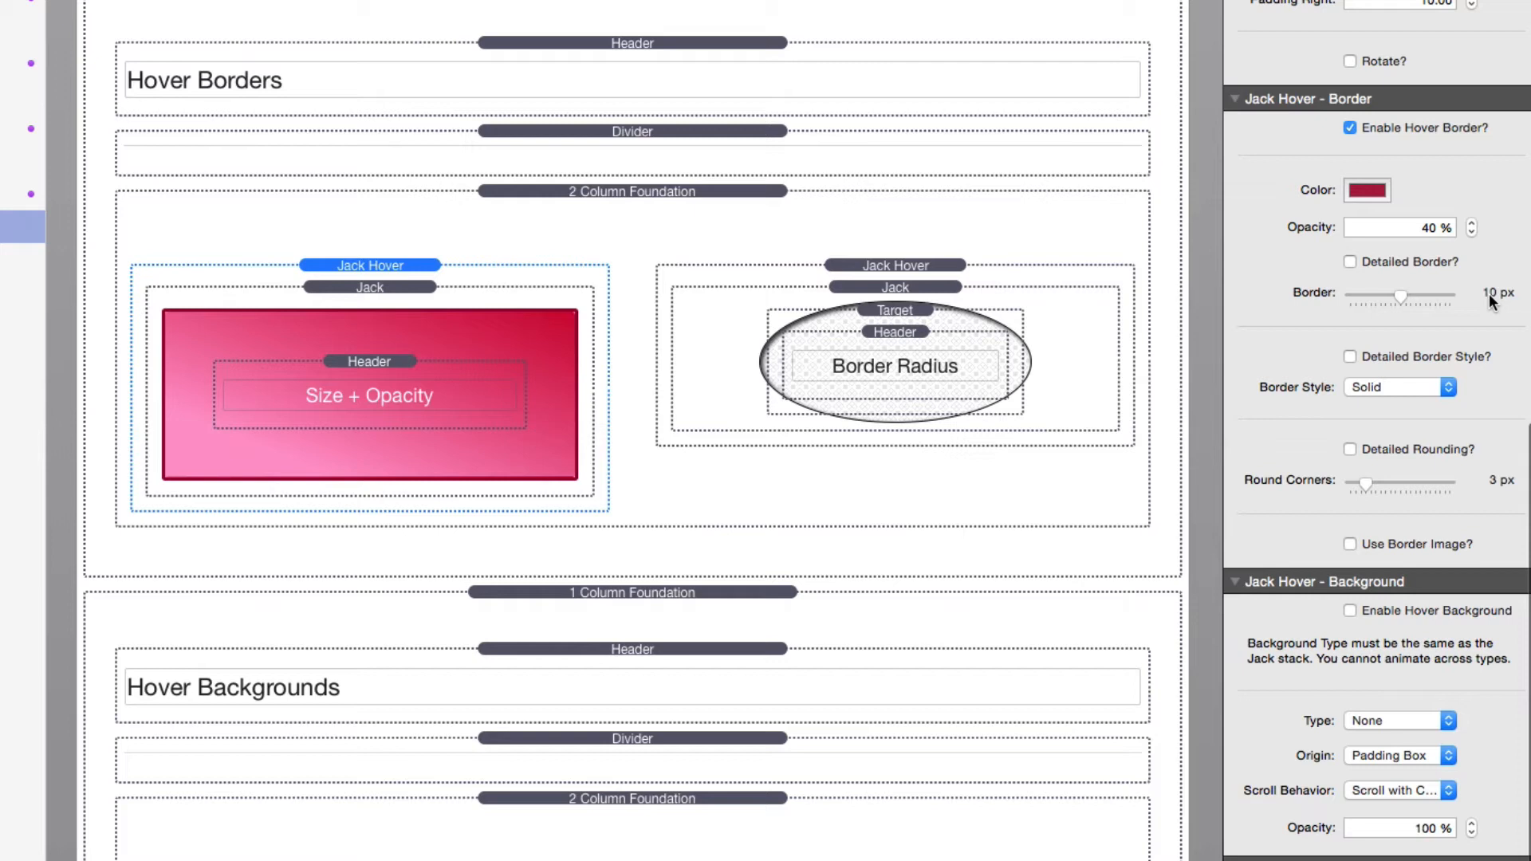
mouse_move(1489, 298)
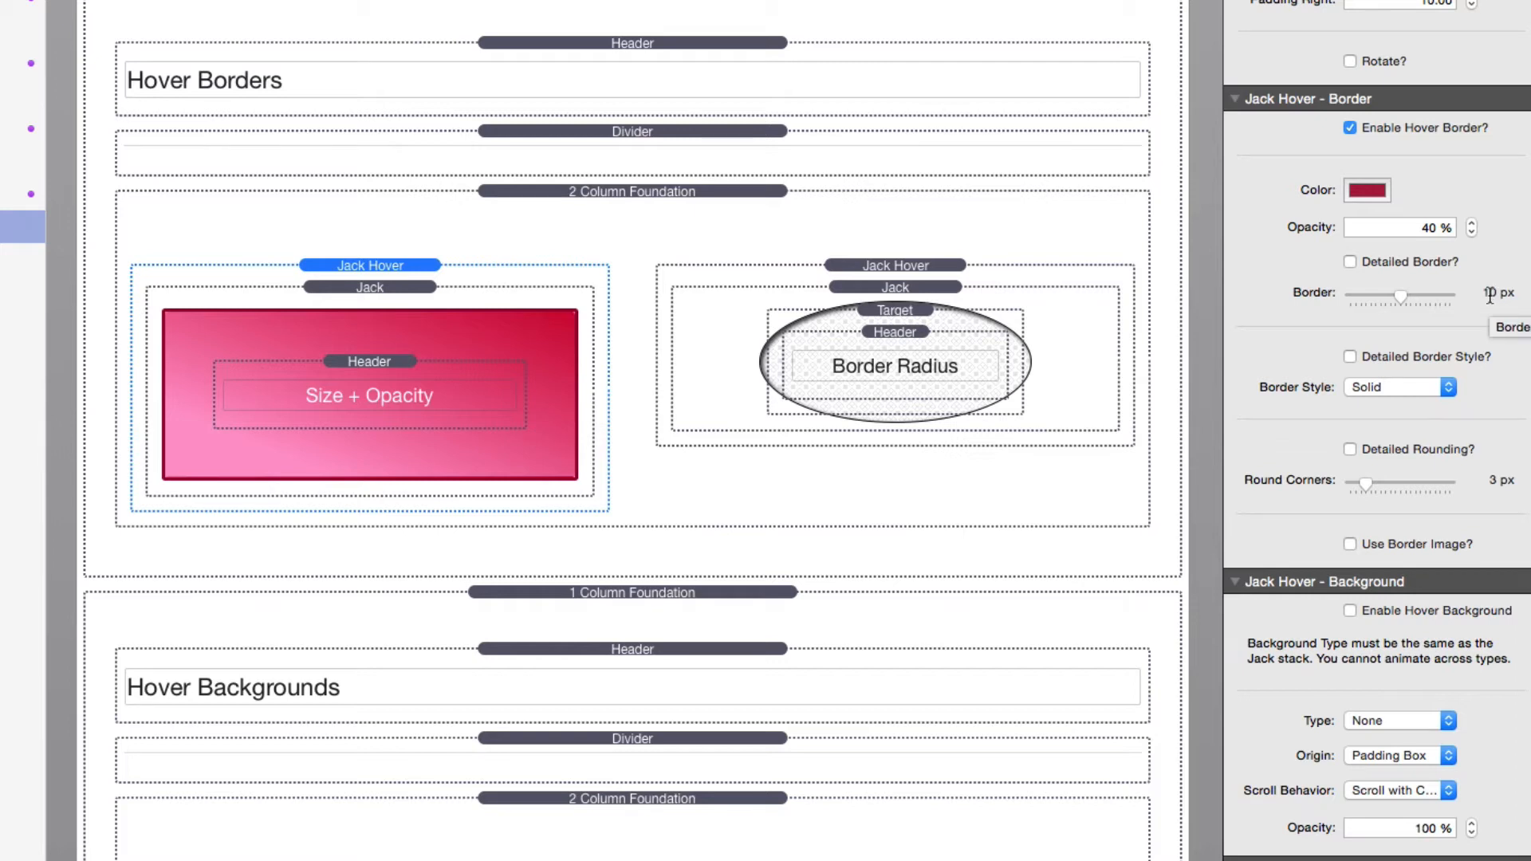
click(893, 287)
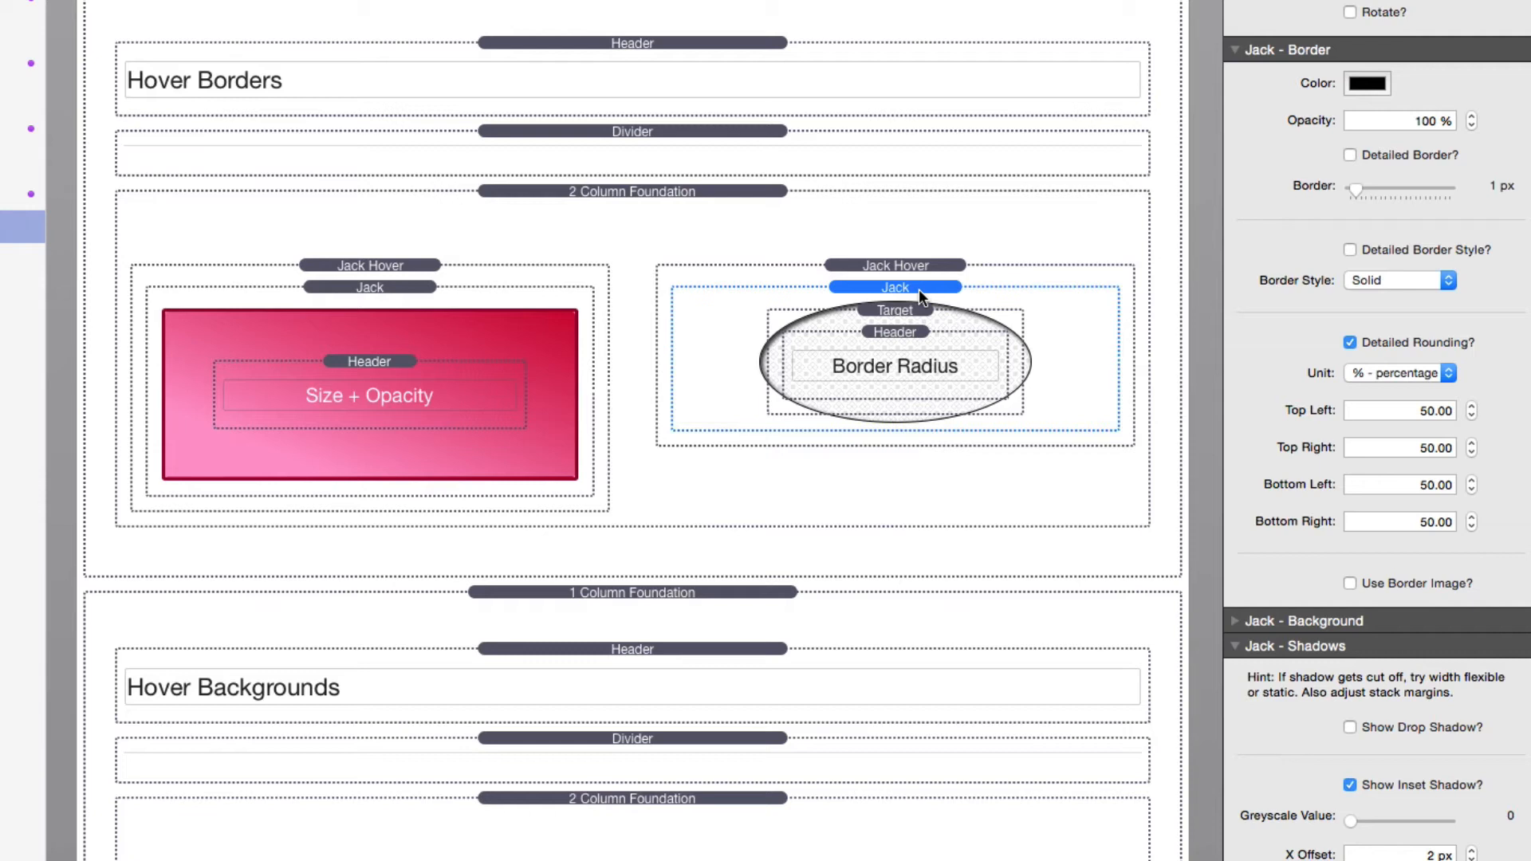
mouse_move(1384, 462)
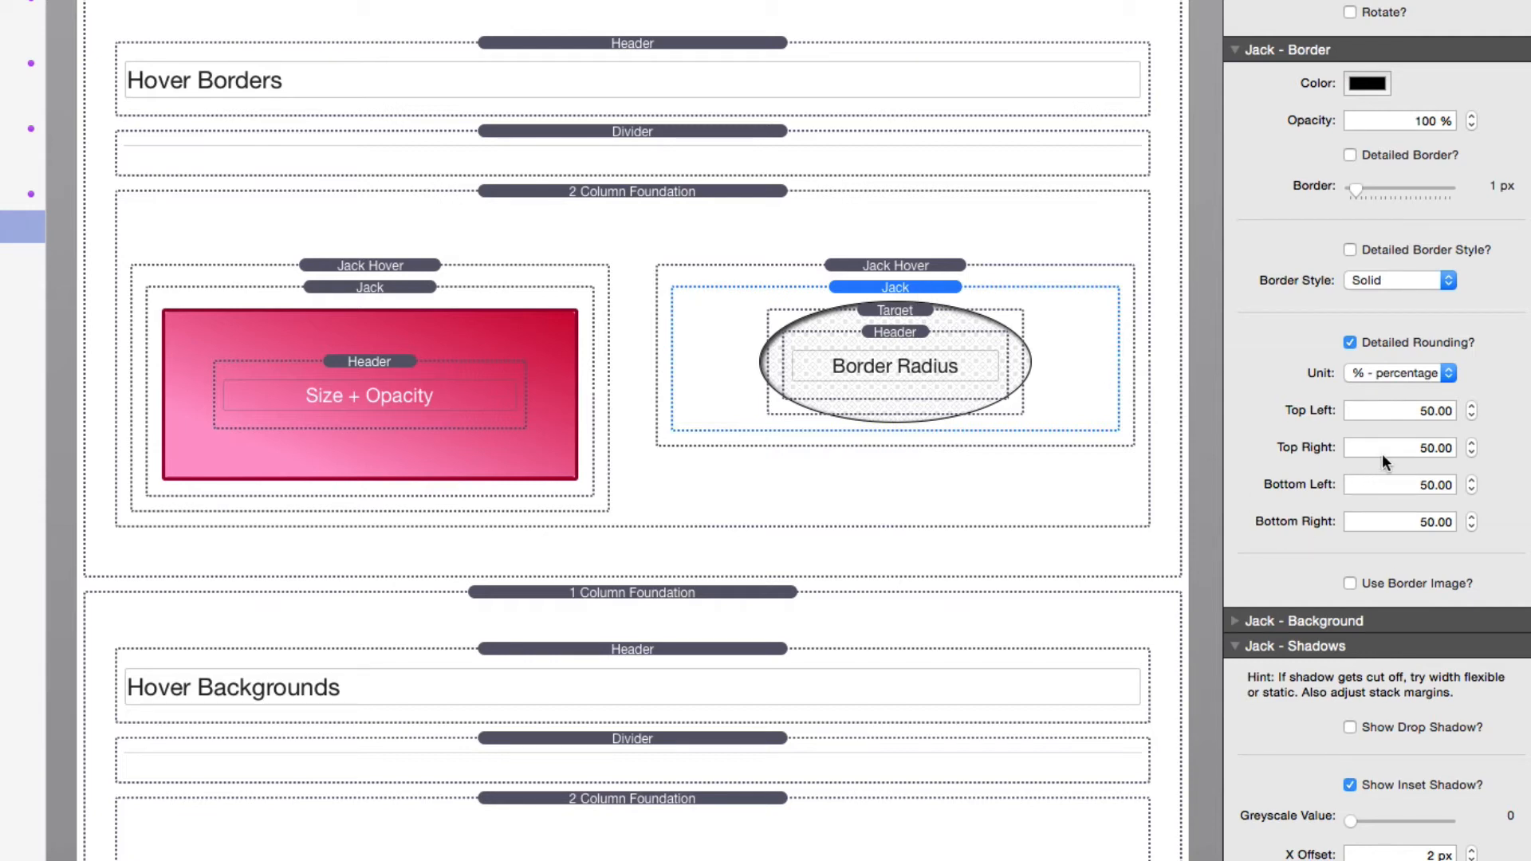
mouse_move(1384, 449)
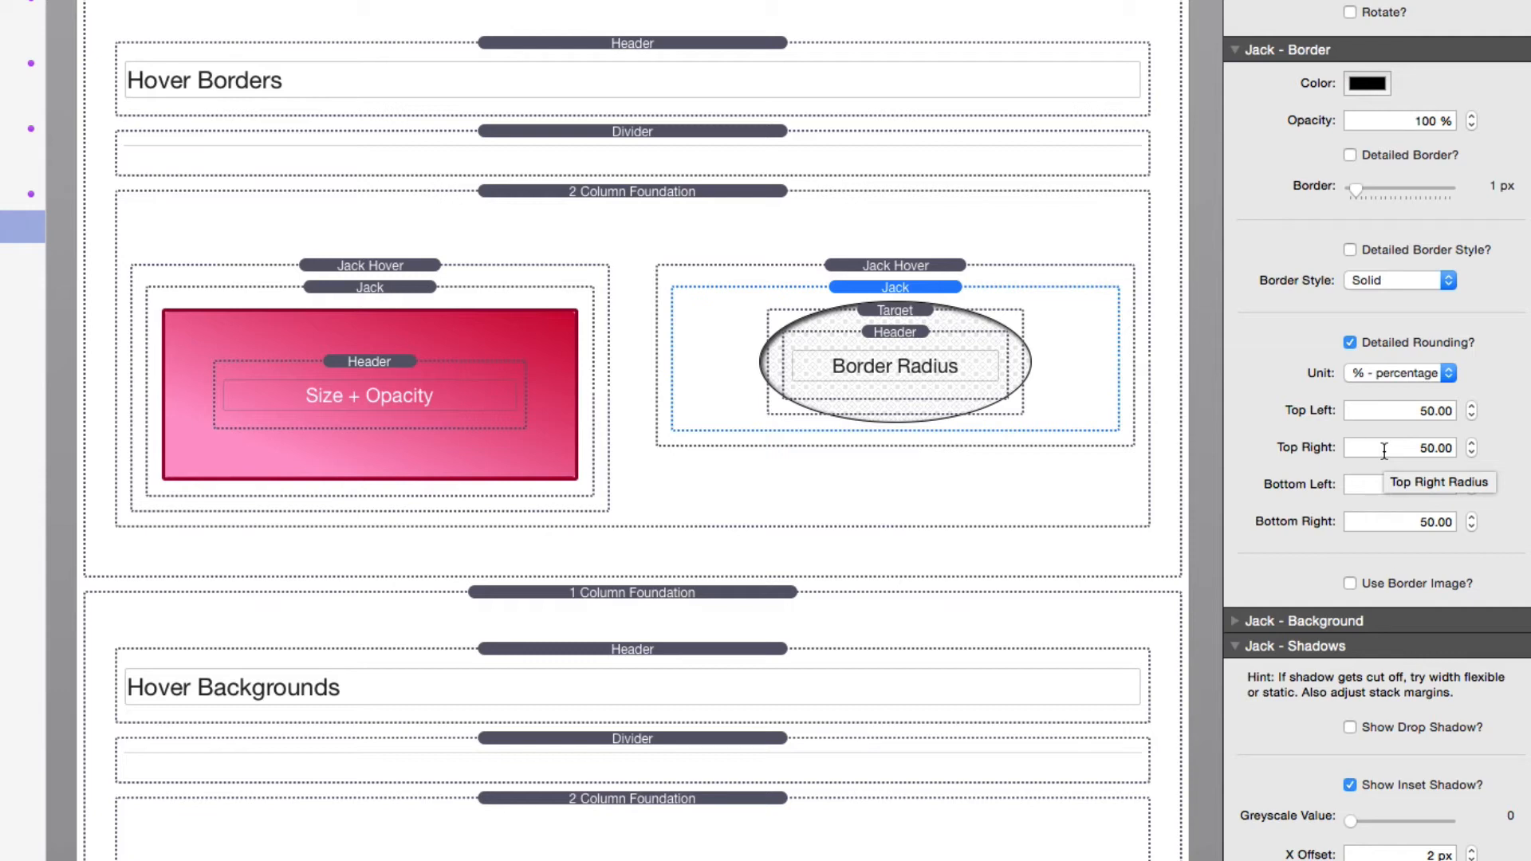
mouse_move(1394, 436)
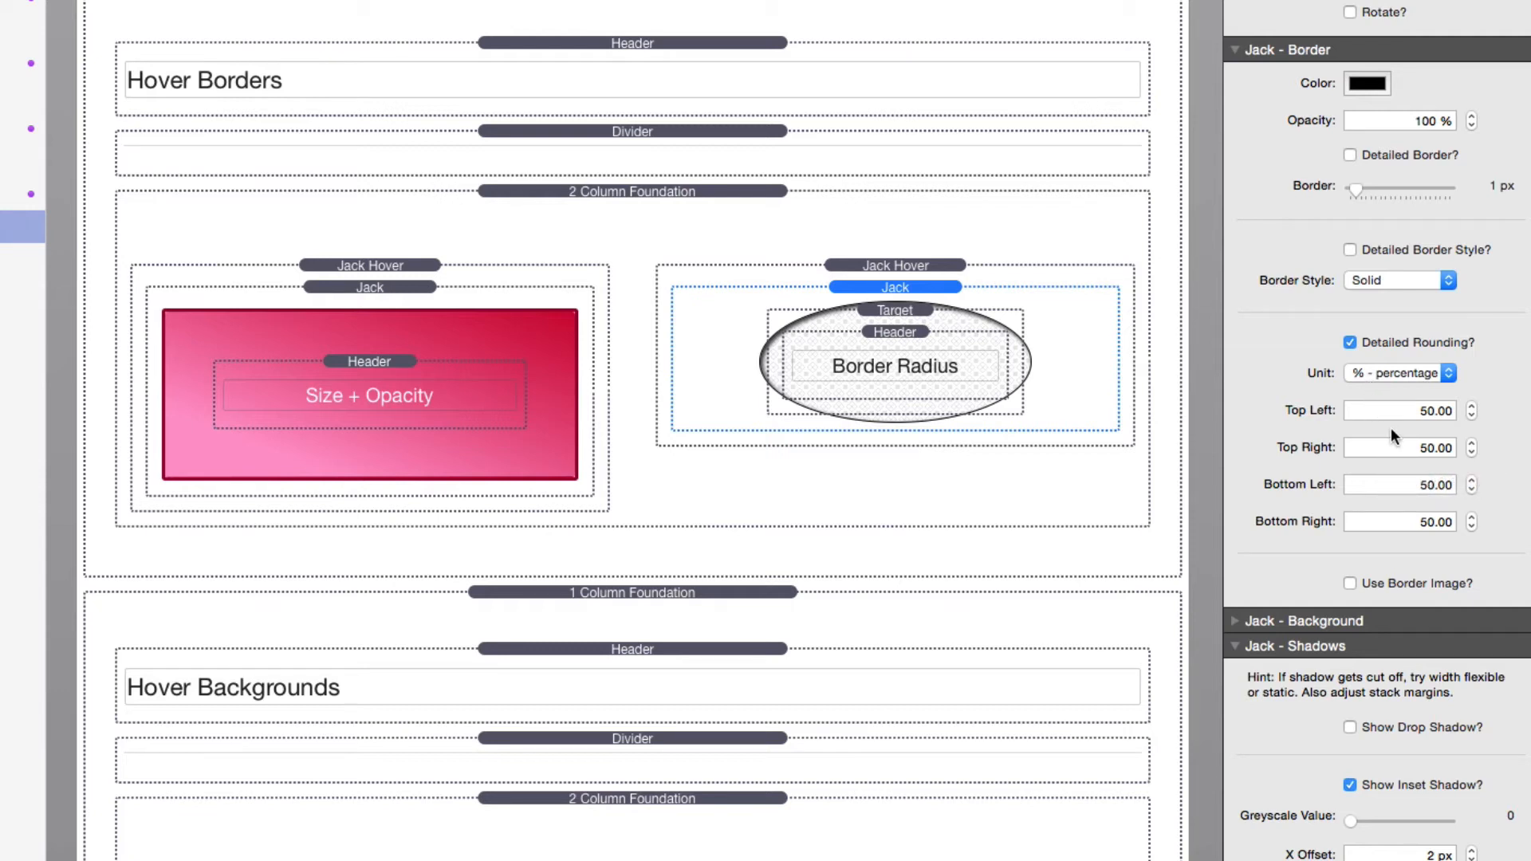
mouse_move(1386, 377)
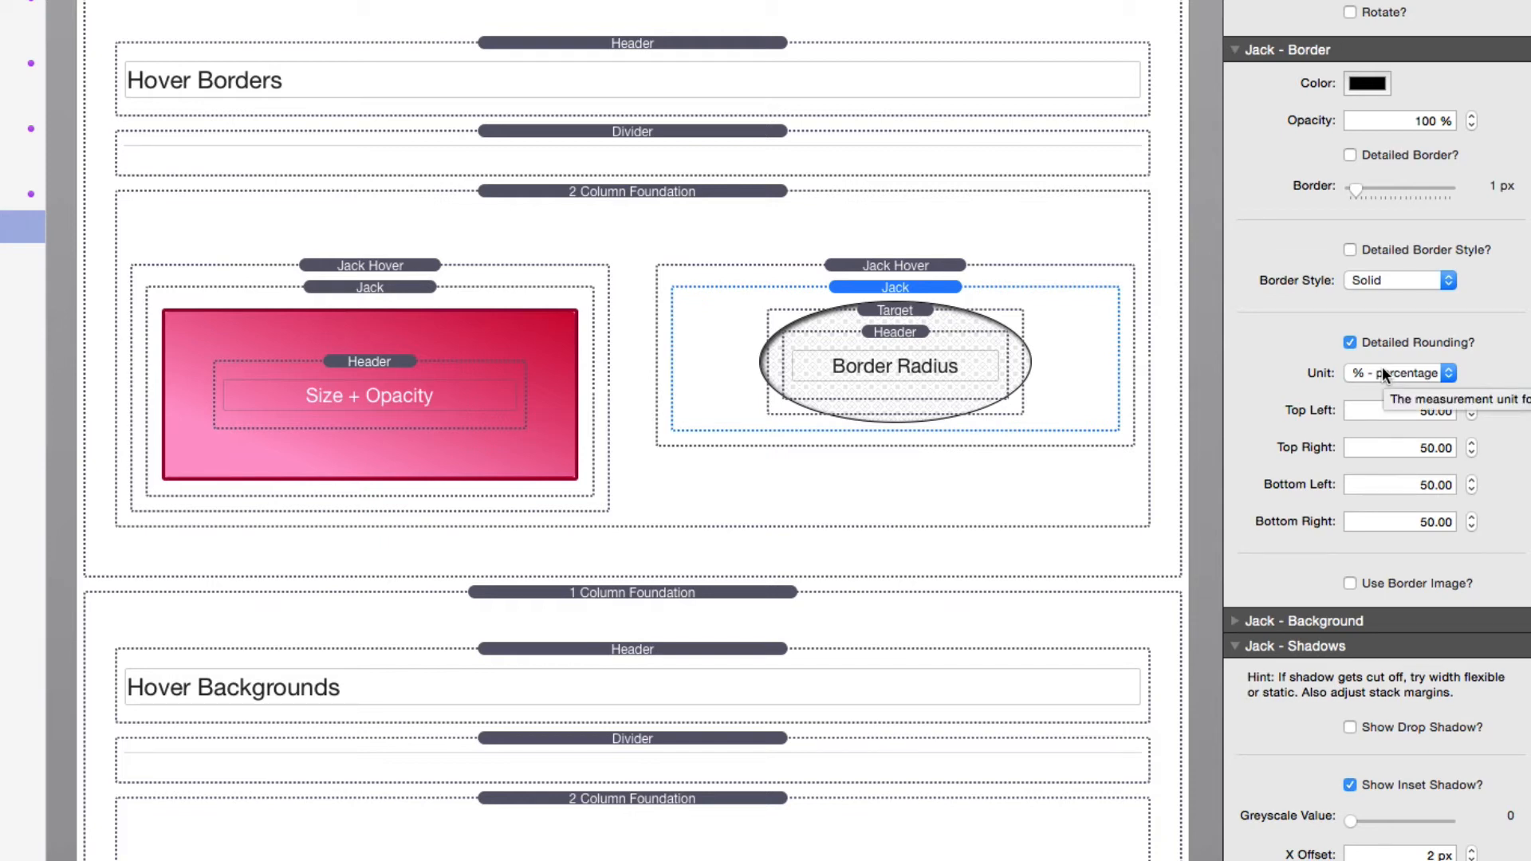
mouse_move(922, 277)
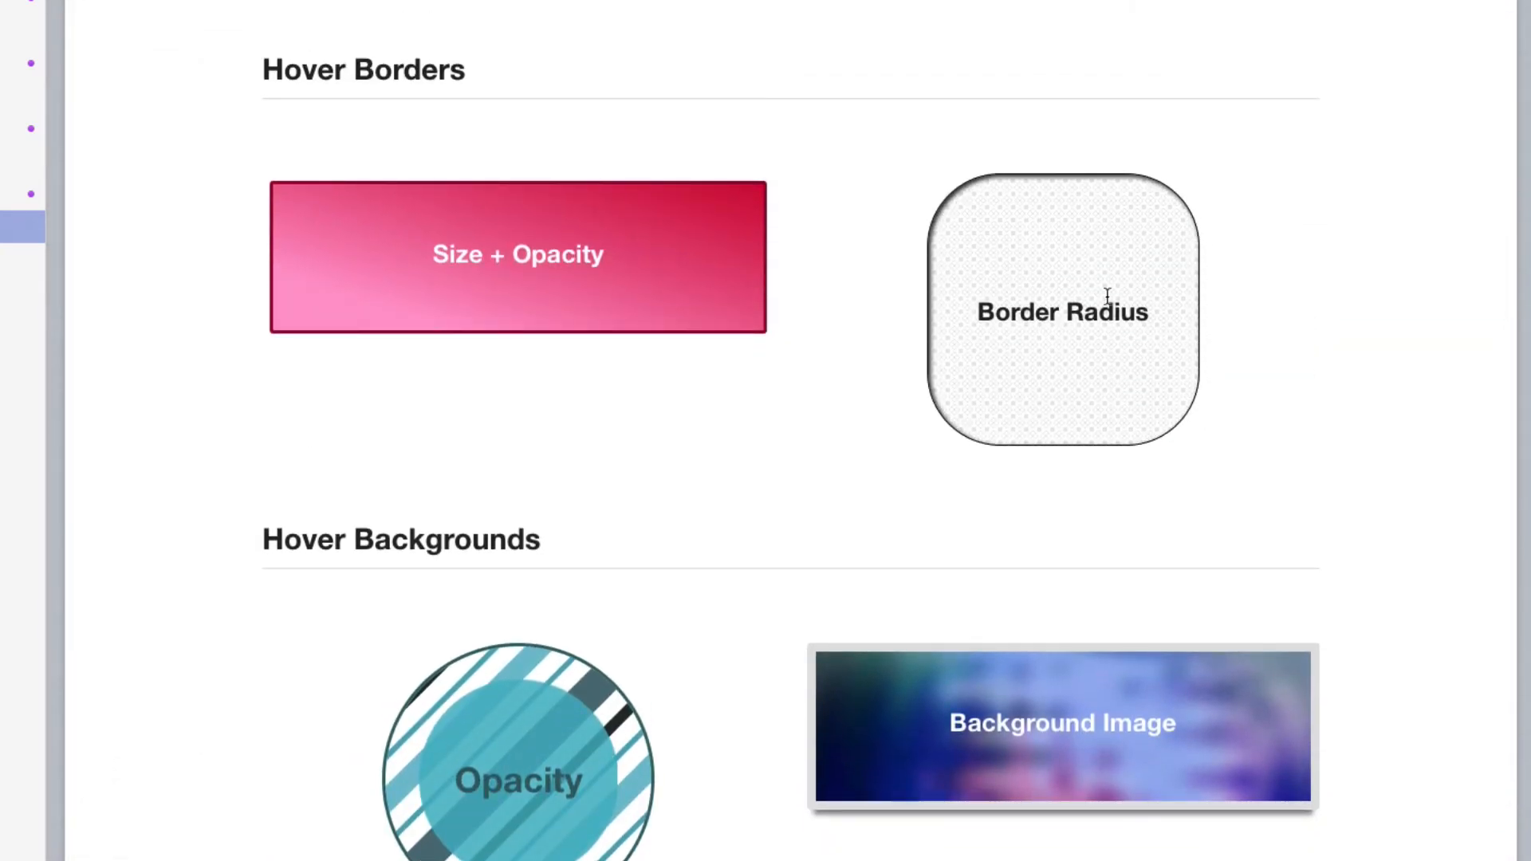
mouse_move(1294, 296)
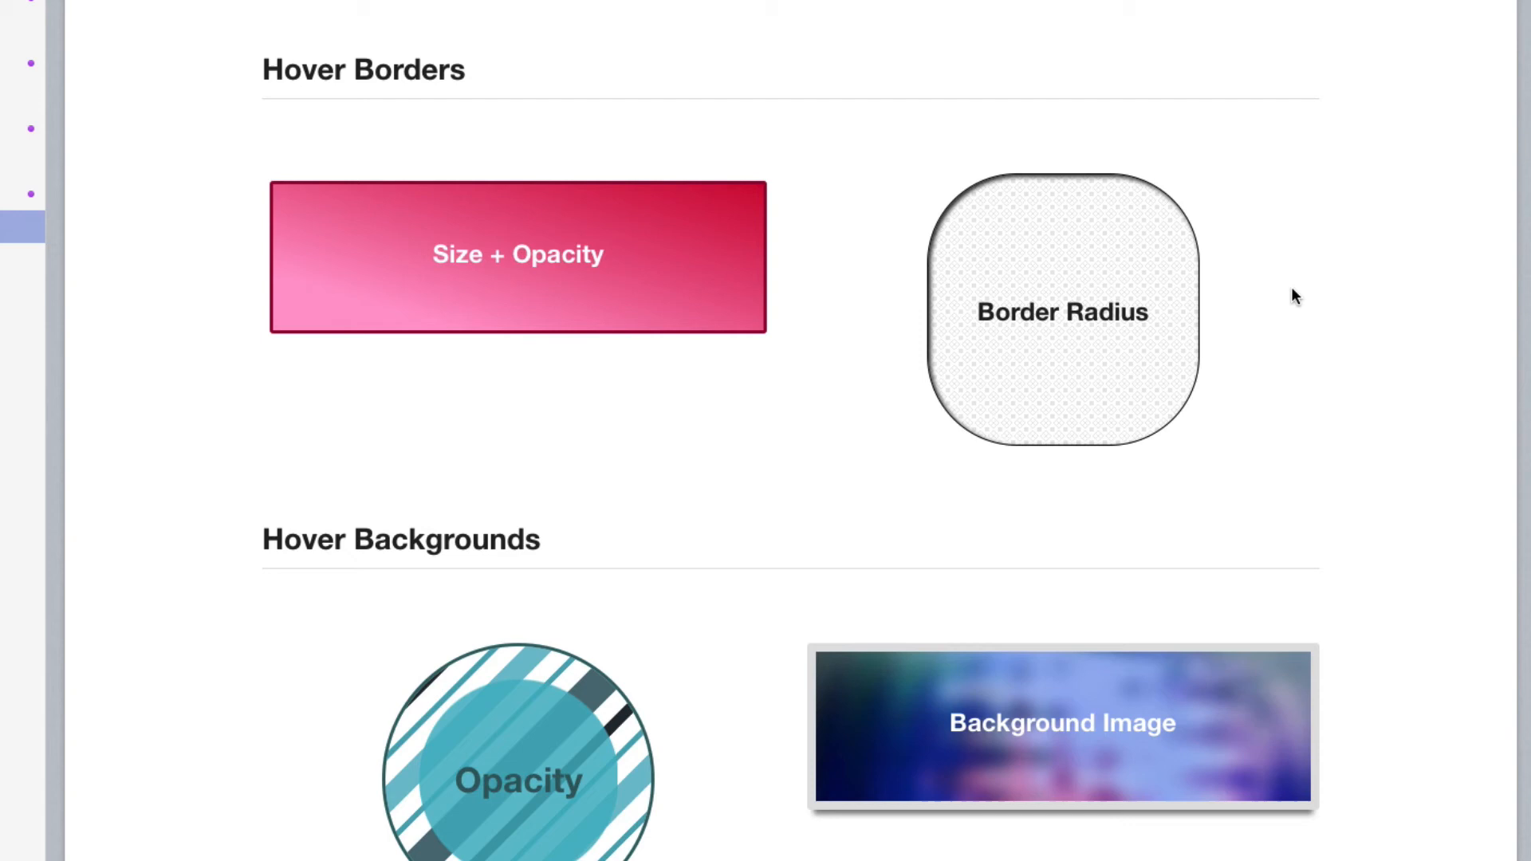
mouse_move(1062, 311)
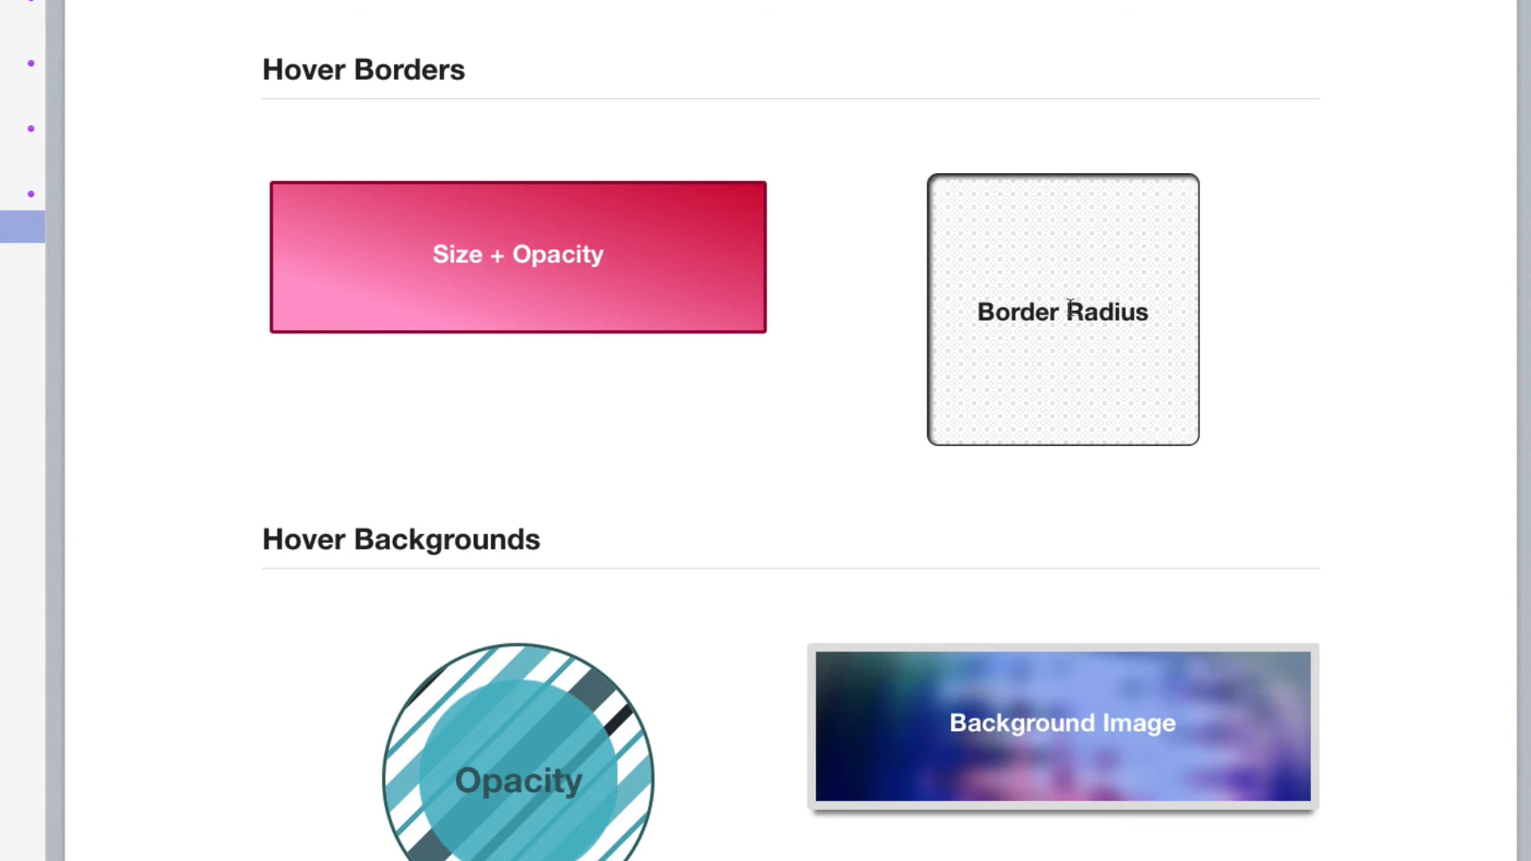
mouse_move(1091, 303)
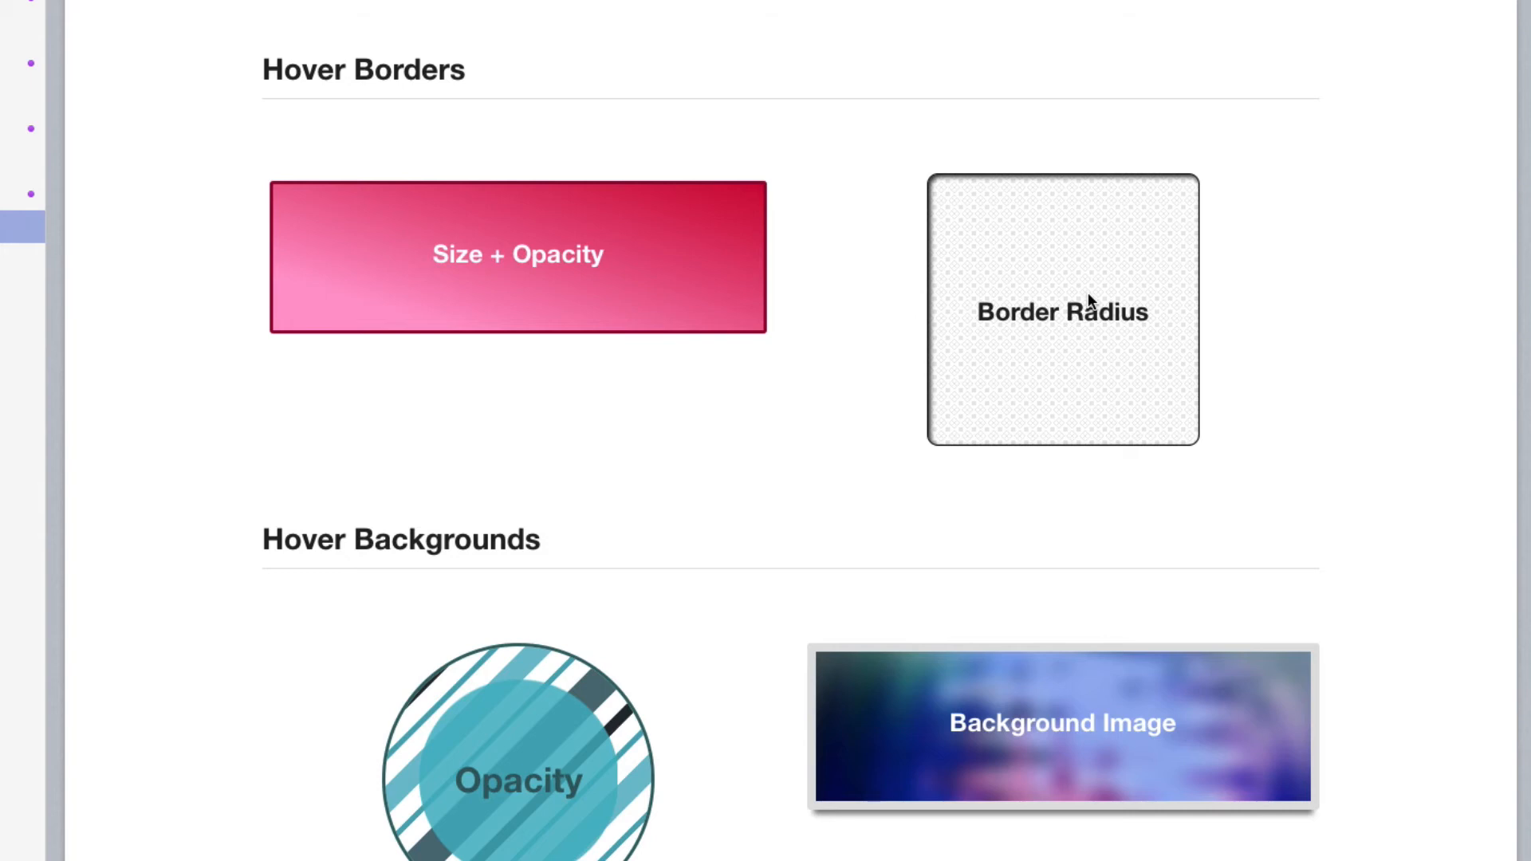
mouse_move(610, 244)
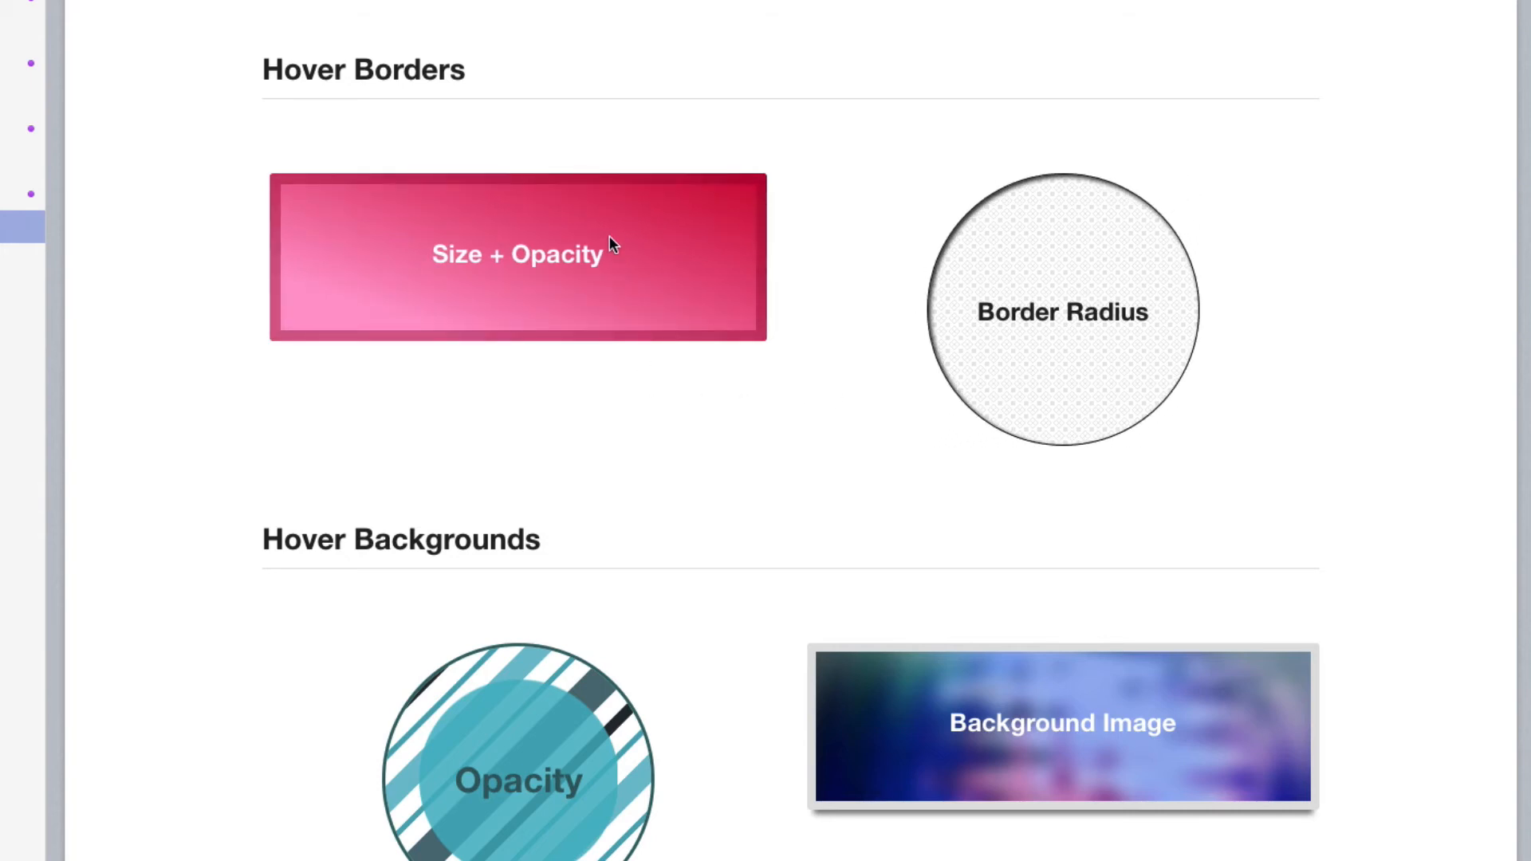
mouse_move(613, 447)
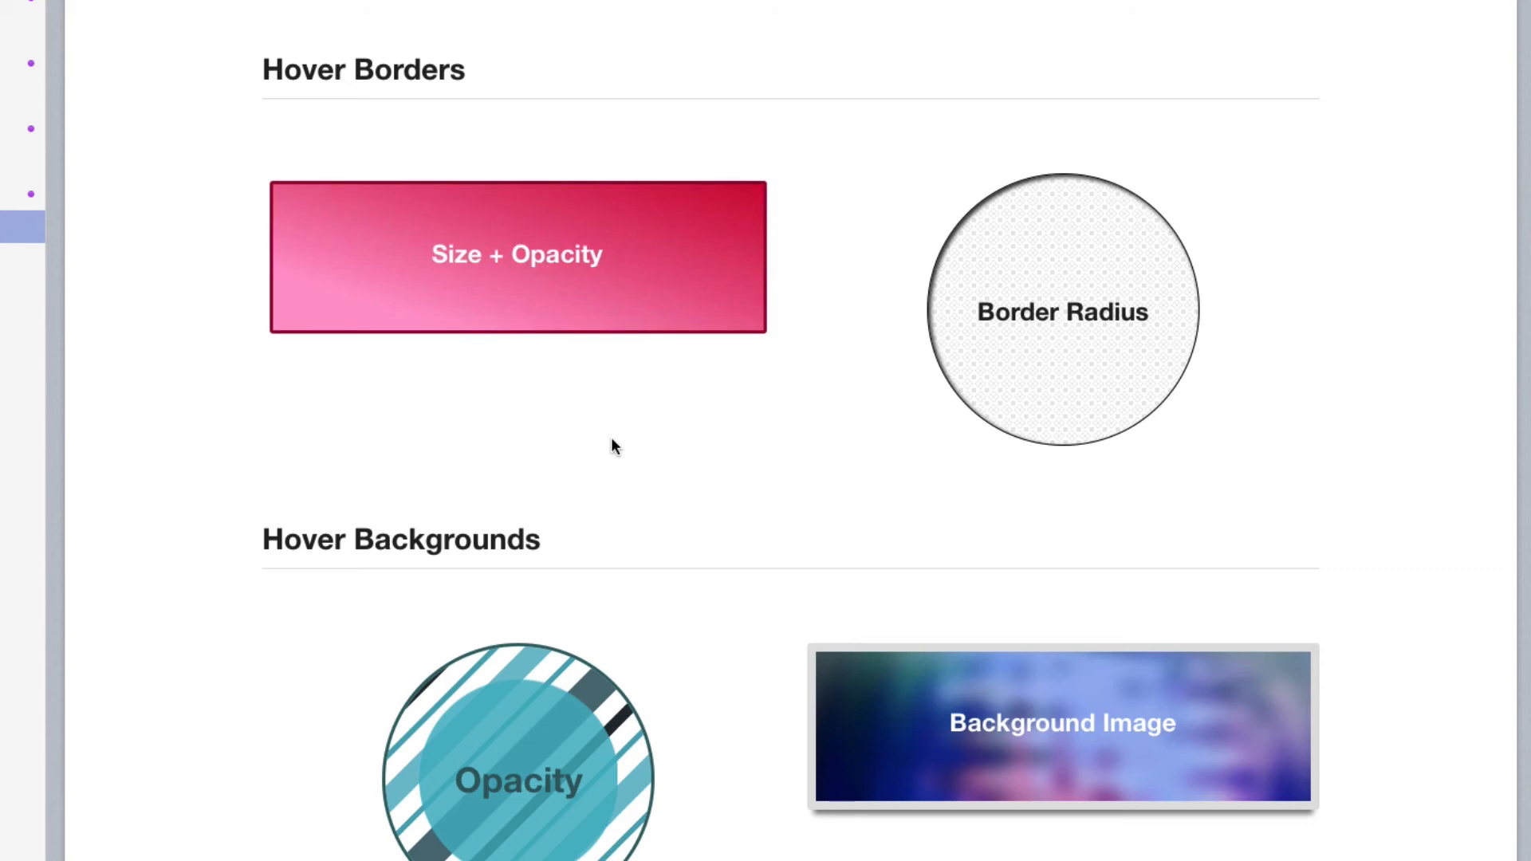
mouse_move(605, 265)
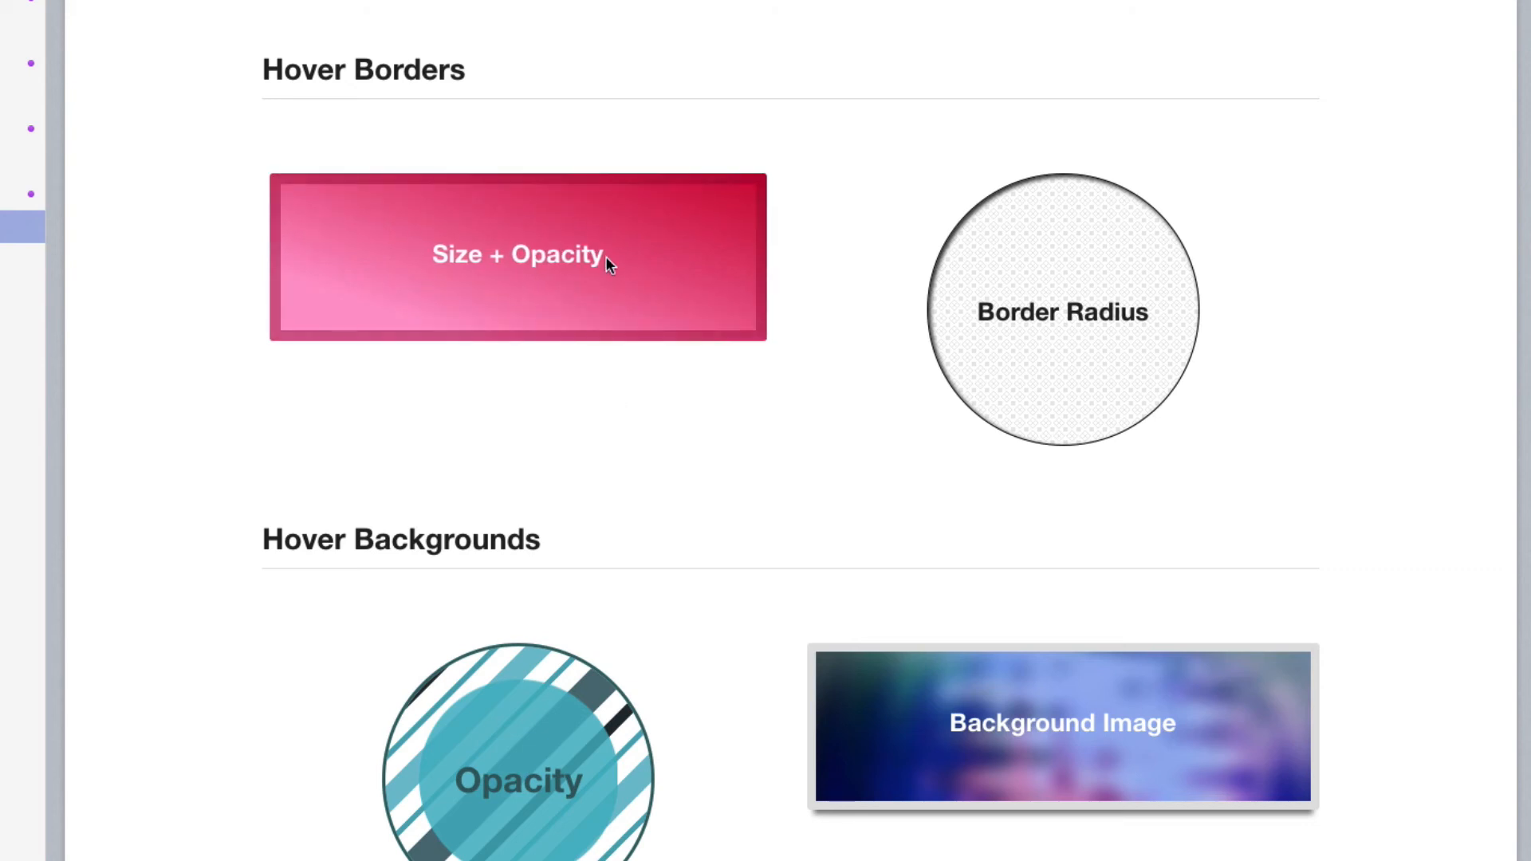
mouse_move(559, 739)
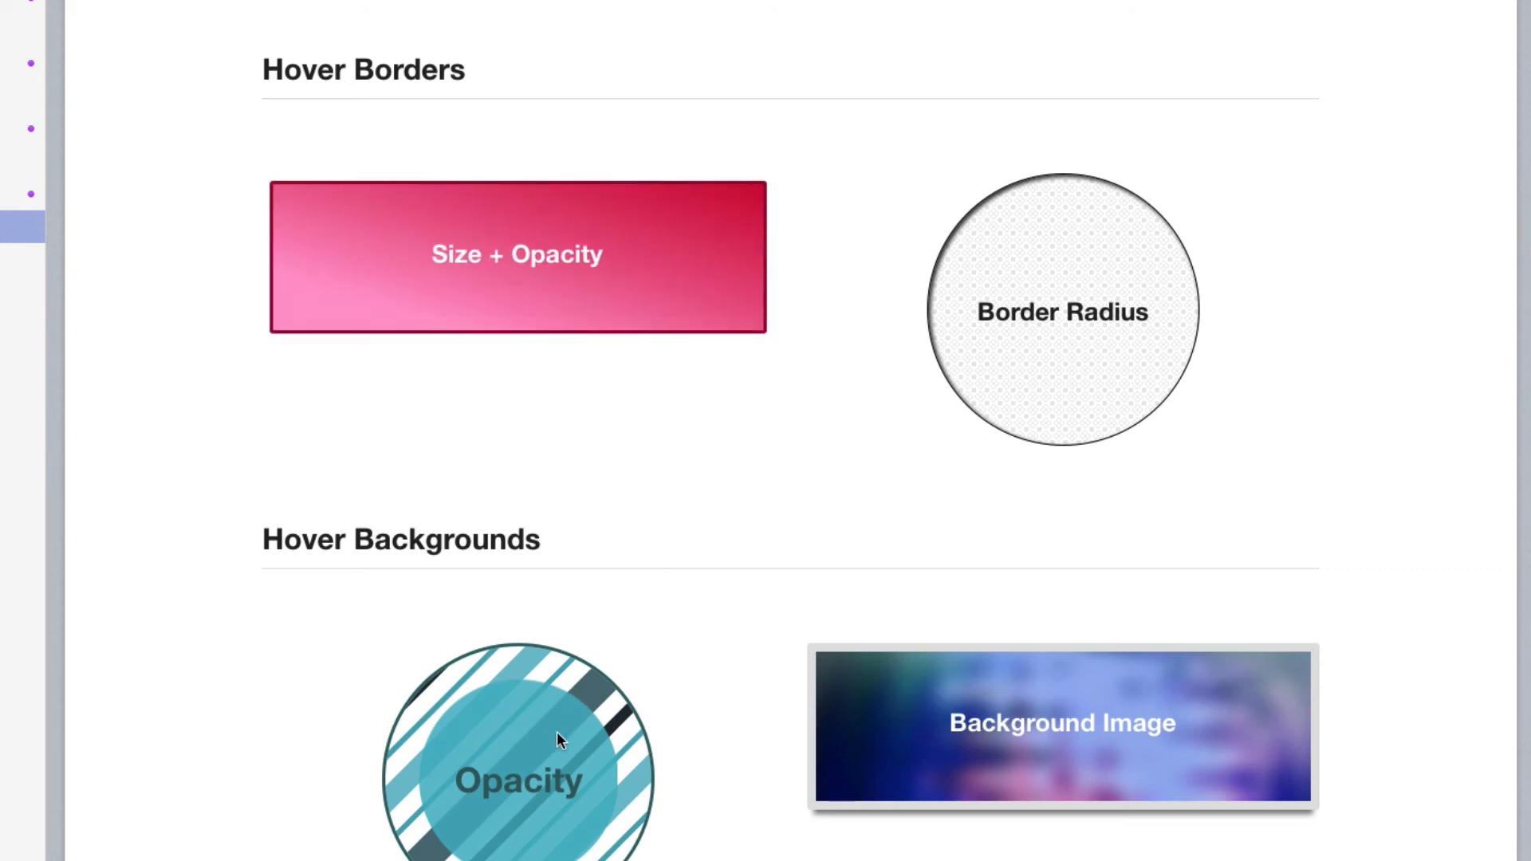
mouse_move(931, 735)
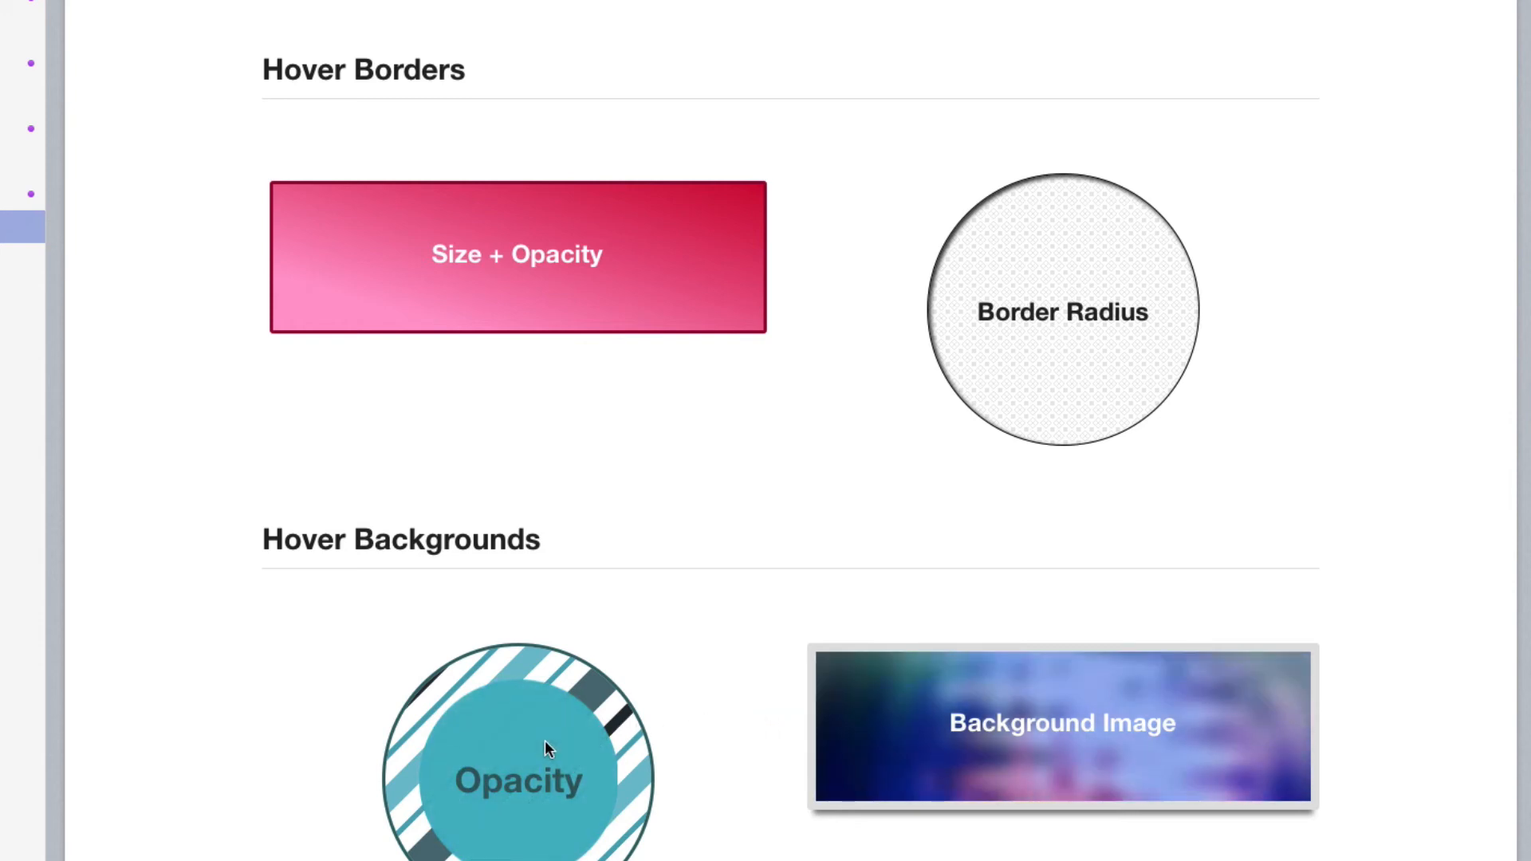
- Scroll the preview down to the Hover Shadows section with Drop Shadow and Inset Shadow demos
scroll(down, 3)
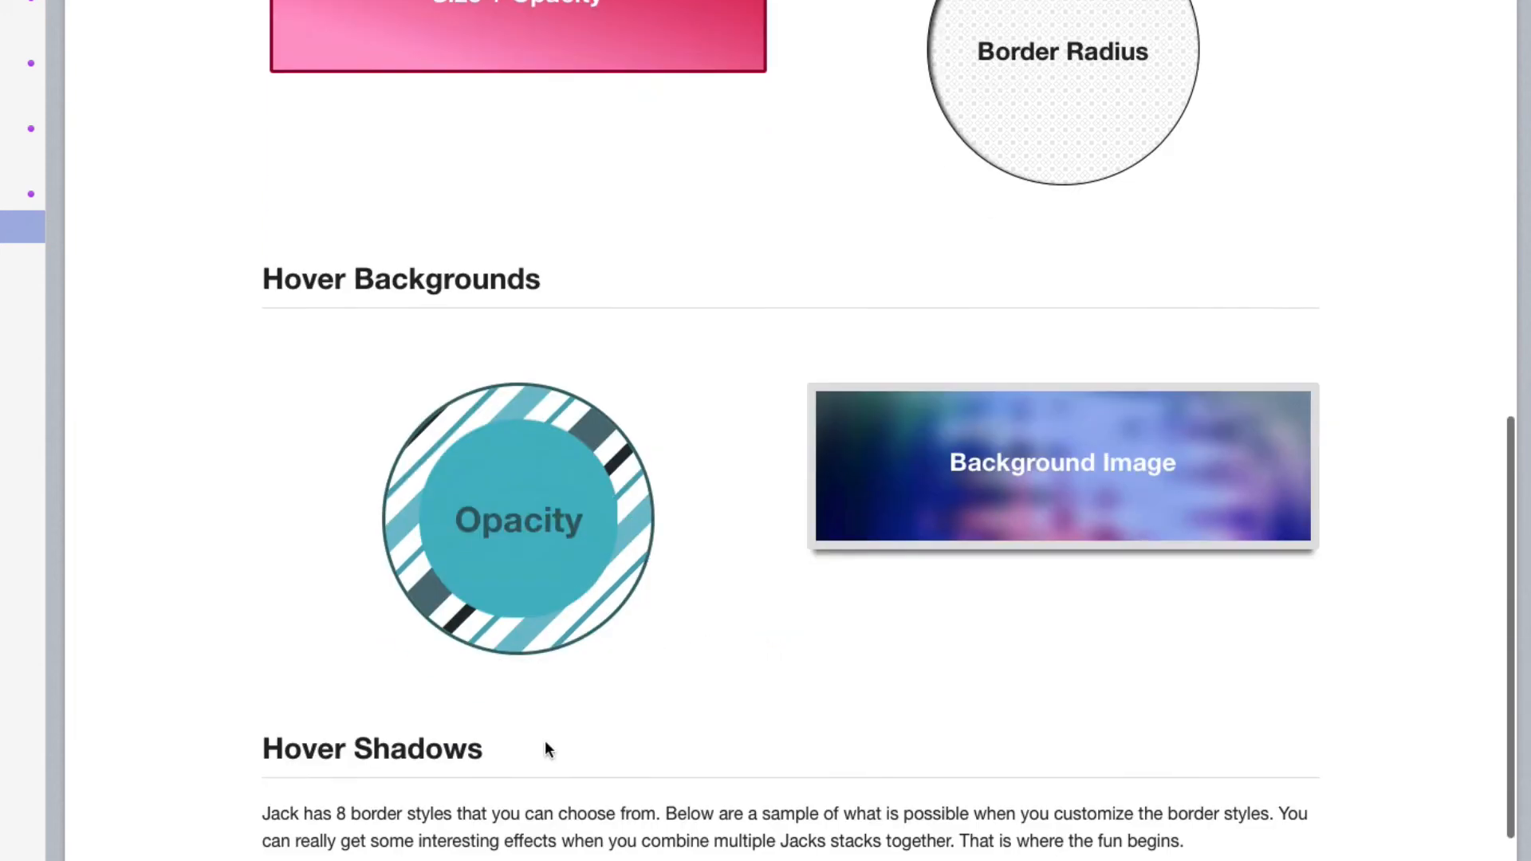
scroll(down, 3)
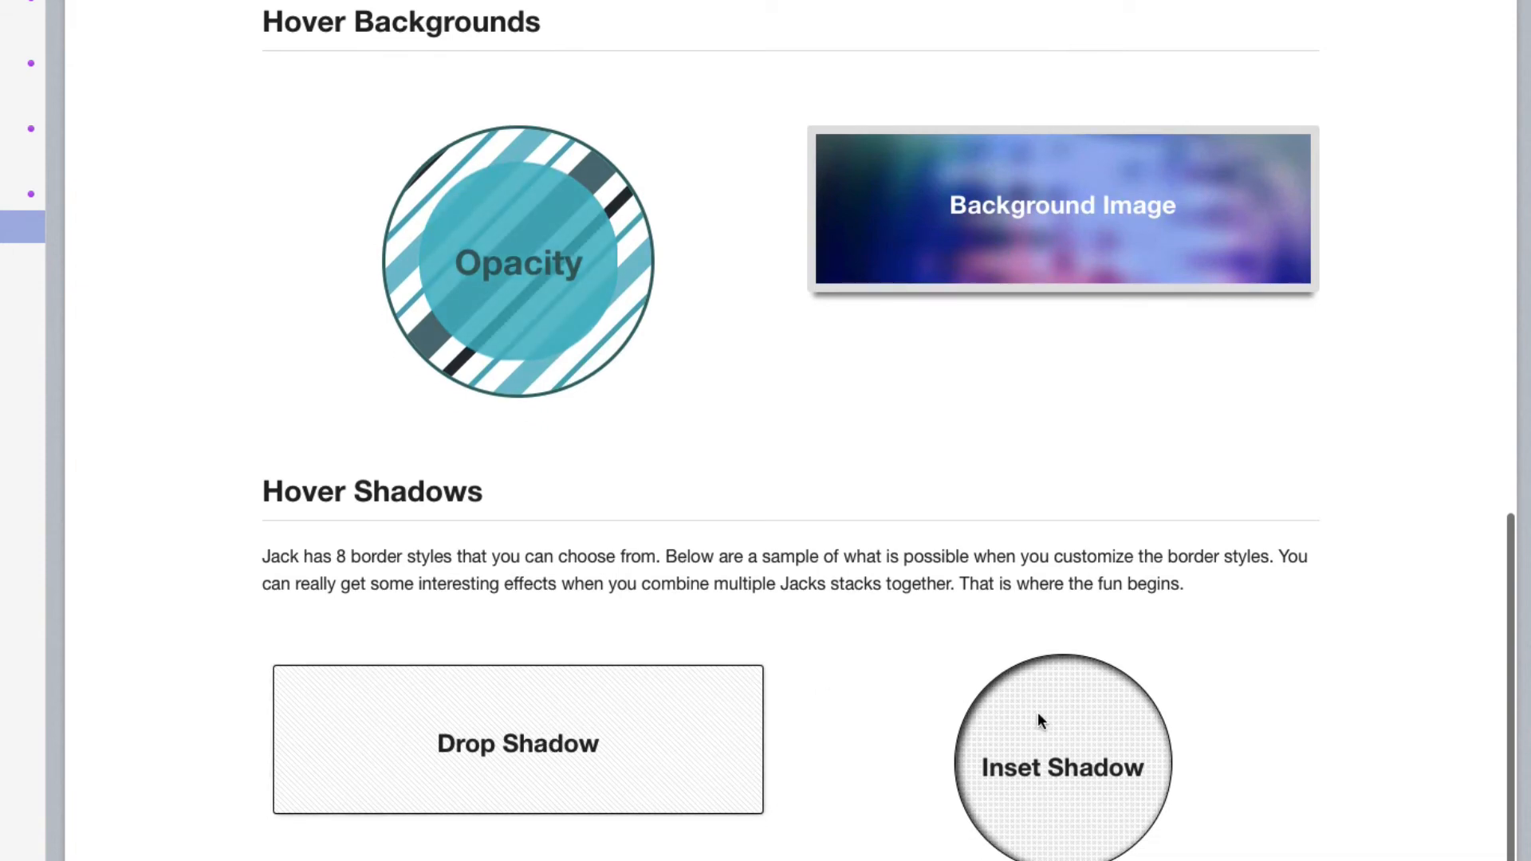
mouse_move(918, 750)
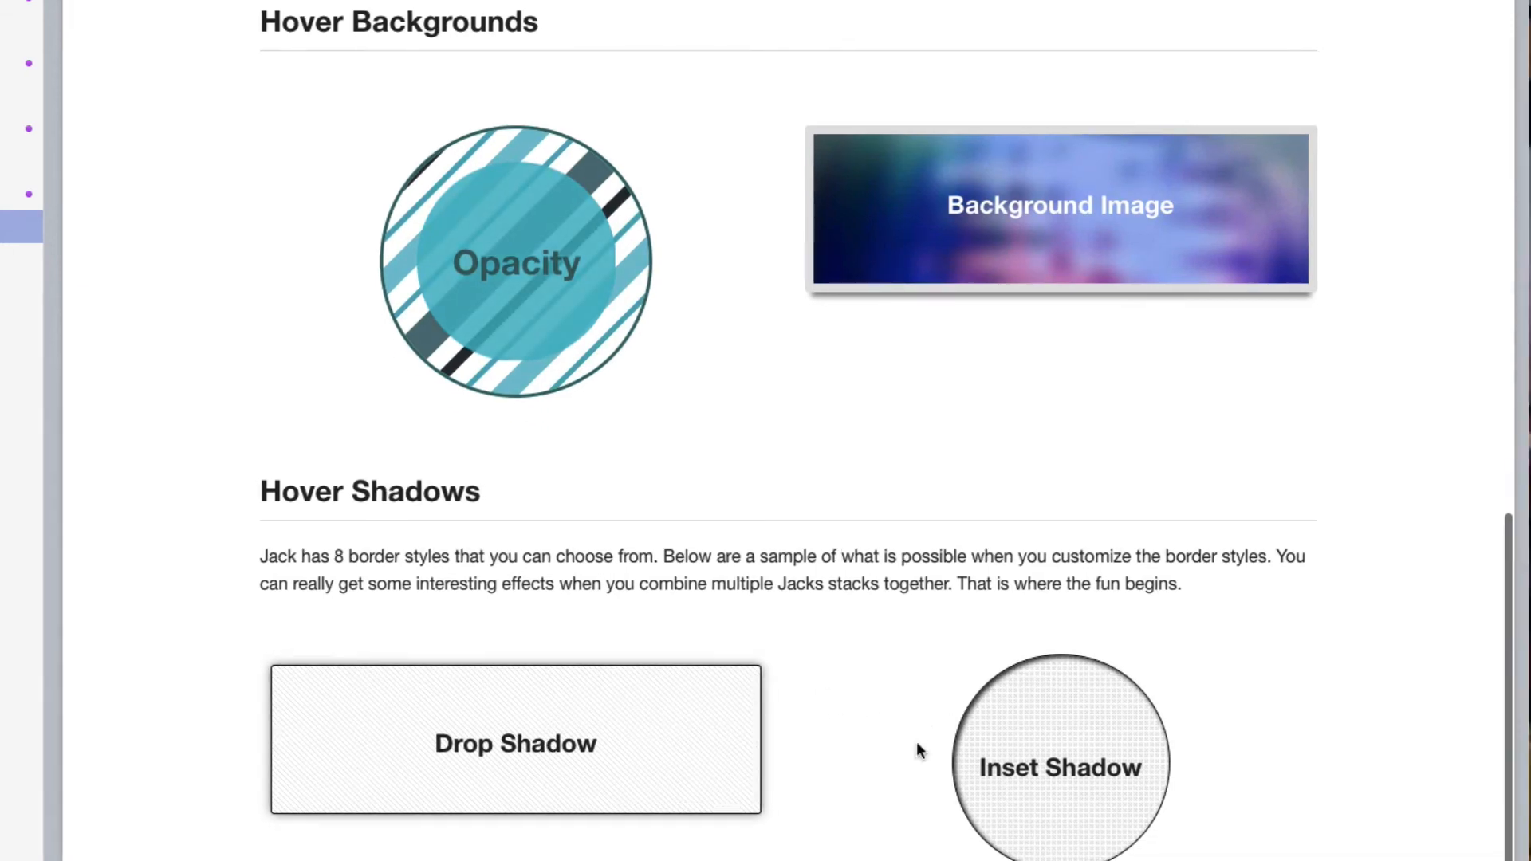